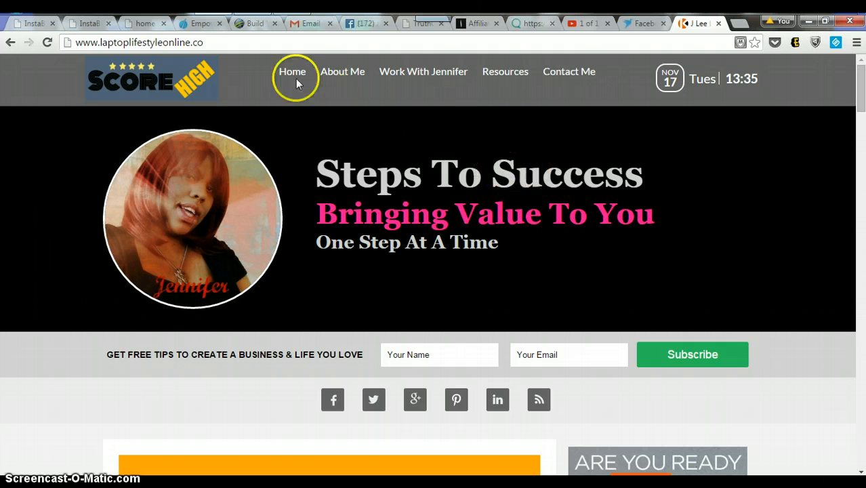
mouse_move(251, 54)
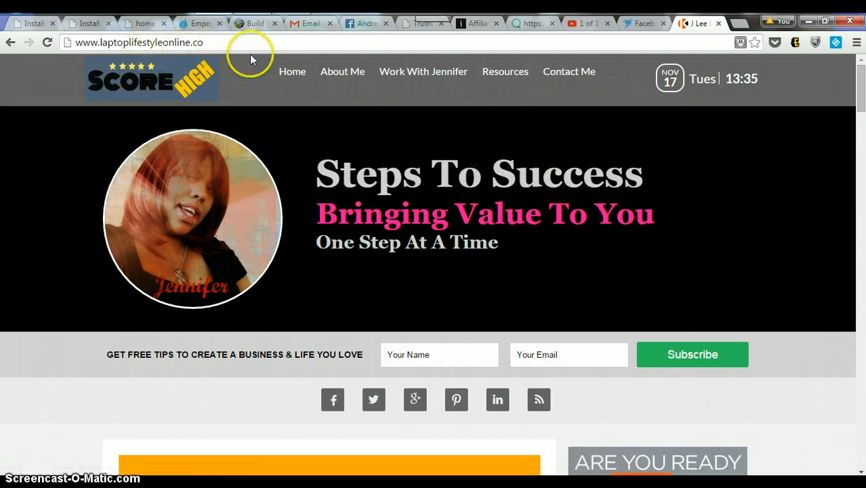
mouse_move(483, 93)
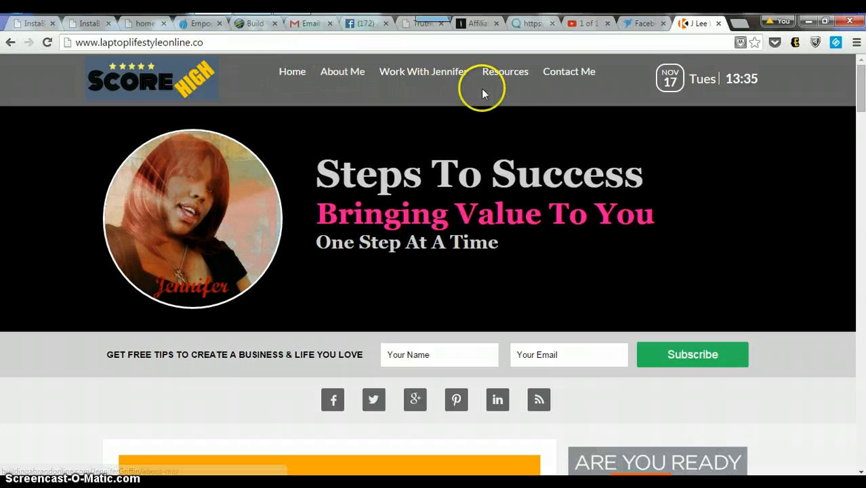
mouse_move(697, 115)
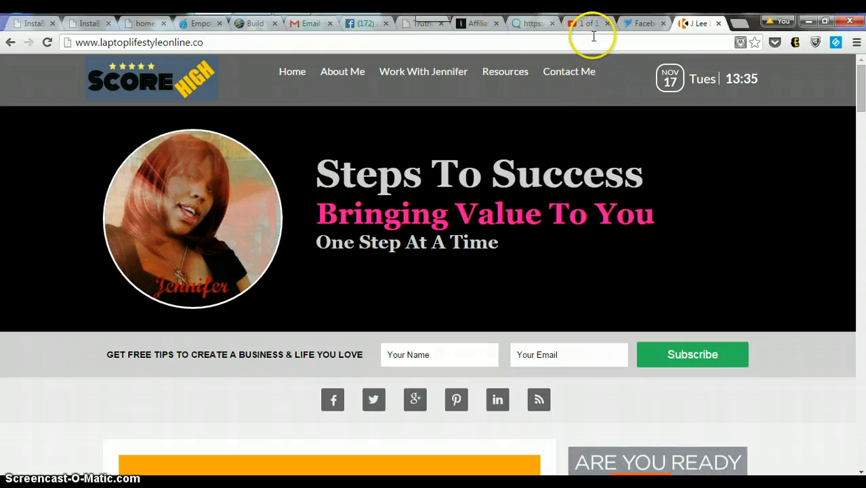
mouse_move(589, 24)
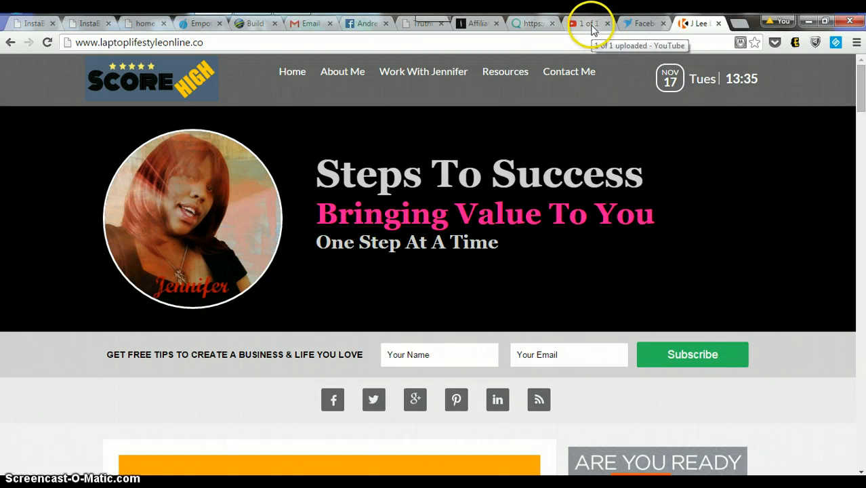
Scroll down the current page before switching over to Pagemodo
scroll(down, 3)
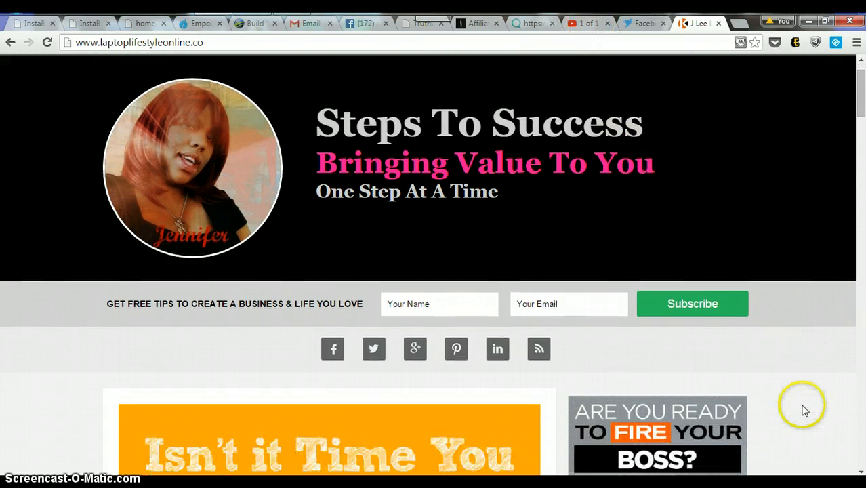
scroll(down, 3)
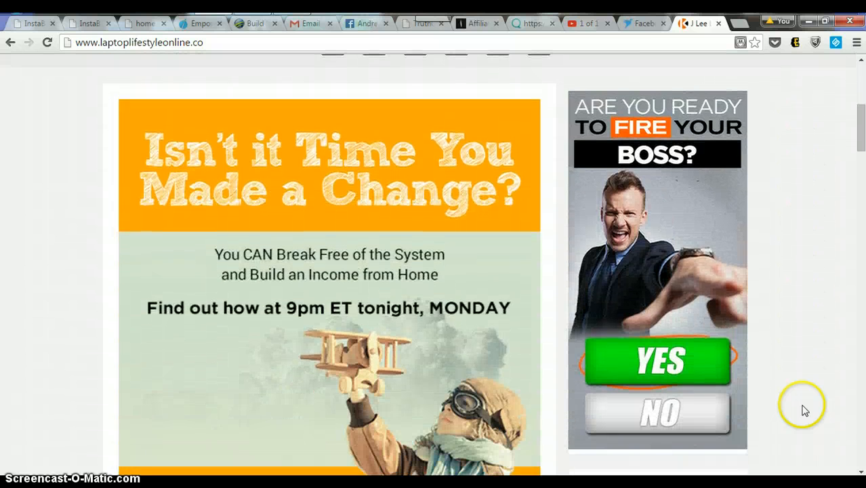
scroll(down, 3)
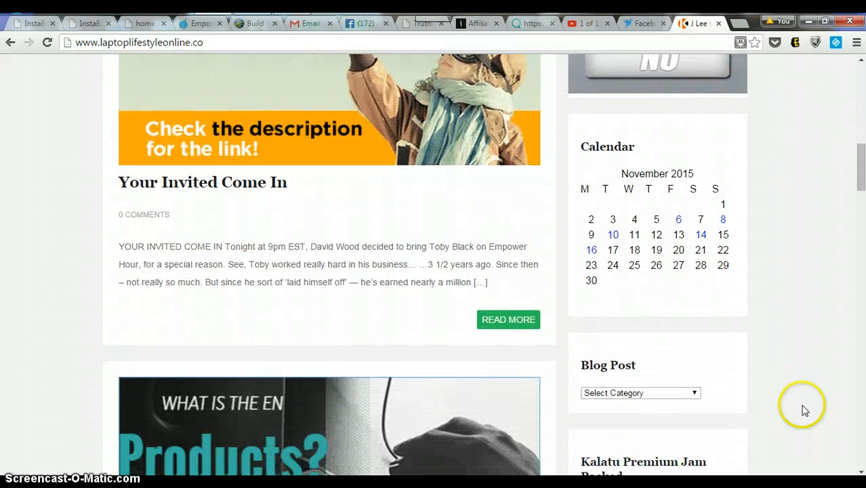
scroll(down, 3)
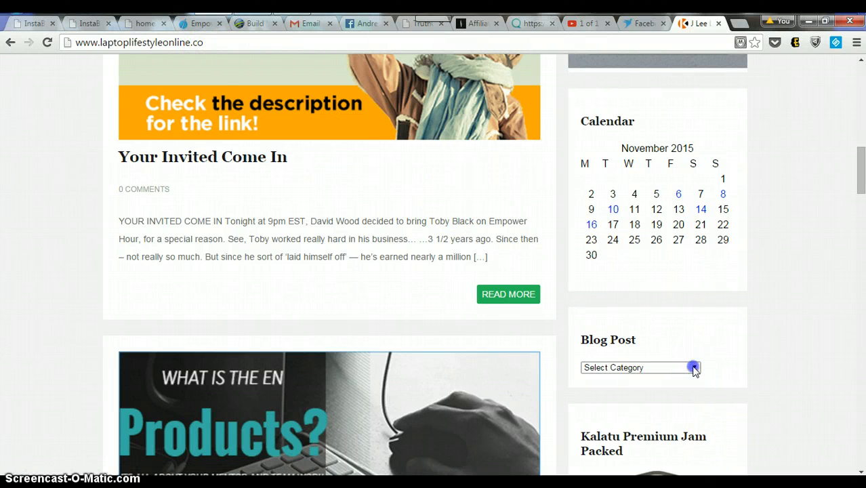
click(693, 367)
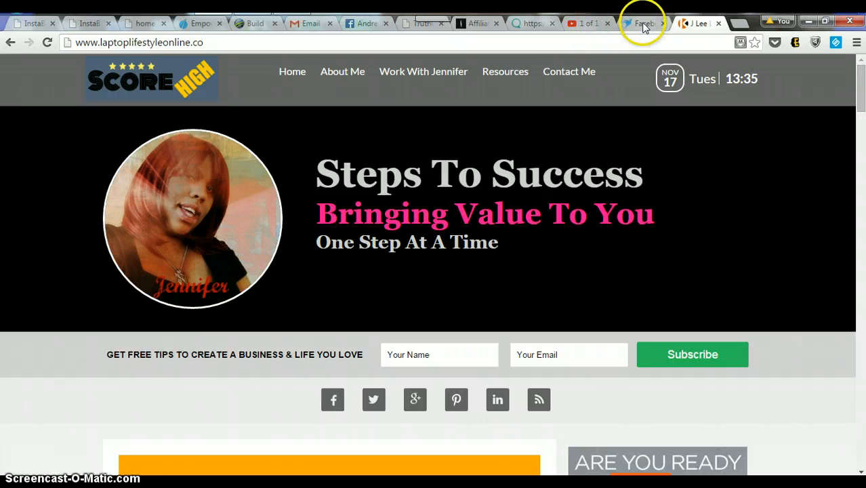
Bring up the Pagemodo site and log in with Facebook to reach the dashboard
click(642, 23)
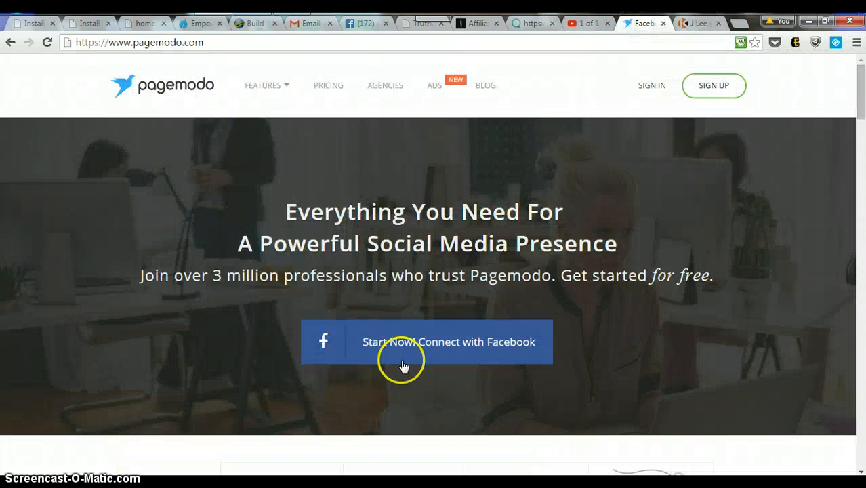
mouse_move(271, 207)
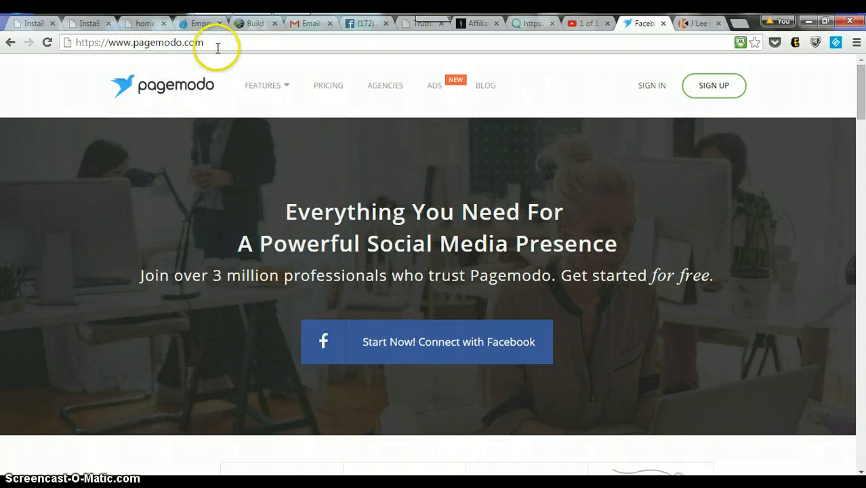
mouse_move(460, 342)
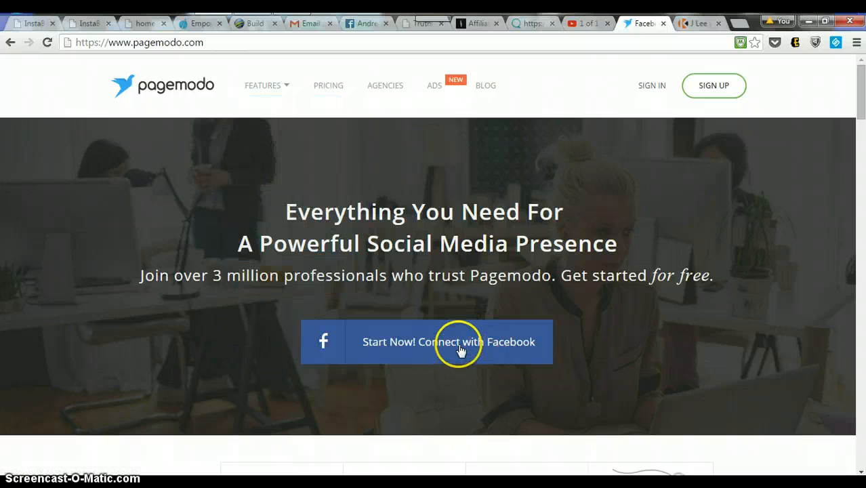
click(448, 342)
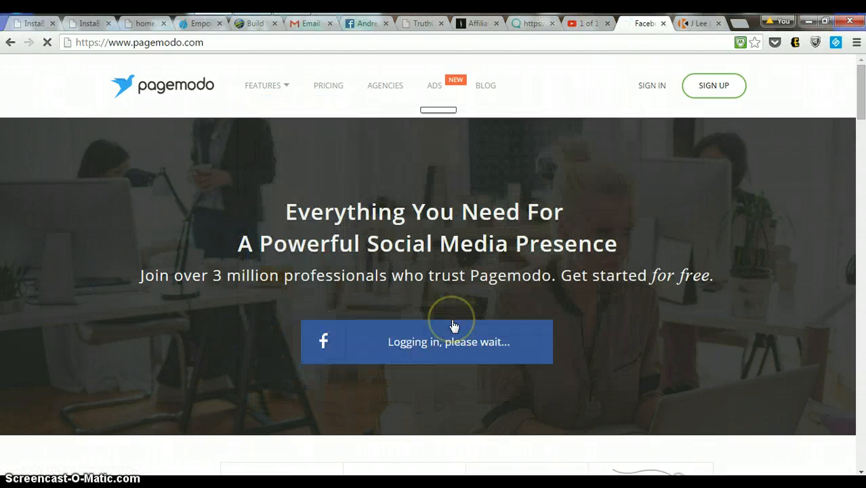
click(426, 341)
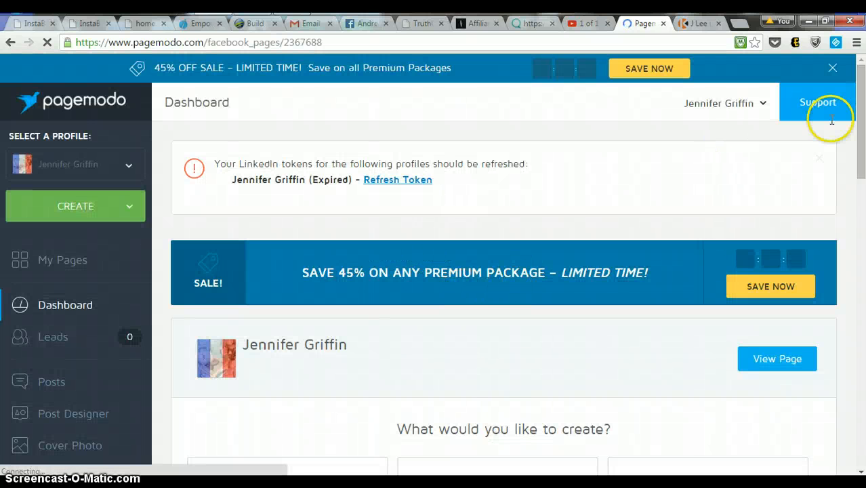
Choose Post Design from the dashboard's 'What would you like to create?' options
scroll(down, 3)
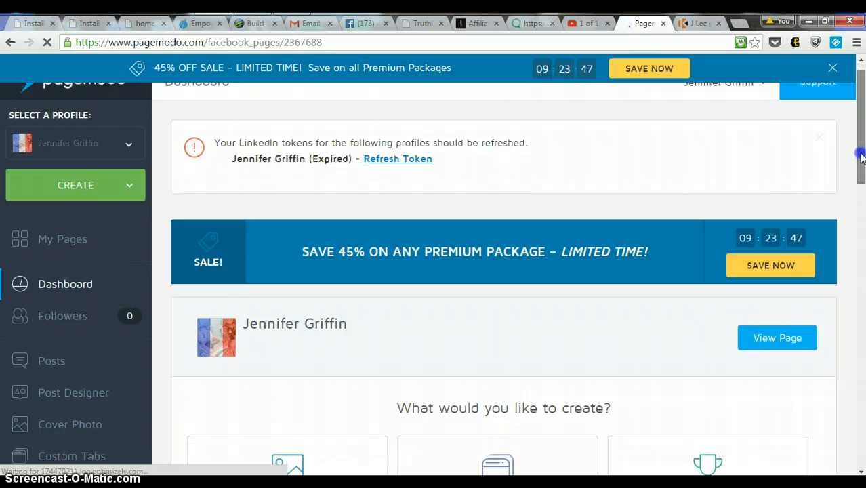
scroll(down, 3)
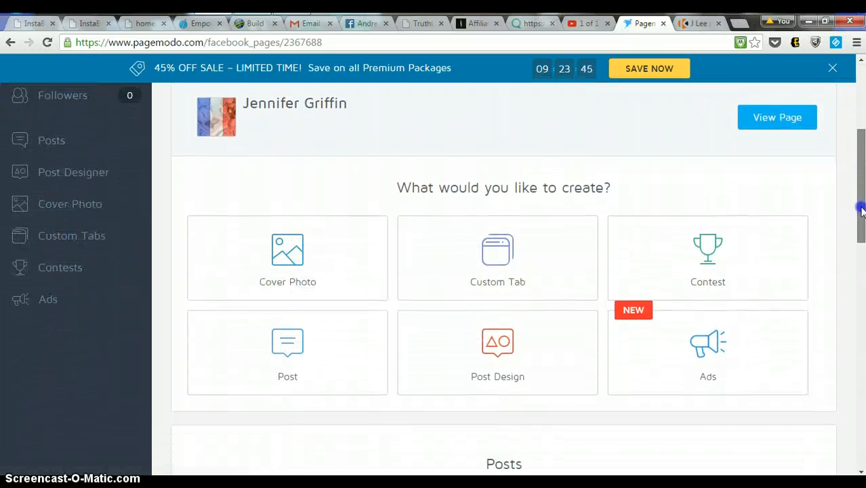
scroll(down, 3)
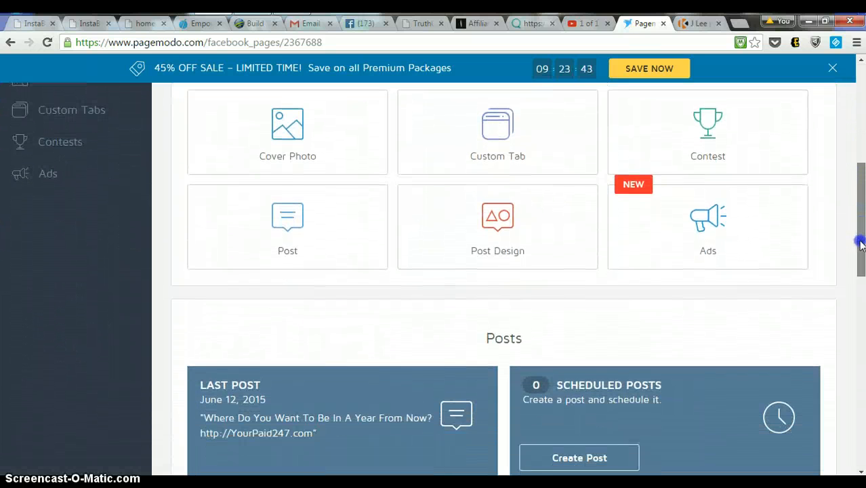
scroll(up, 3)
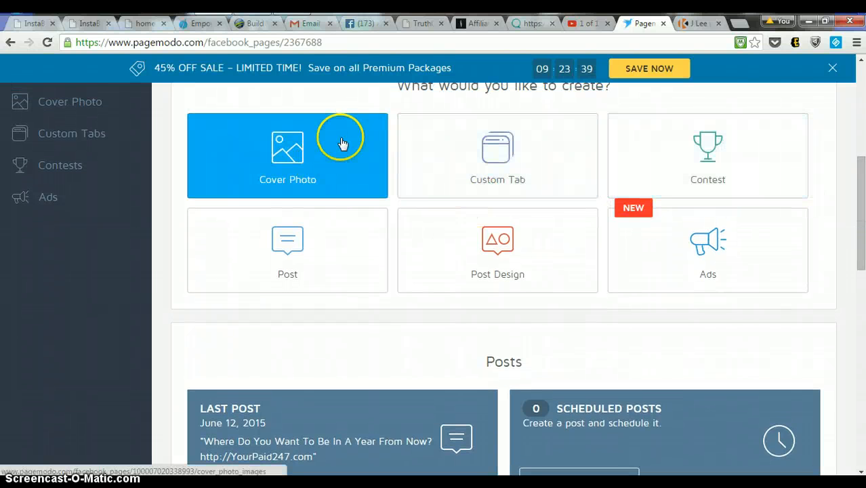
mouse_move(301, 180)
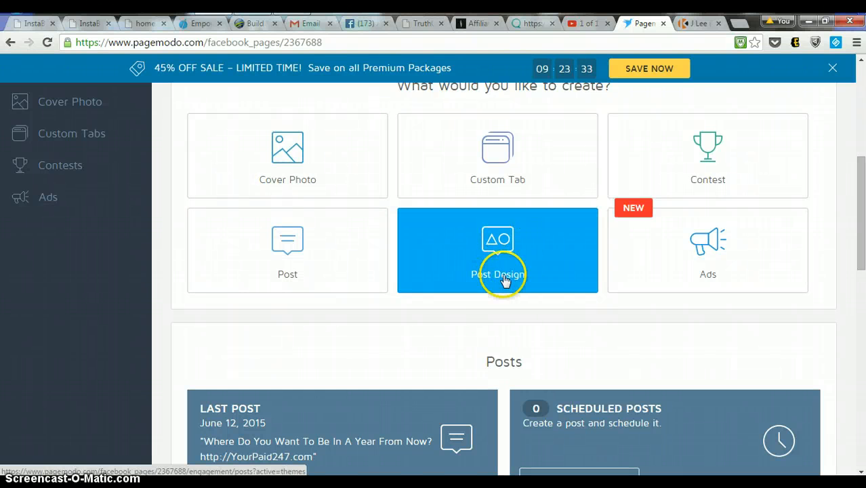
mouse_move(497, 244)
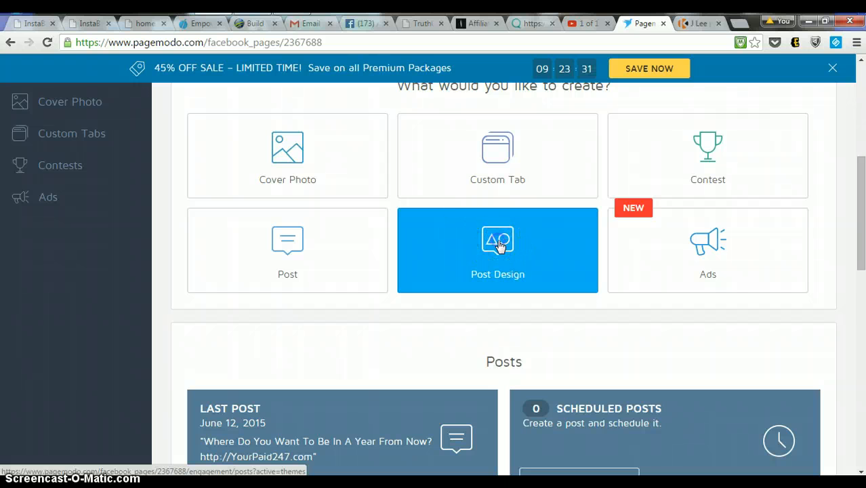
click(497, 249)
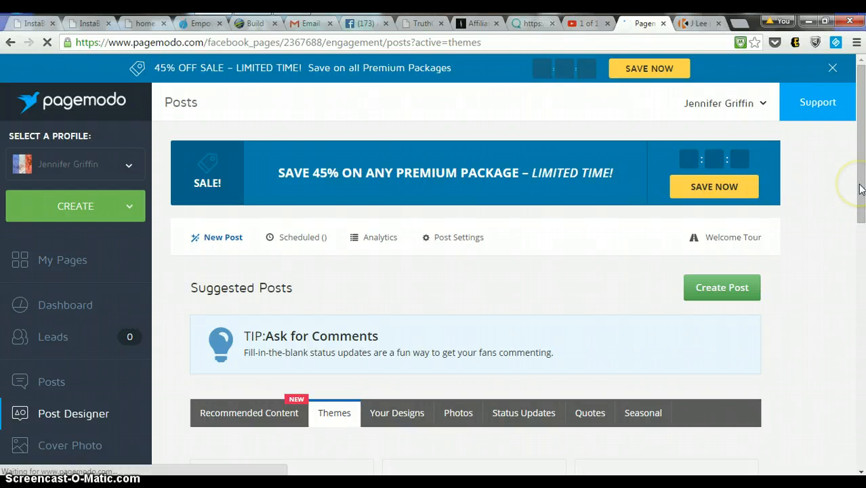
Browse up and down the Themes gallery of post templates looking for one to edit
scroll(down, 3)
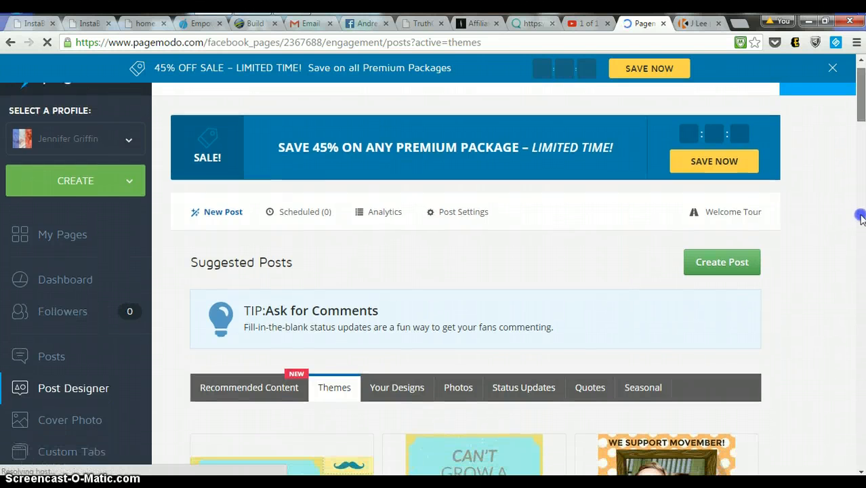
scroll(down, 3)
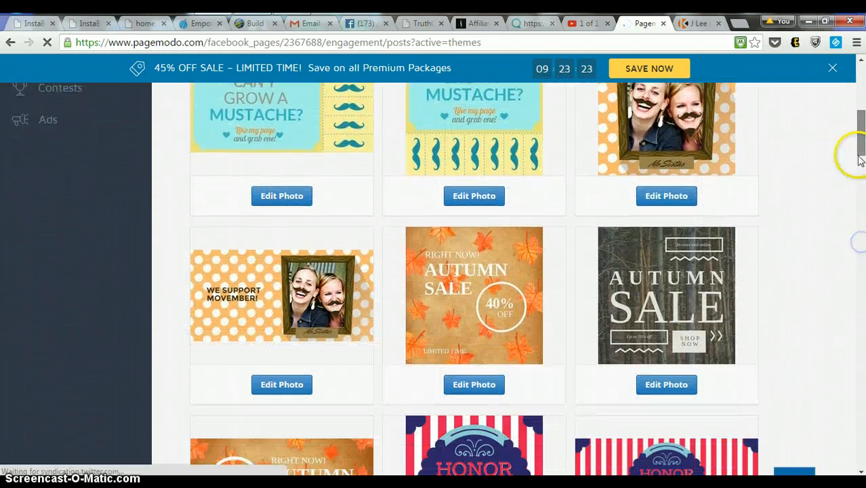
scroll(down, 3)
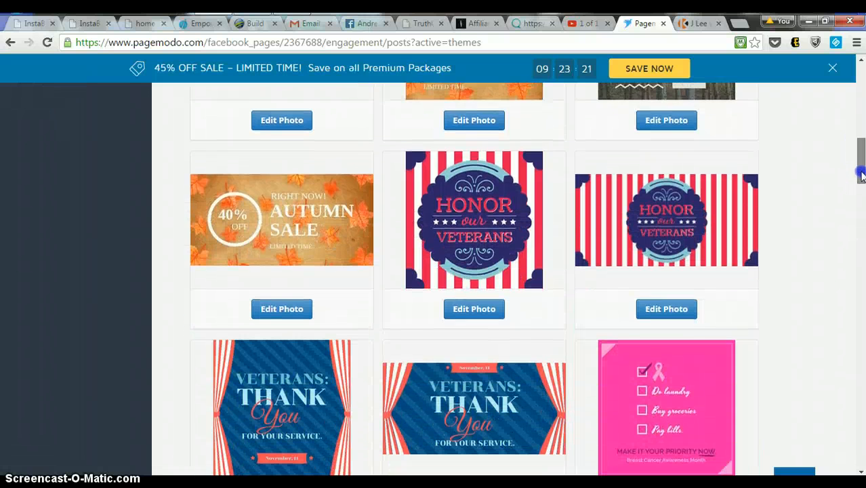
scroll(down, 3)
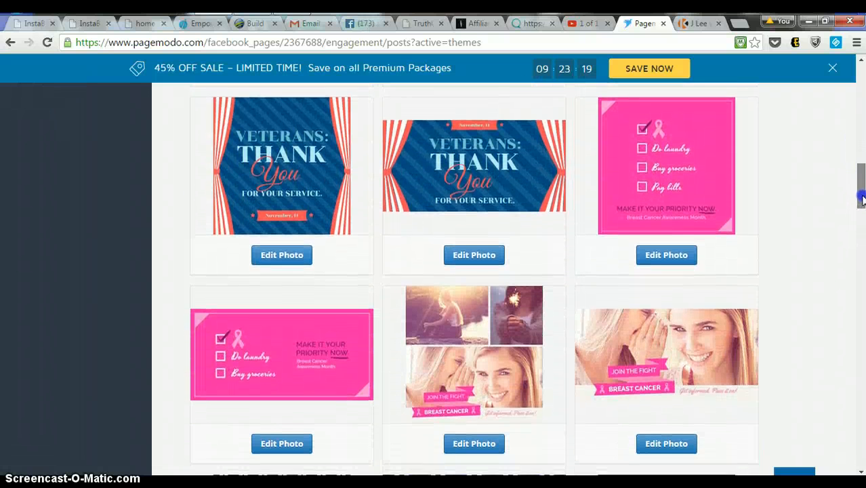
scroll(down, 3)
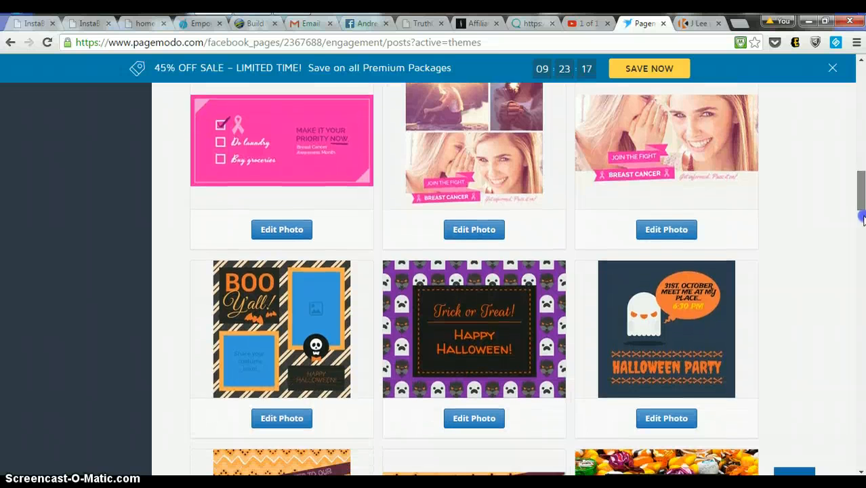
scroll(down, 3)
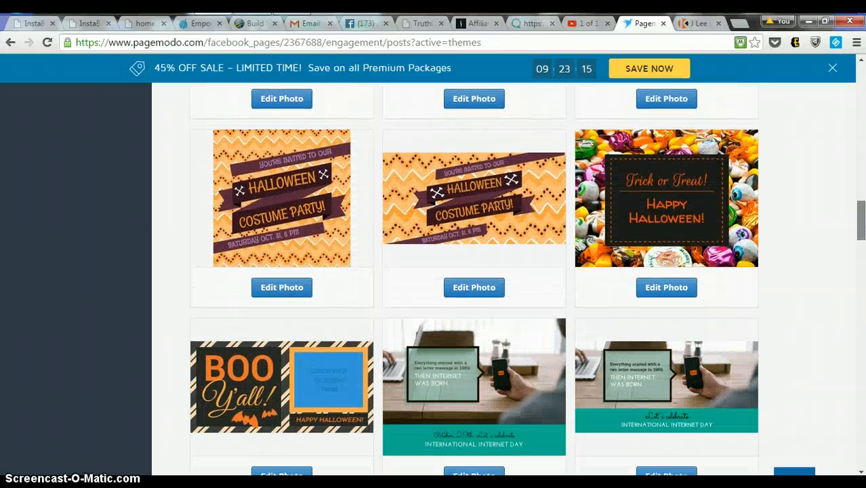
scroll(down, 3)
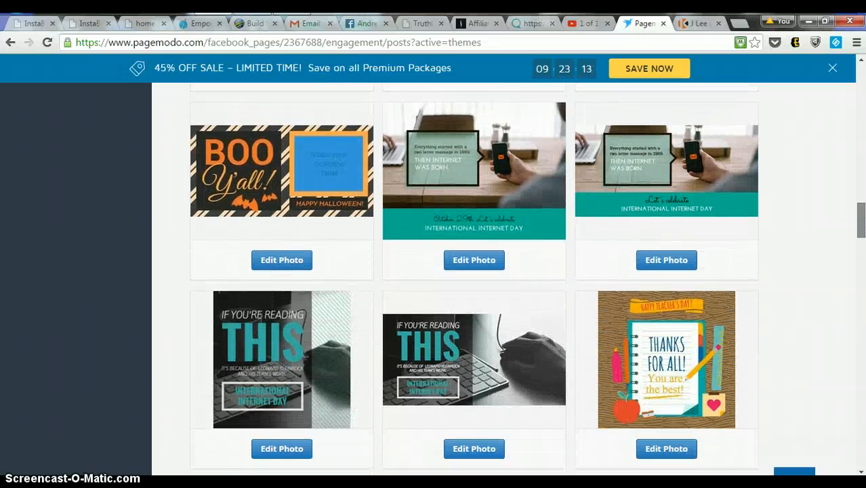
scroll(up, 3)
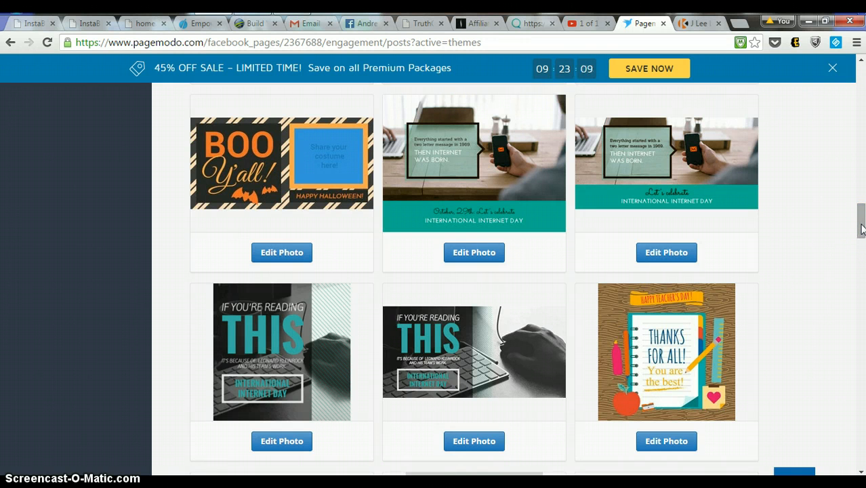
scroll(down, 3)
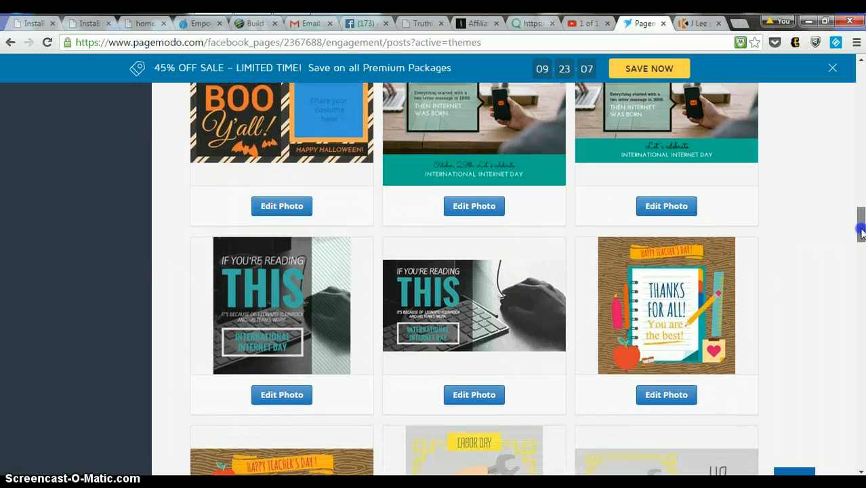
scroll(down, 3)
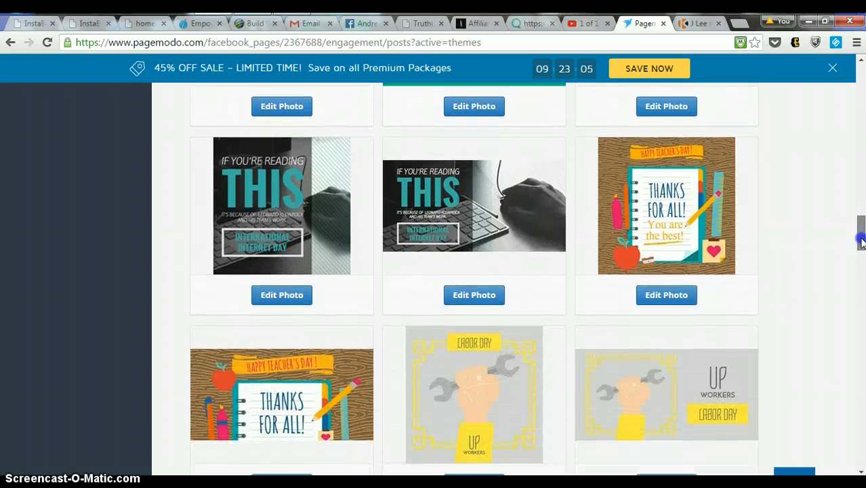
scroll(down, 3)
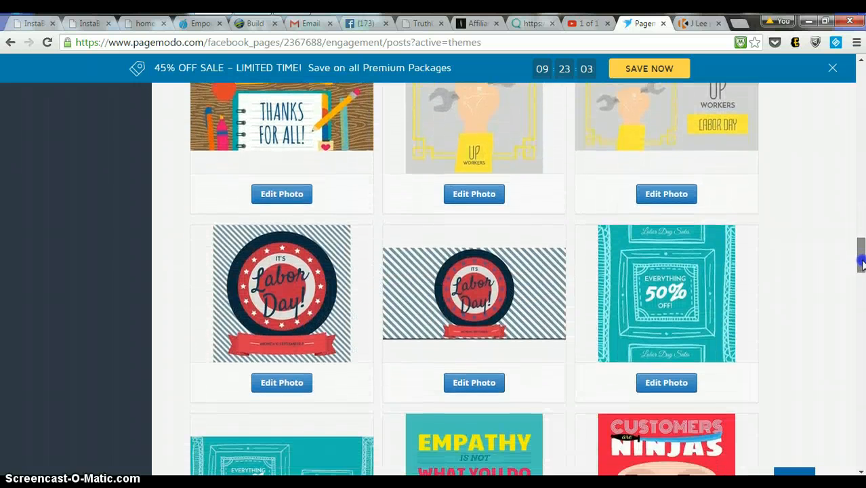
scroll(down, 3)
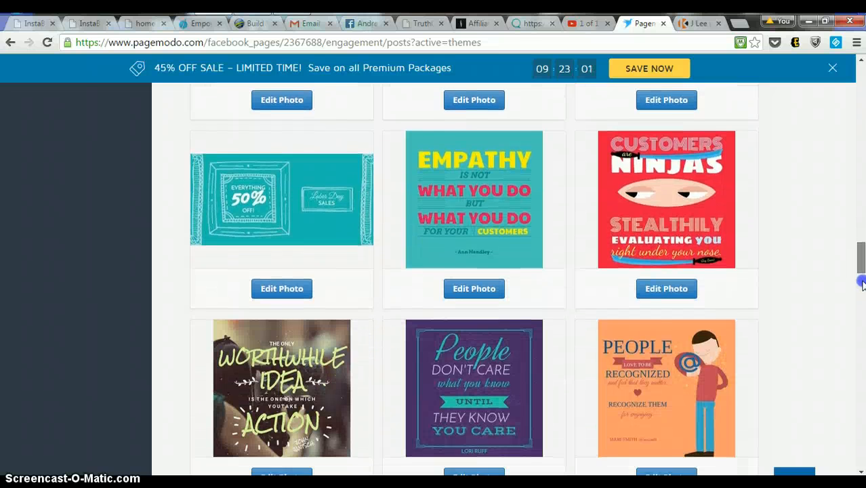
scroll(up, 3)
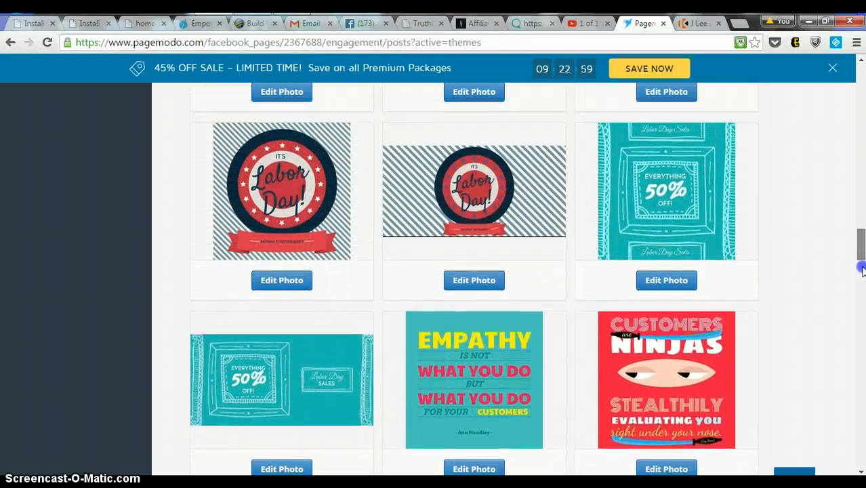
scroll(down, 3)
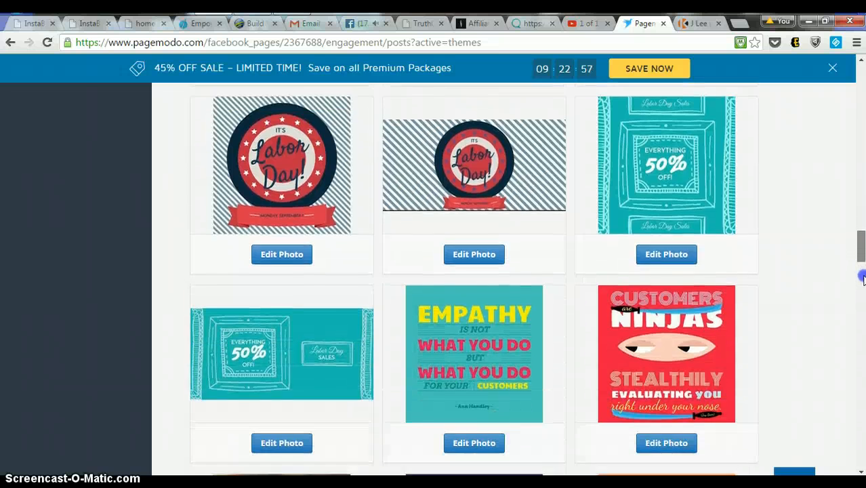
scroll(down, 3)
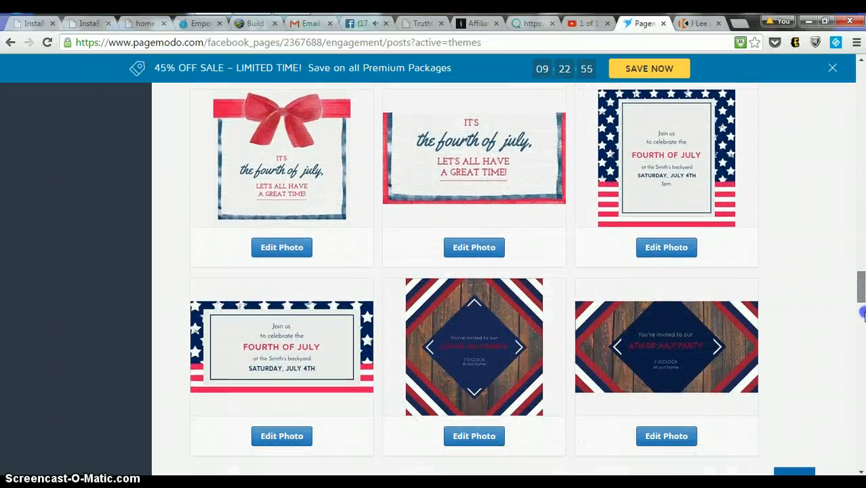
scroll(down, 3)
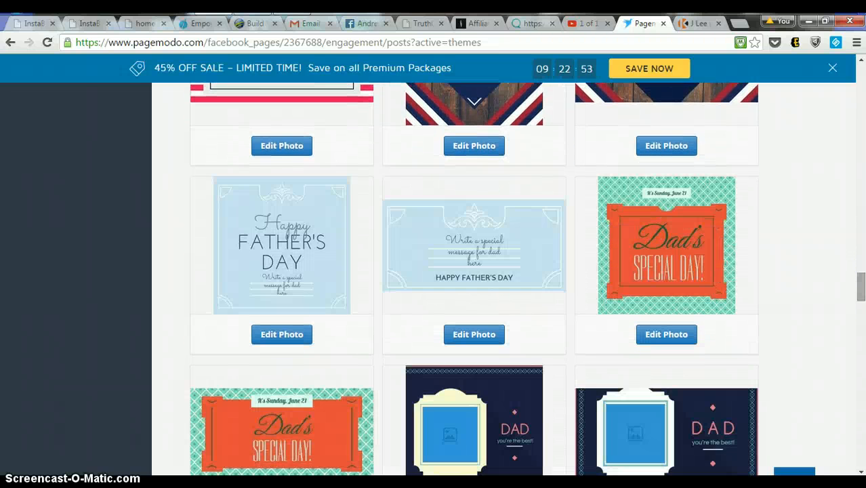
scroll(down, 3)
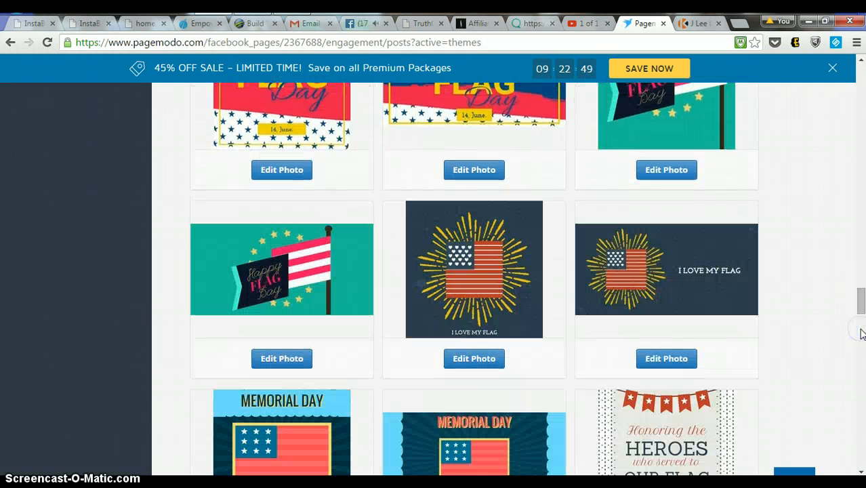
scroll(down, 3)
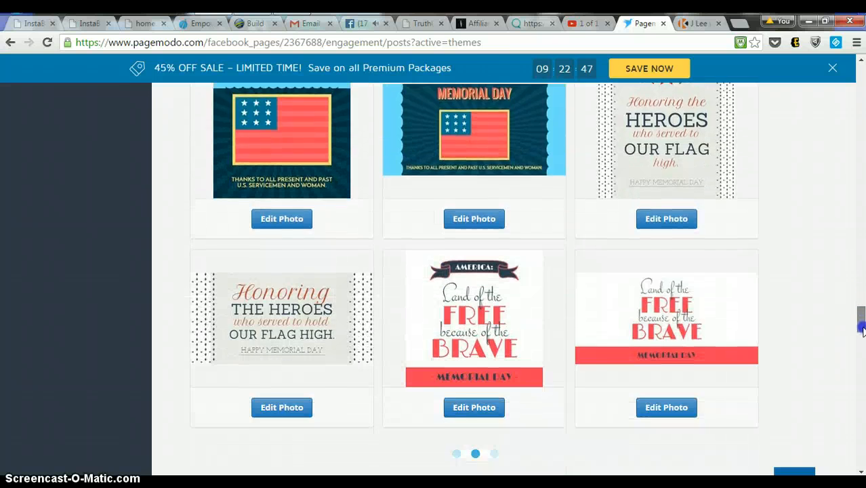
scroll(down, 3)
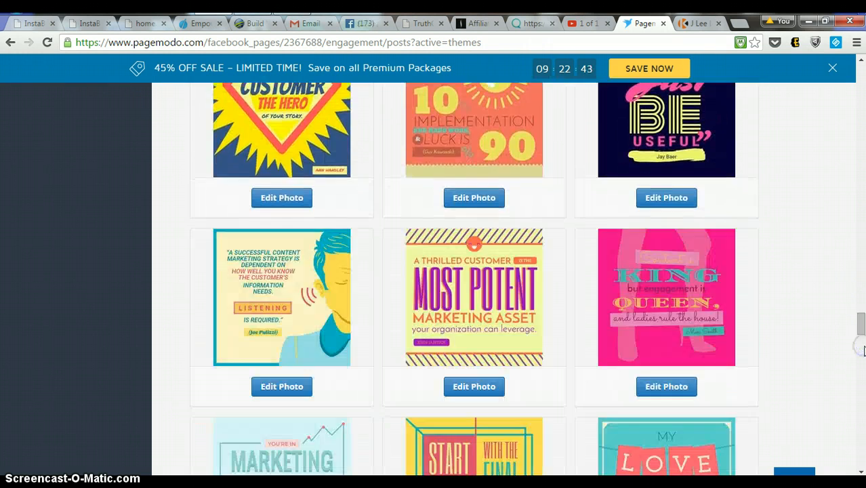
scroll(down, 3)
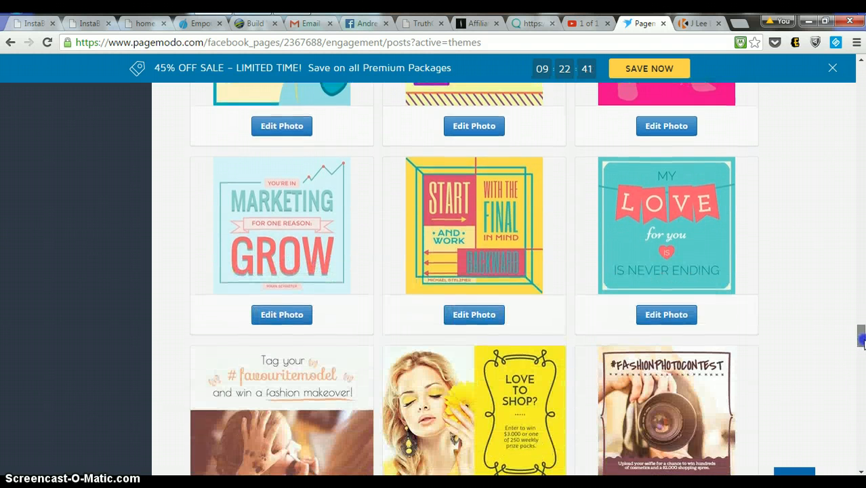
scroll(down, 3)
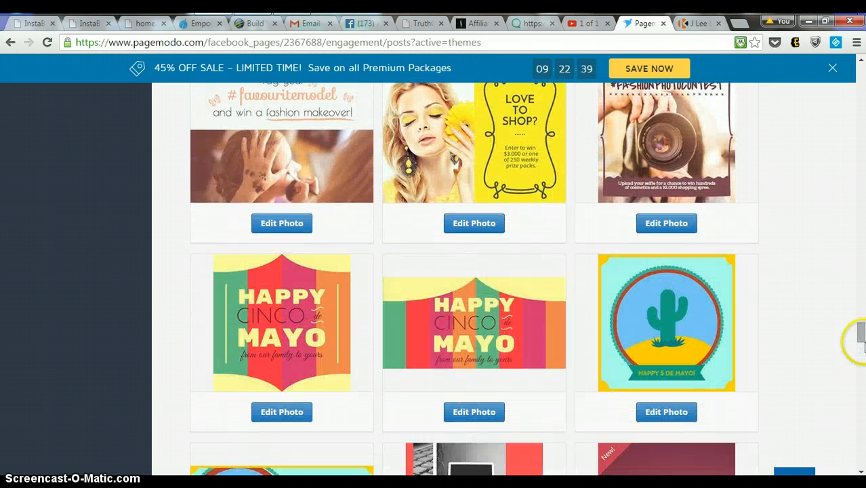
scroll(down, 3)
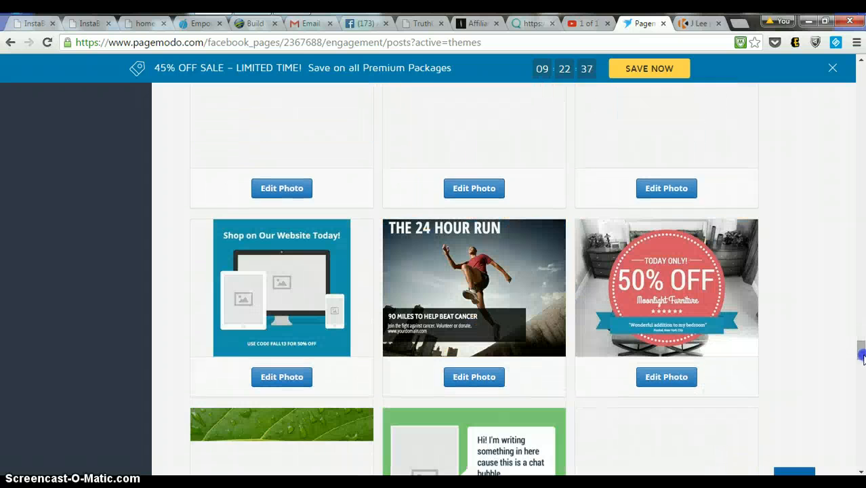
scroll(up, 3)
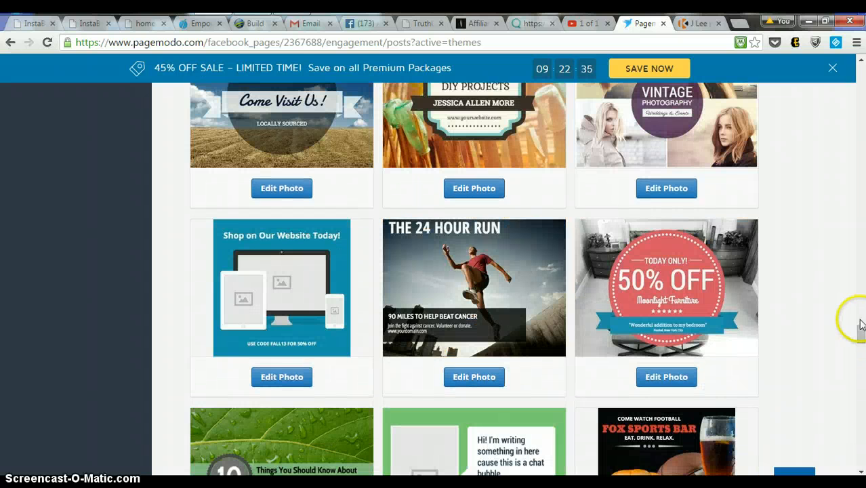
scroll(up, 3)
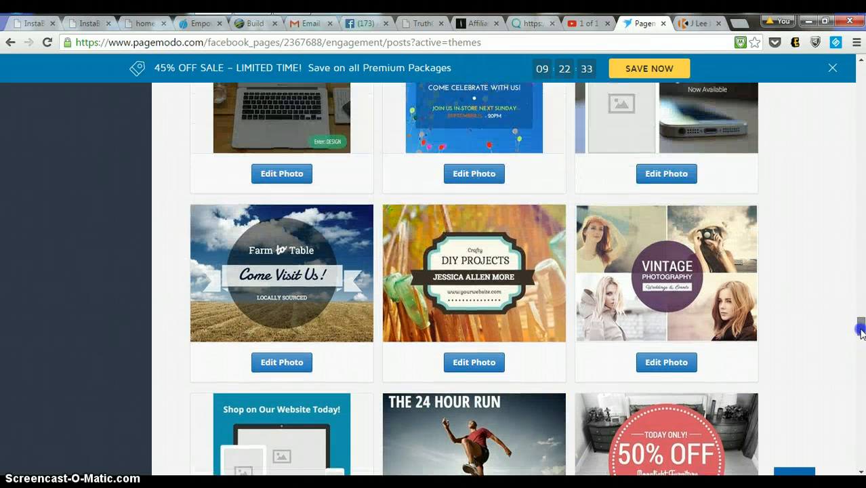
scroll(up, 3)
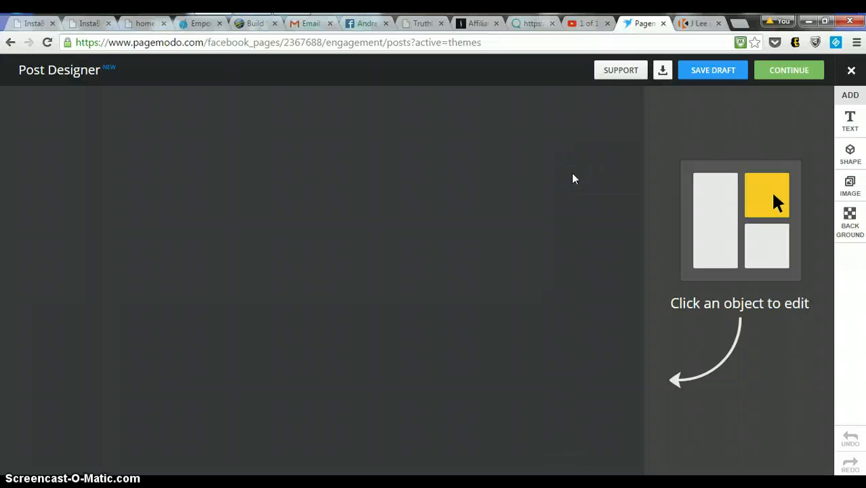
mouse_move(579, 222)
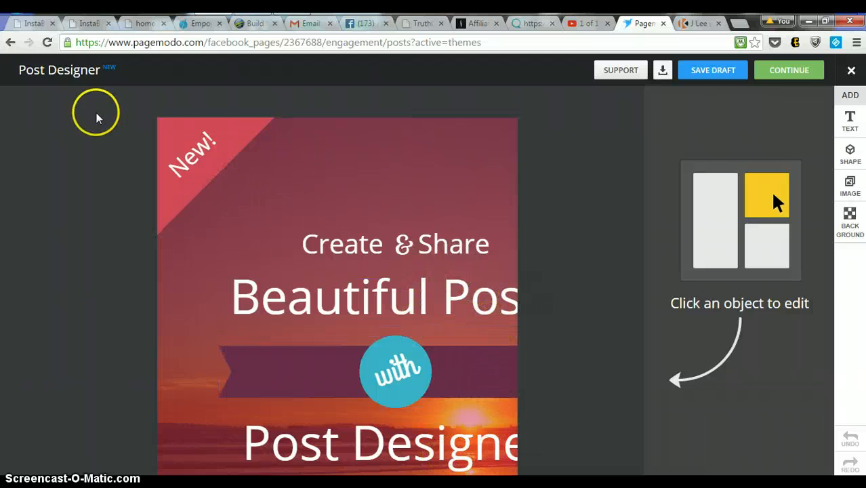
mouse_move(10, 42)
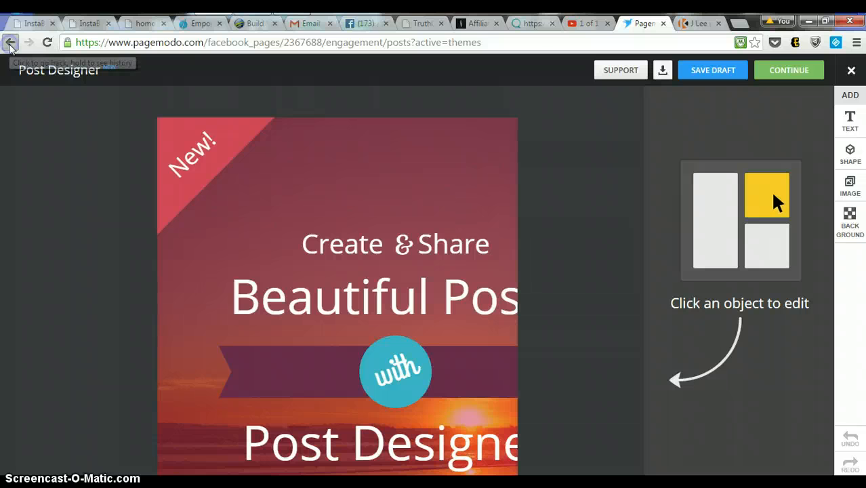
Leave the editor discarding the unsaved design, then reopen and scroll the Themes gallery
click(10, 42)
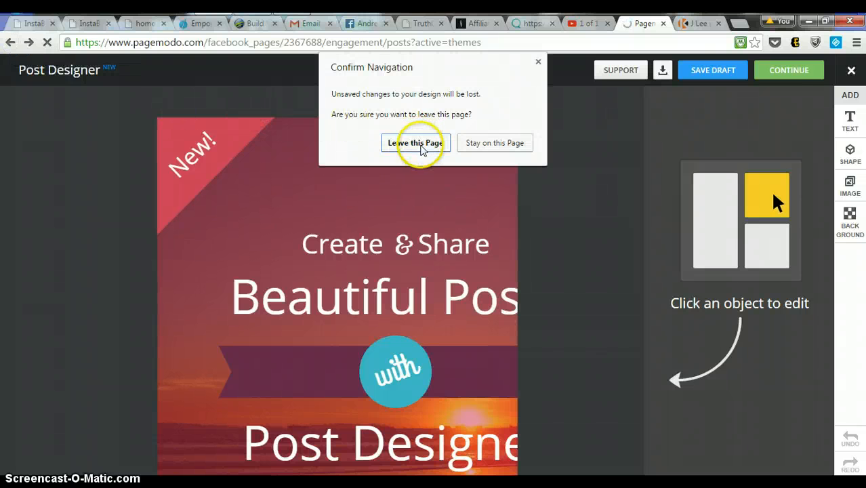
click(415, 142)
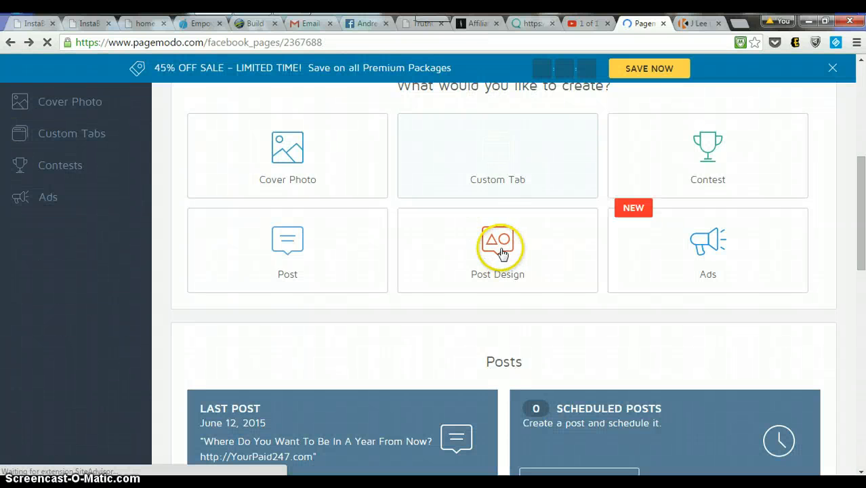
mouse_move(680, 245)
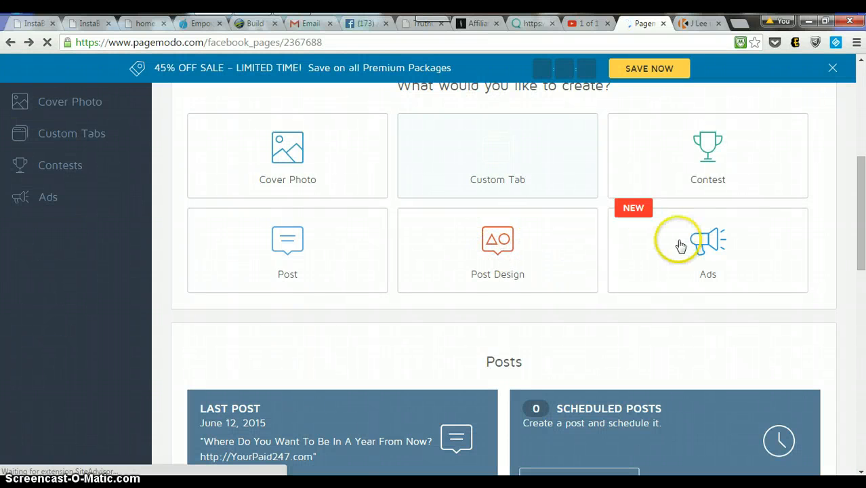
click(708, 250)
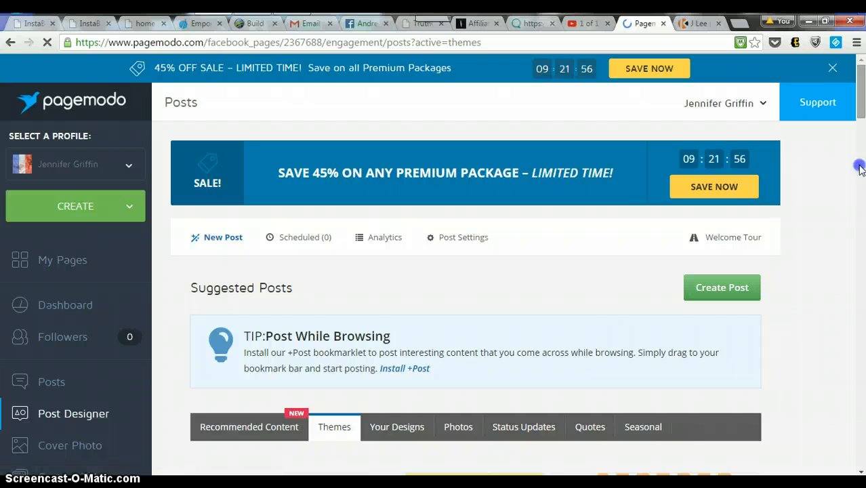
scroll(down, 3)
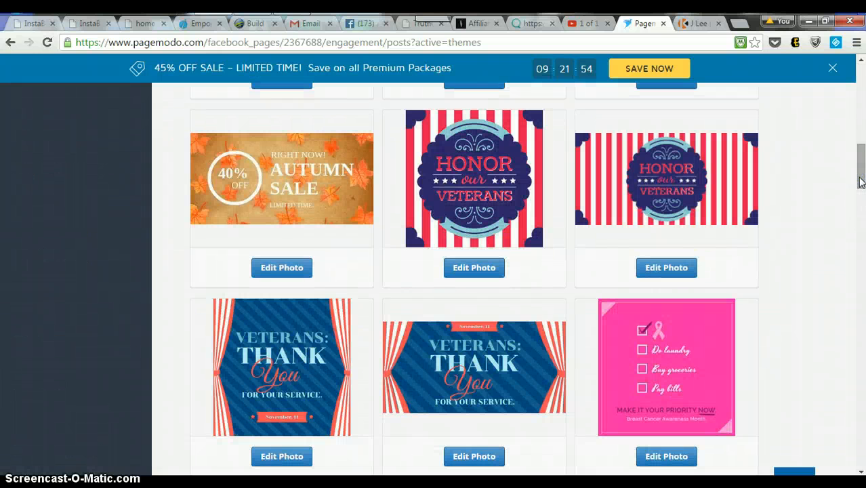
scroll(down, 3)
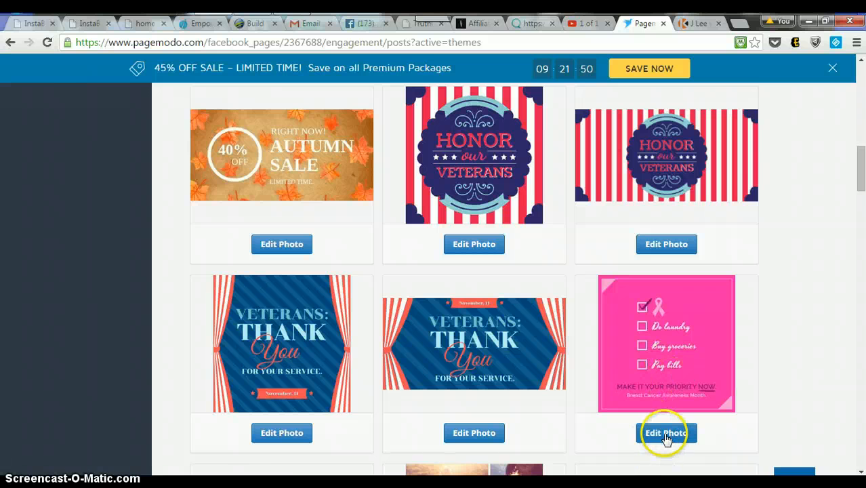
Load the pink checklist template and remove its ribbon, Pay bills text and check mark
click(665, 432)
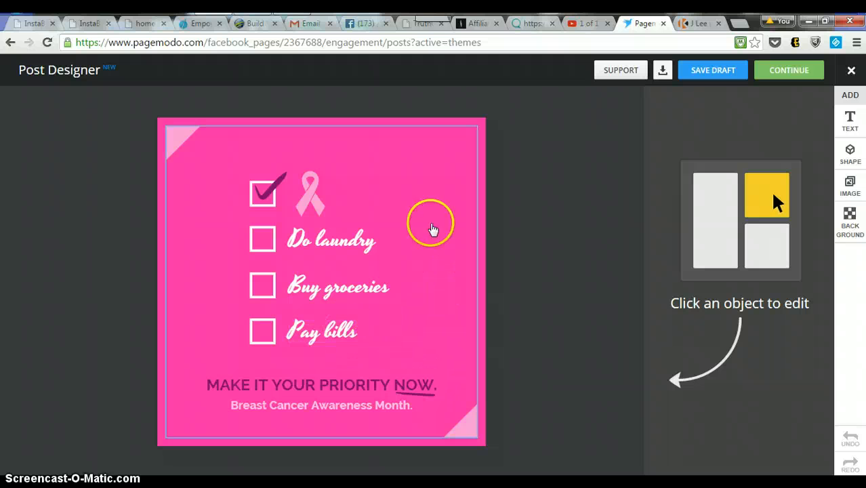
mouse_move(322, 151)
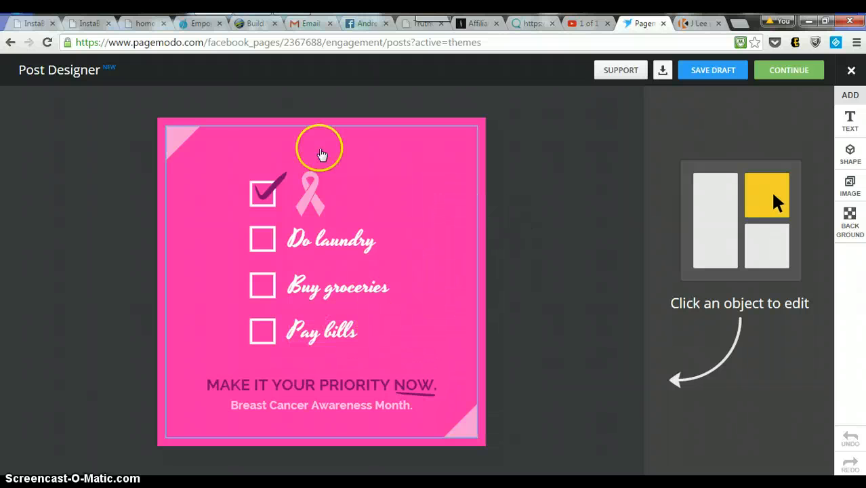
click(310, 193)
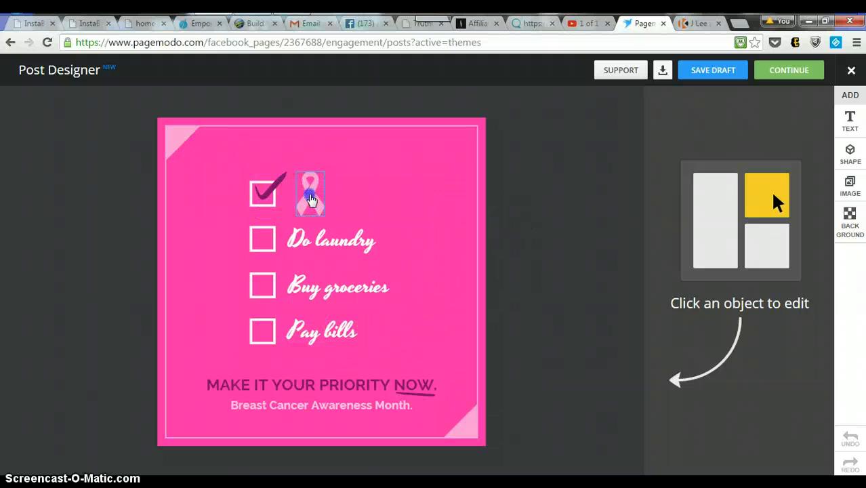
click(310, 193)
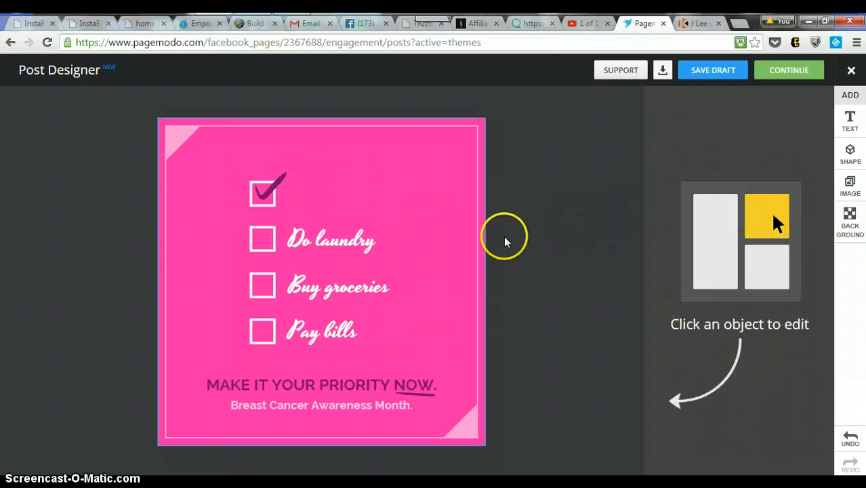
click(331, 239)
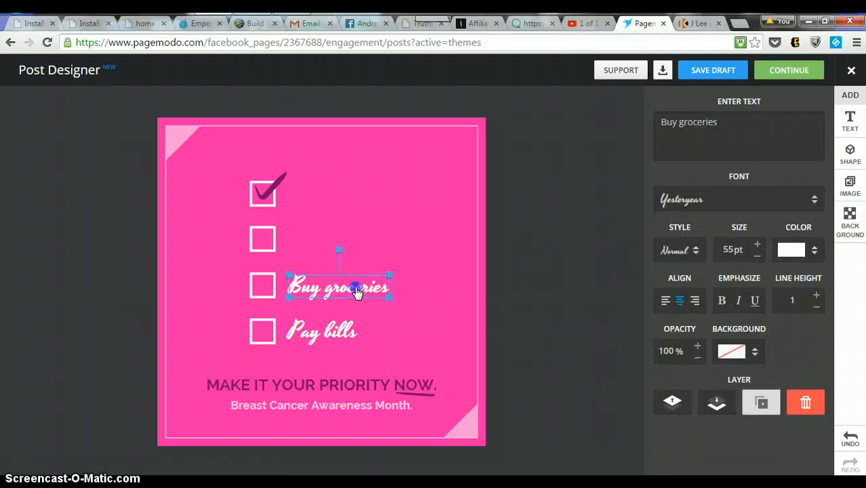
click(805, 402)
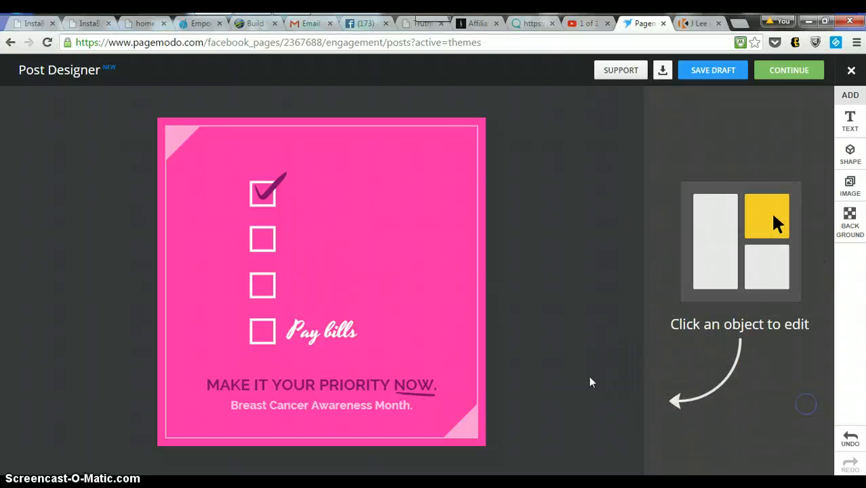
click(321, 330)
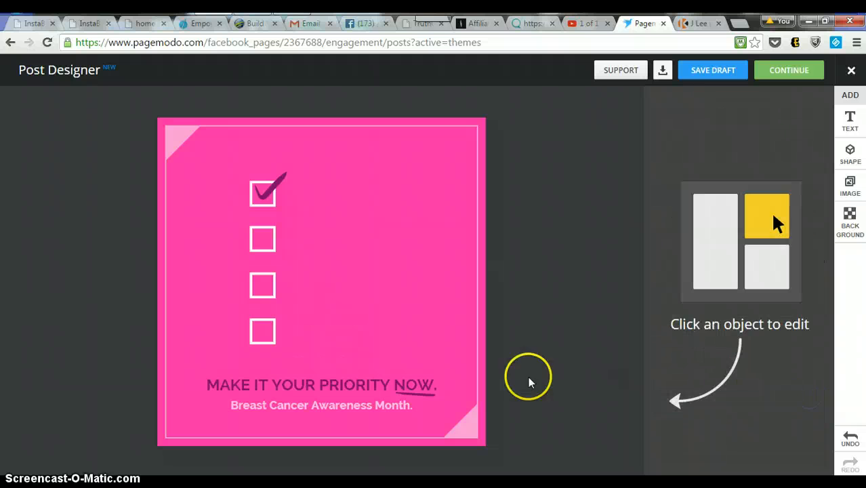
click(262, 191)
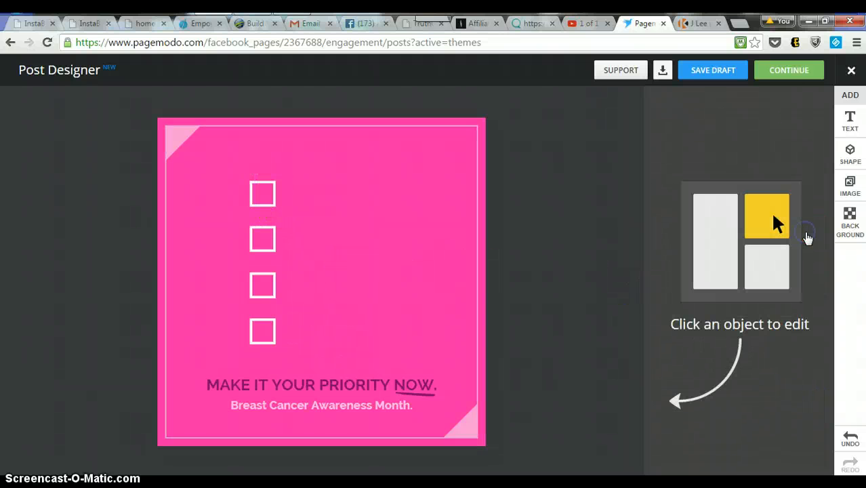
Delete the second, third and remaining top checkboxes from the design
click(263, 238)
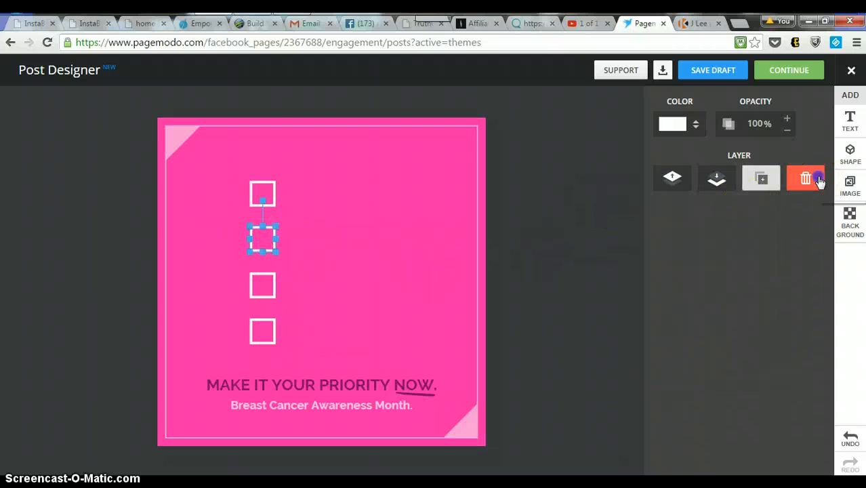
click(805, 178)
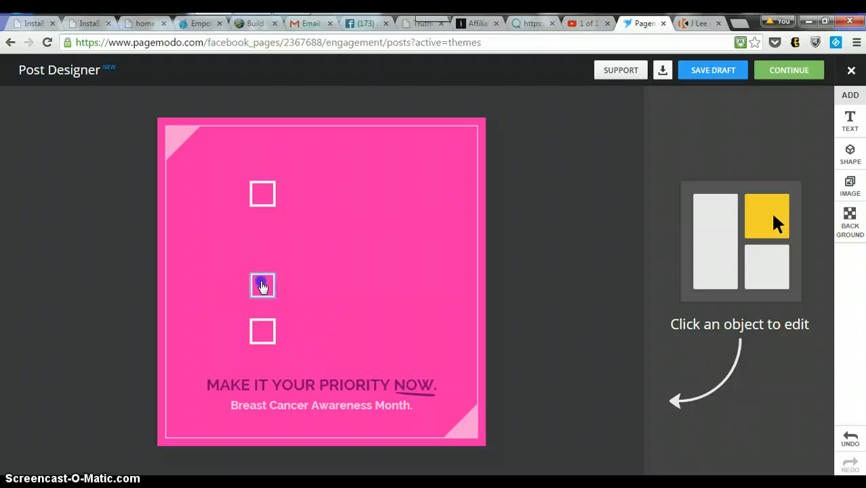
click(262, 284)
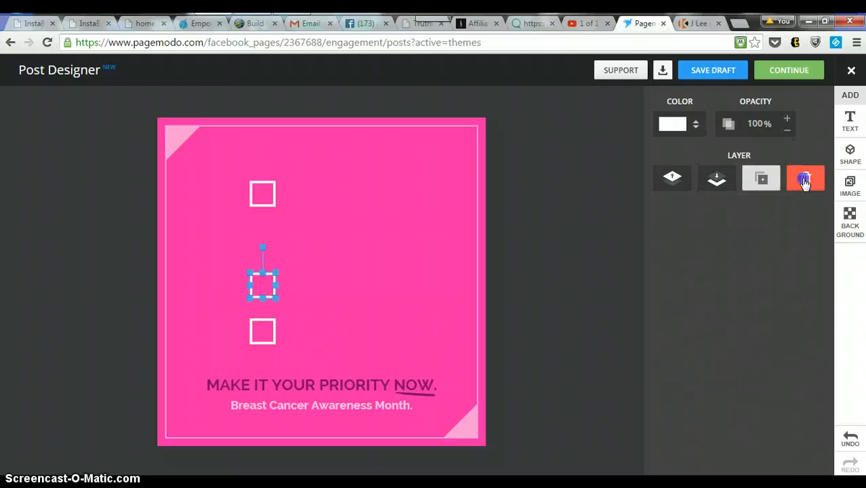
click(262, 331)
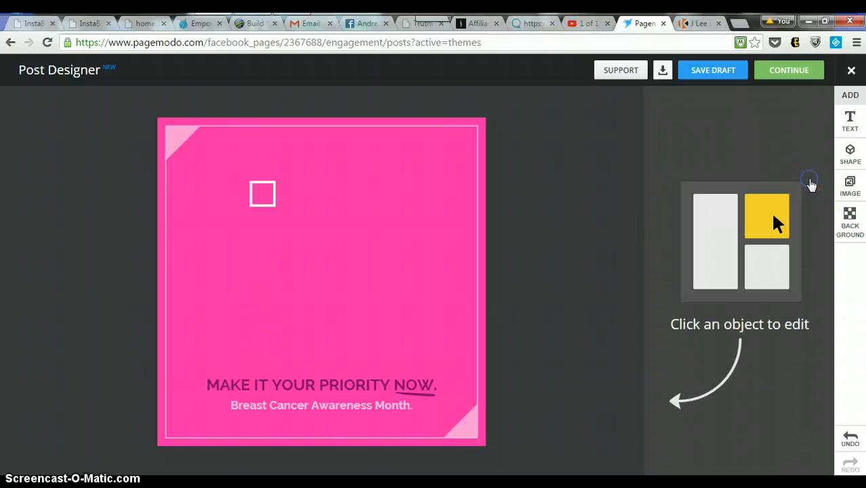
click(262, 194)
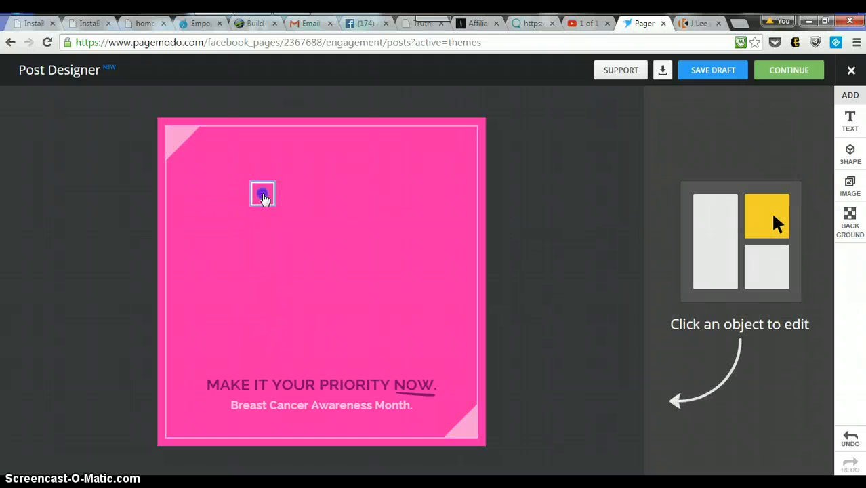
click(262, 193)
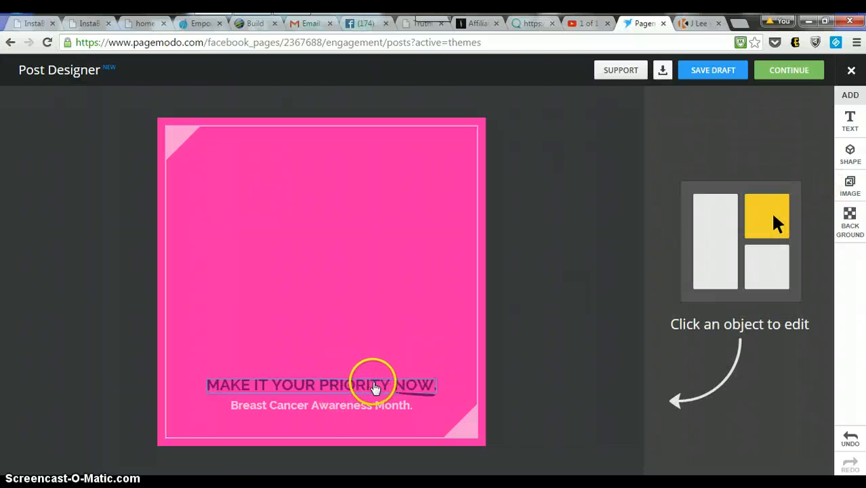
Remove the Breast Cancer Awareness Month text lines and the leftover underline stroke
click(321, 405)
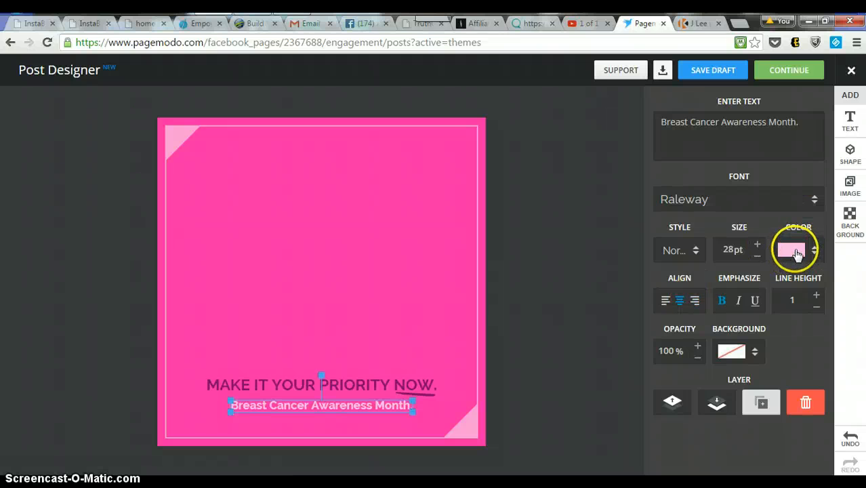
click(791, 249)
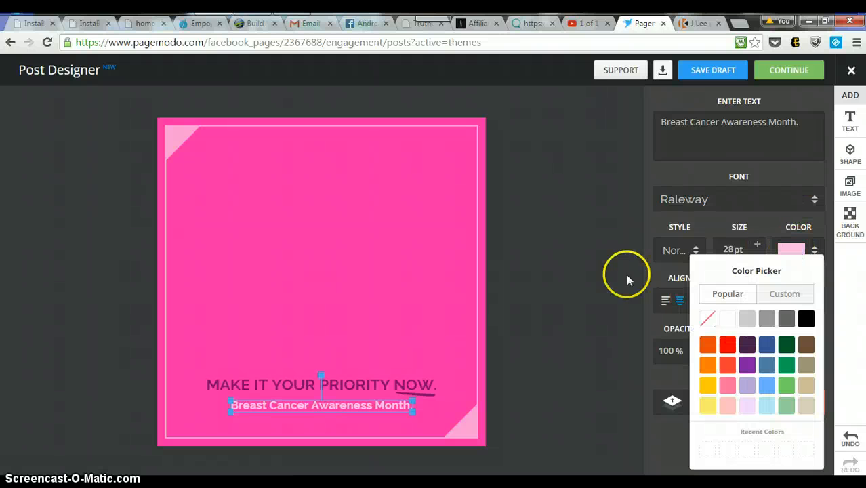
click(378, 405)
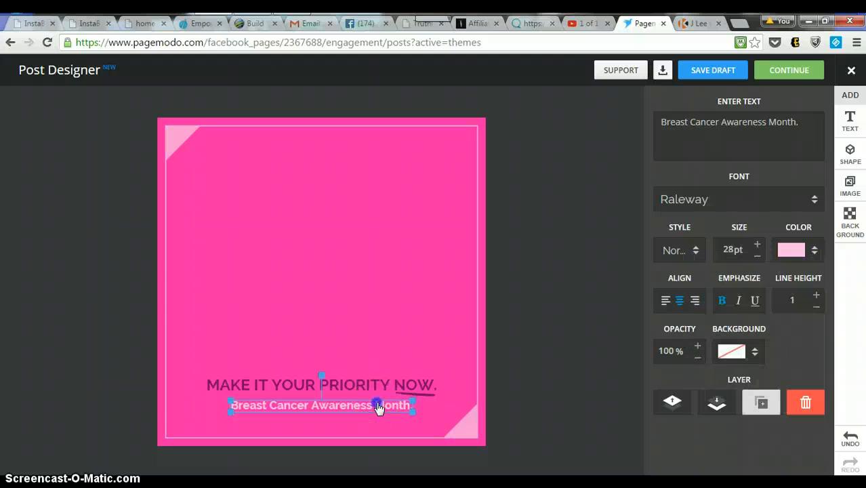
click(805, 401)
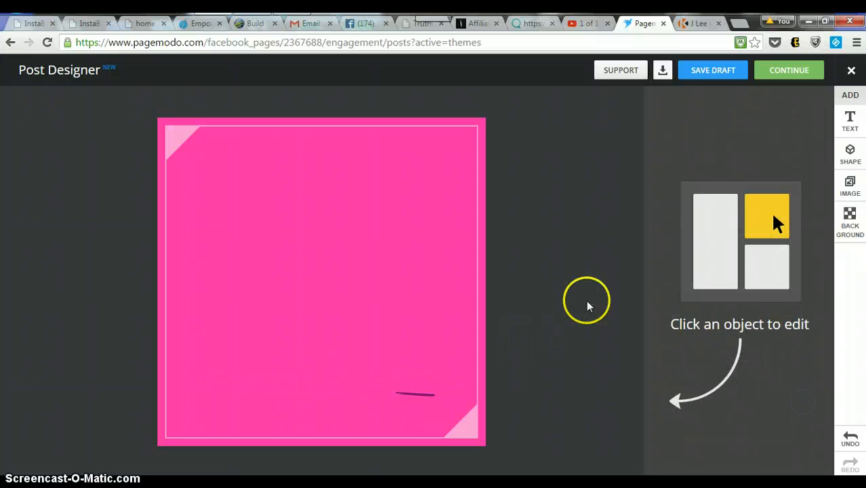
click(414, 393)
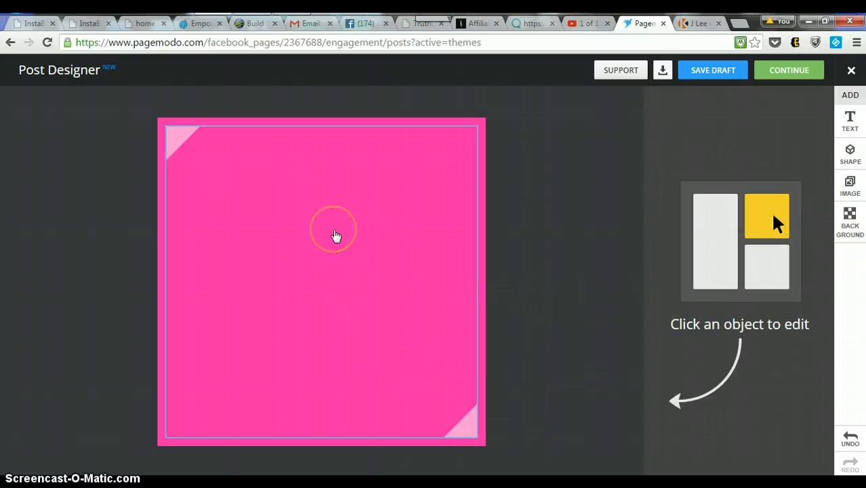
Recolour the cornered border frame yellow, then delete it to leave a plain pink square
click(332, 230)
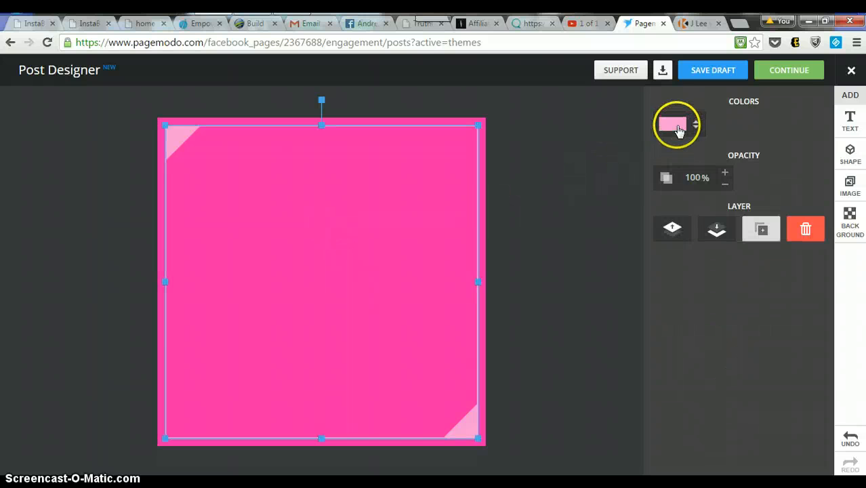
click(672, 124)
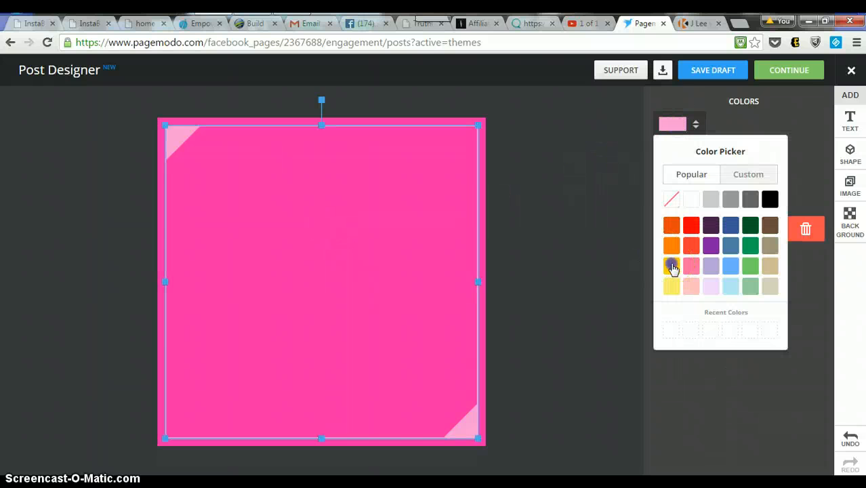
click(671, 265)
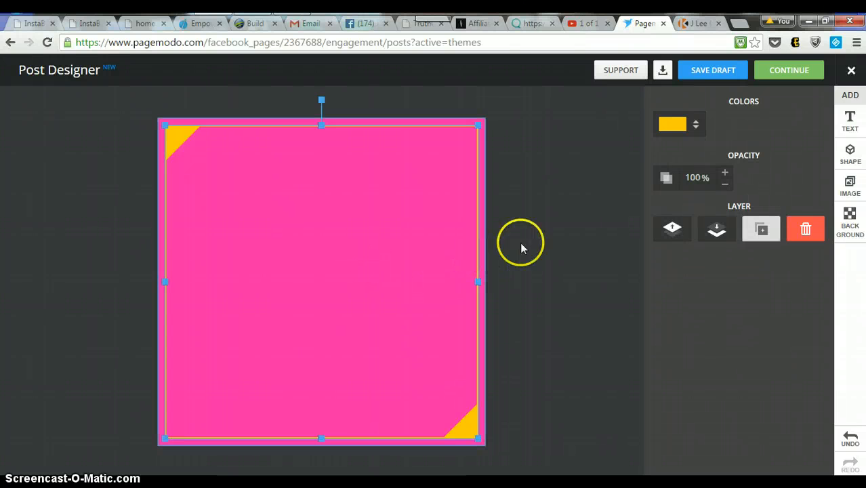
click(671, 124)
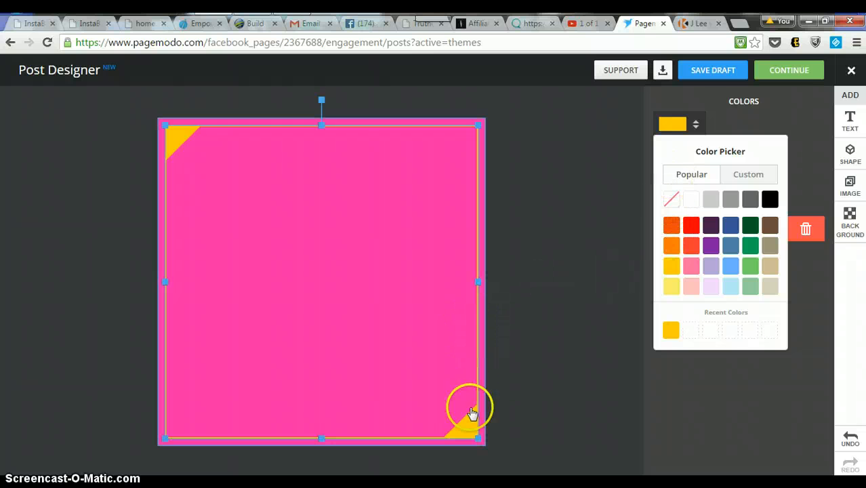
click(471, 413)
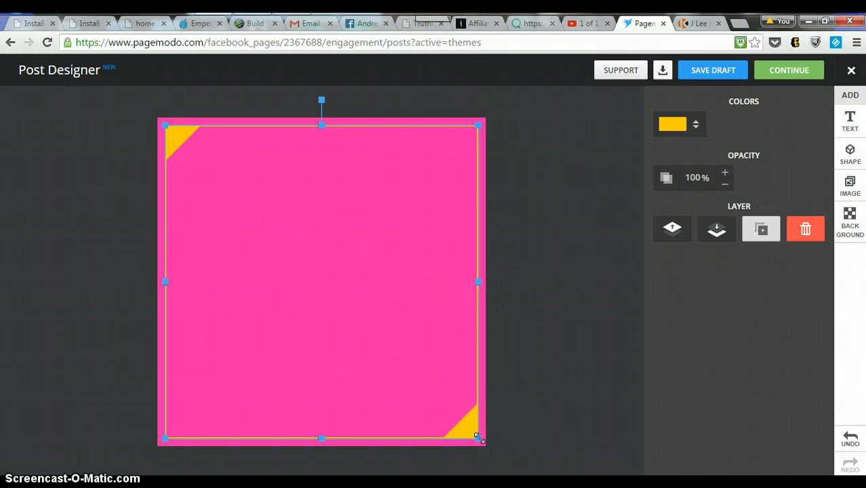
drag(479, 438, 469, 422)
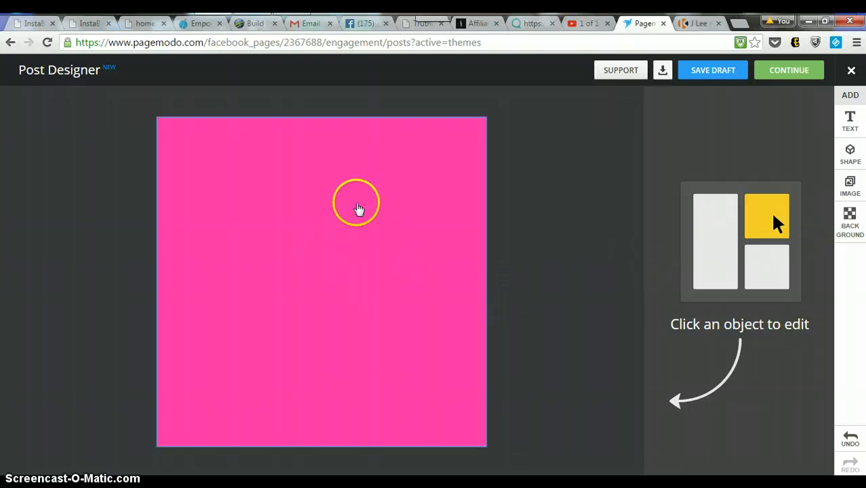
mouse_move(268, 179)
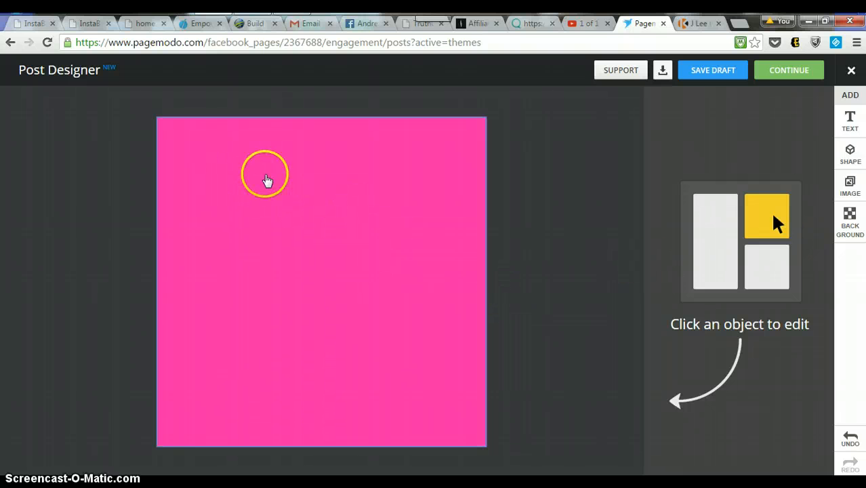
Switch the post background from pink to the yellow swatch
click(850, 220)
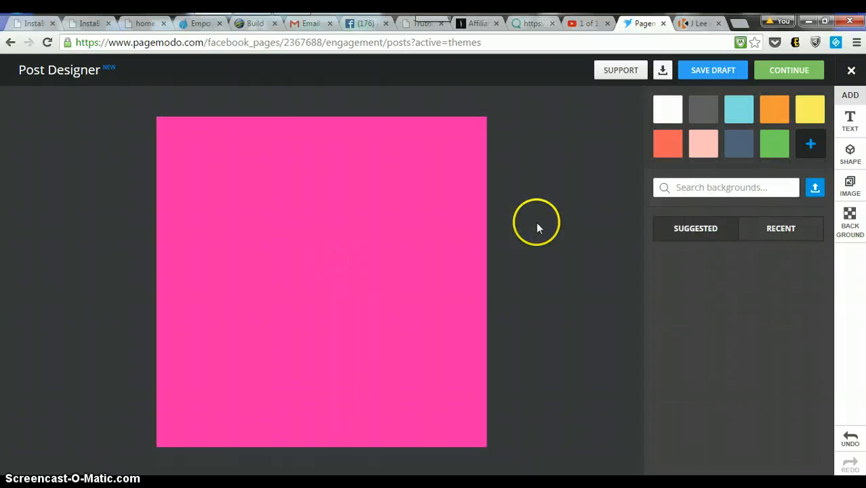
click(809, 109)
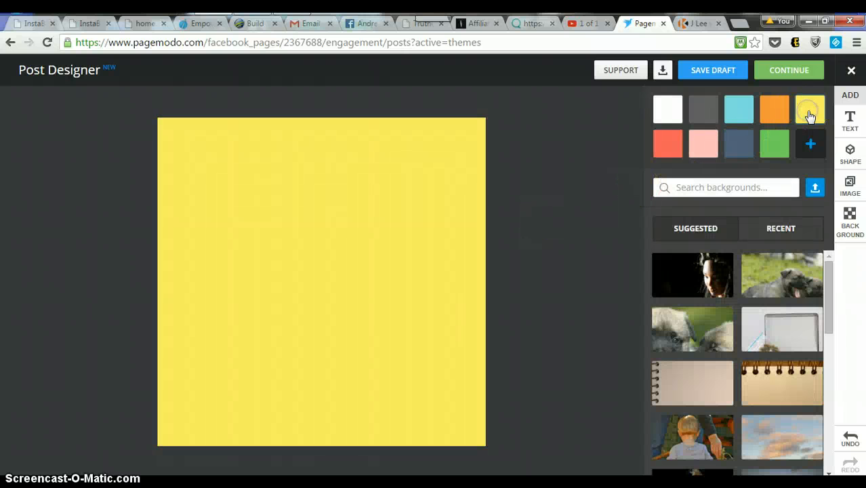
click(810, 110)
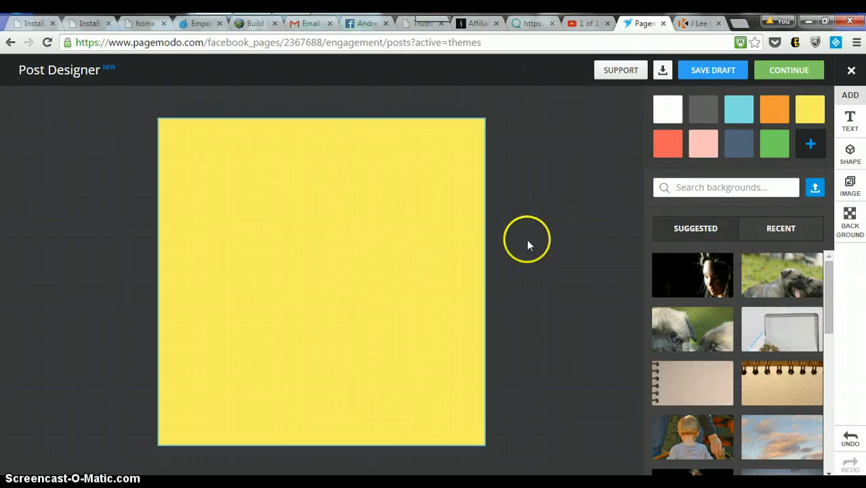
mouse_move(849, 118)
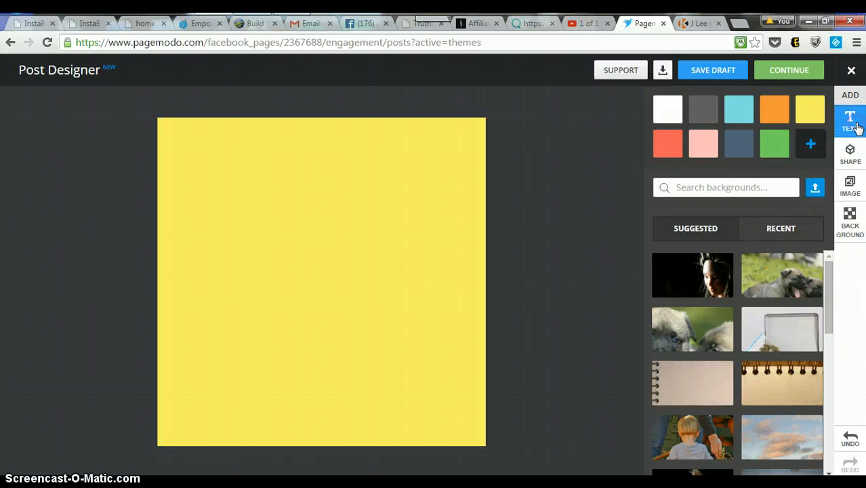
Add a BIG TEXT heading to the post, discarding an extra MEDIUM TEXT box
click(849, 121)
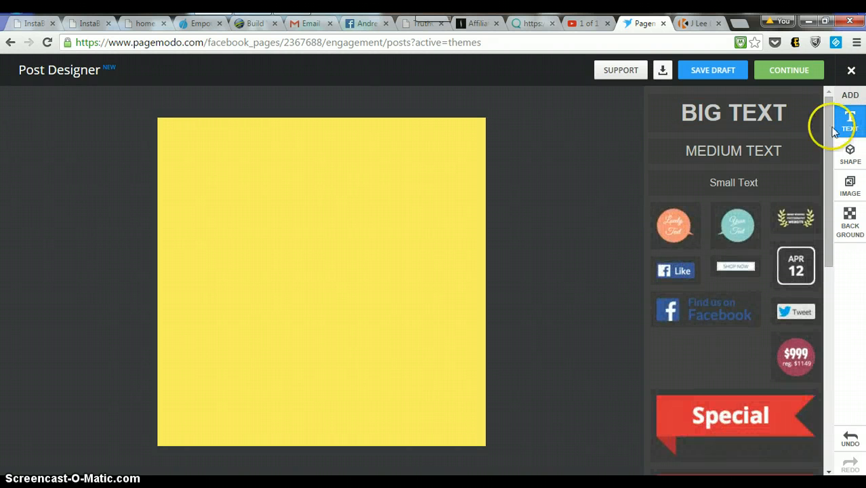
click(733, 151)
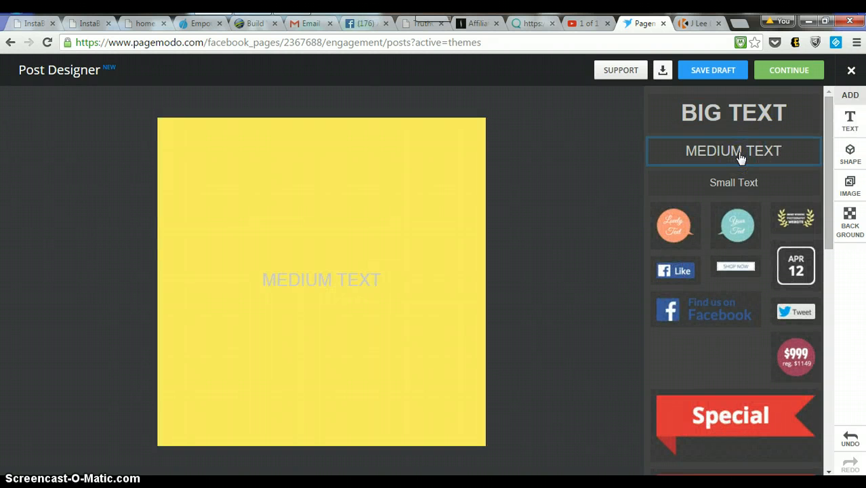
click(732, 113)
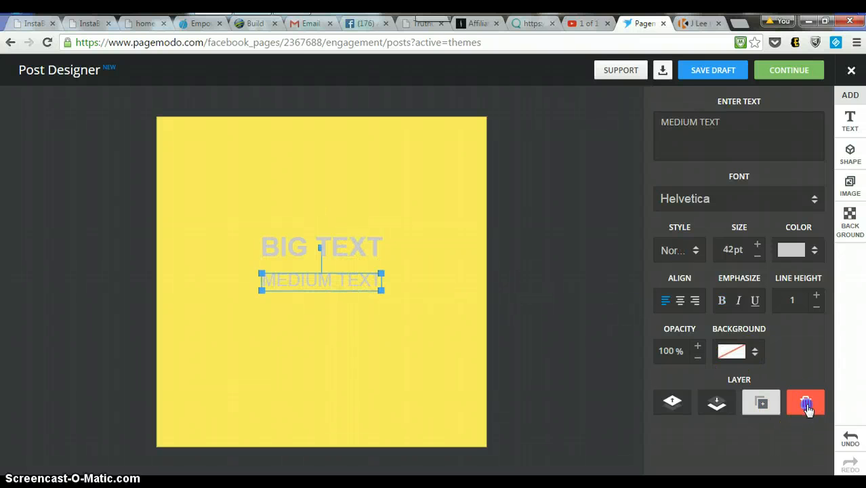
click(805, 402)
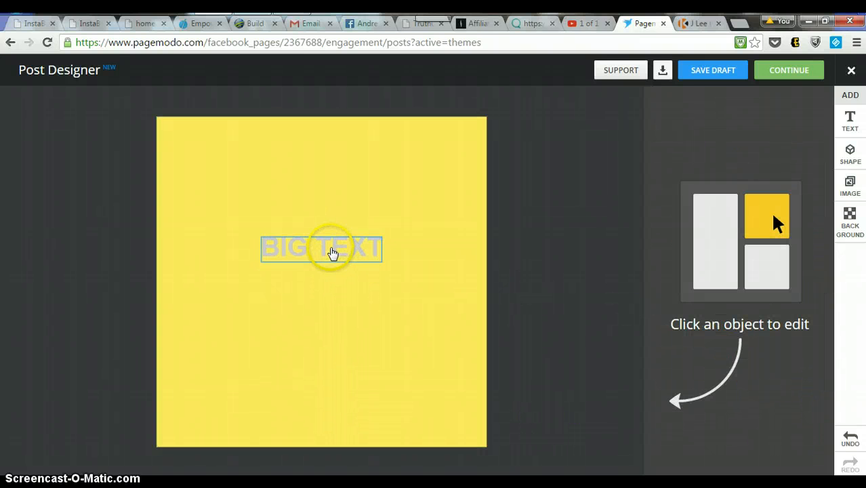
click(320, 247)
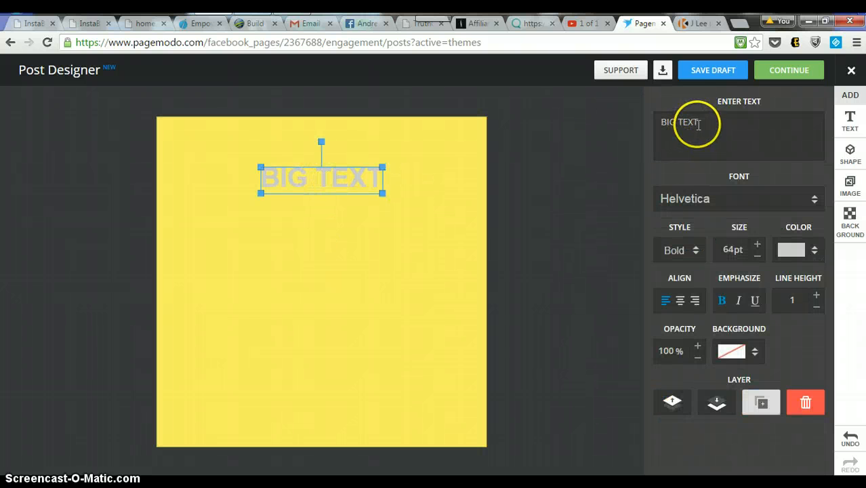
Replace the heading's placeholder wording with 'How To Create'
key(Backspace)
text(H)
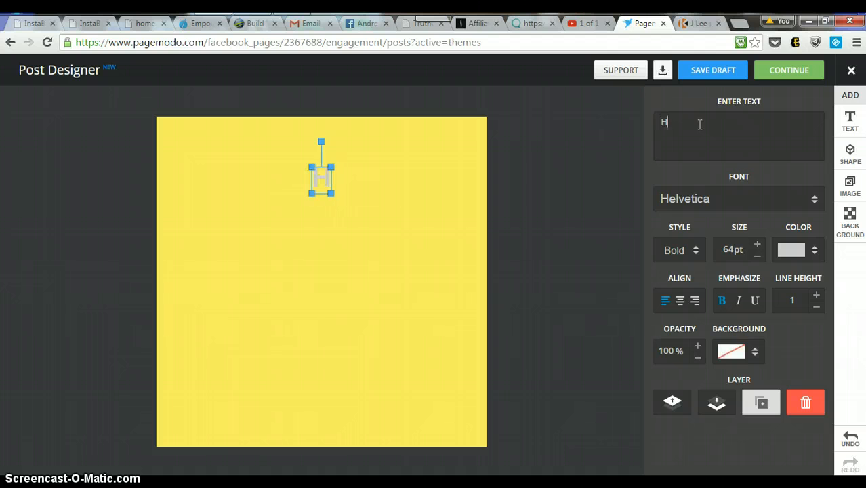
text(ow To)
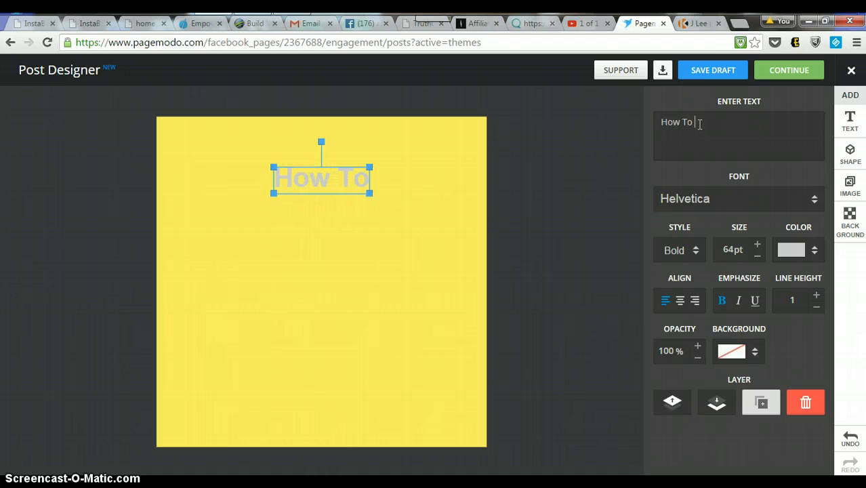
text(C)
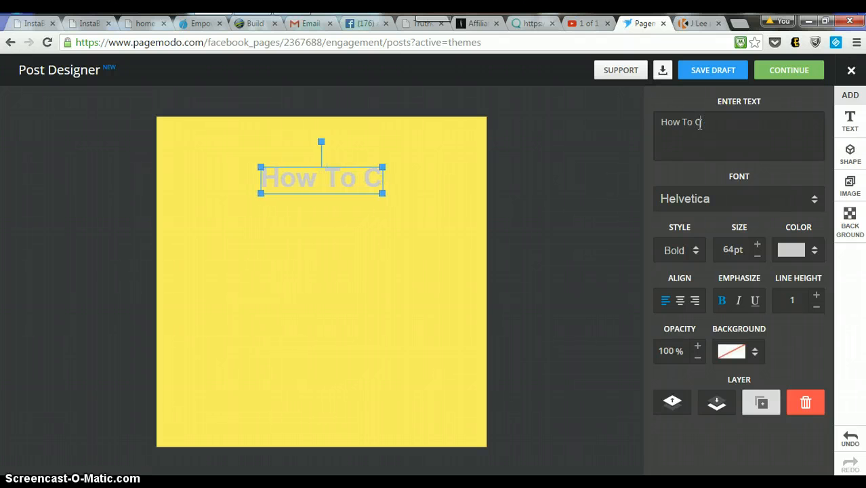
key(BackSpace)
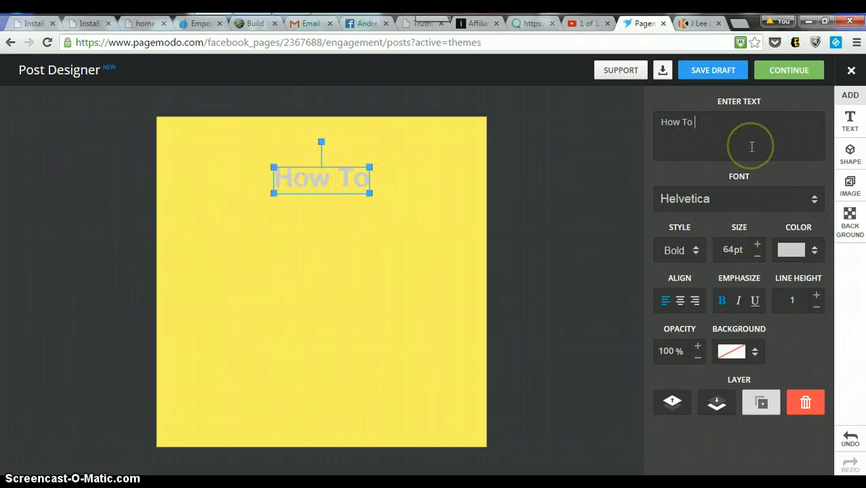
text(Cre)
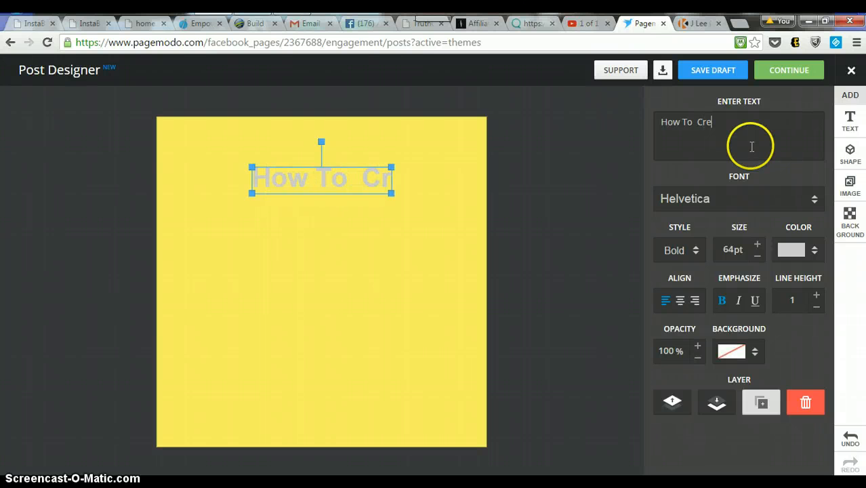
text(ate)
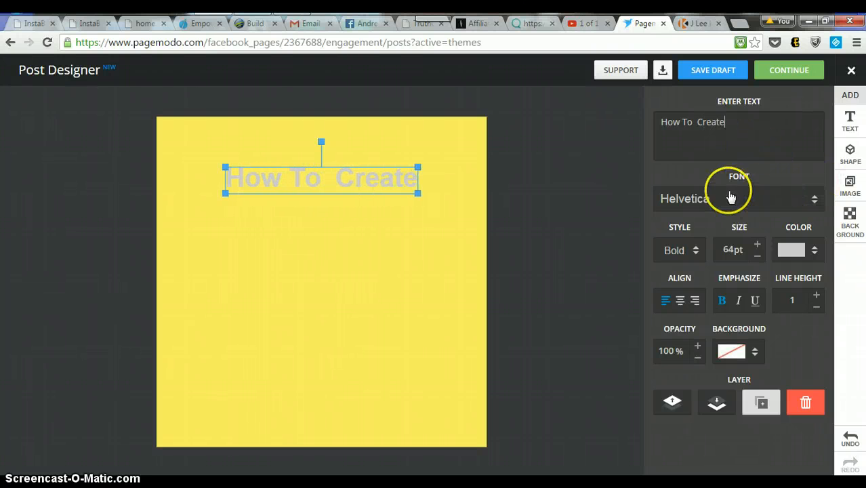
click(849, 224)
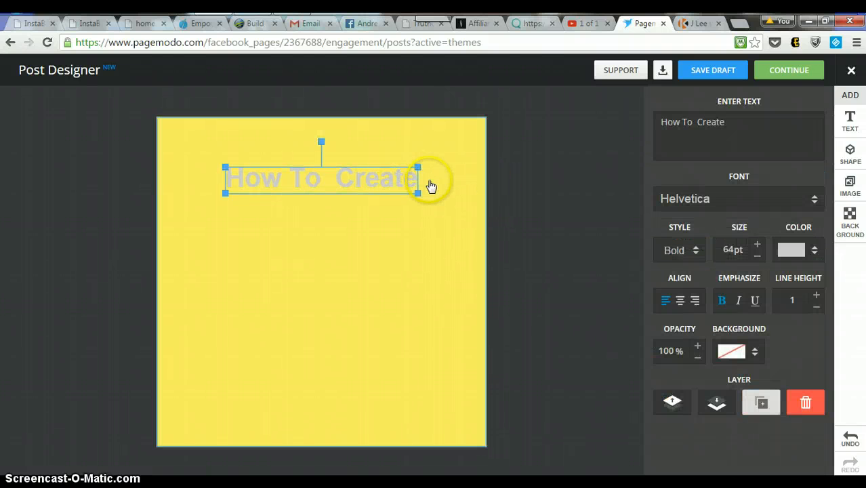
Add a second BIG TEXT line and begin typing 'A Broadcast Email' into it
click(849, 224)
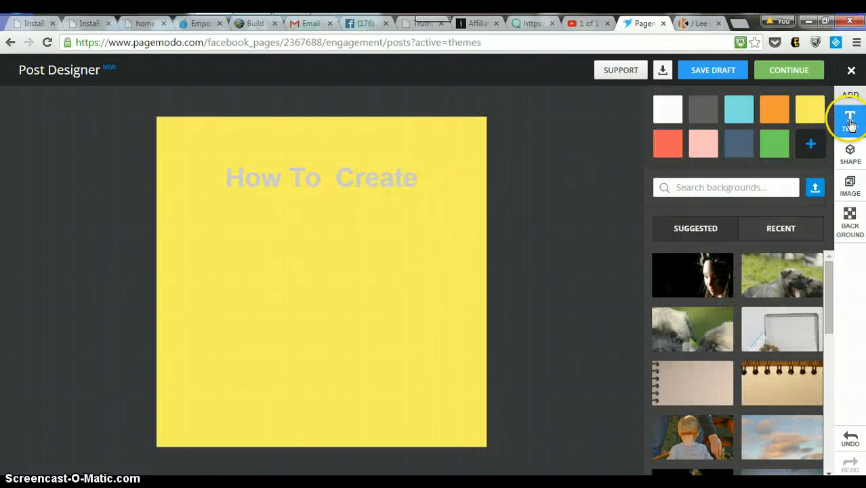
click(850, 120)
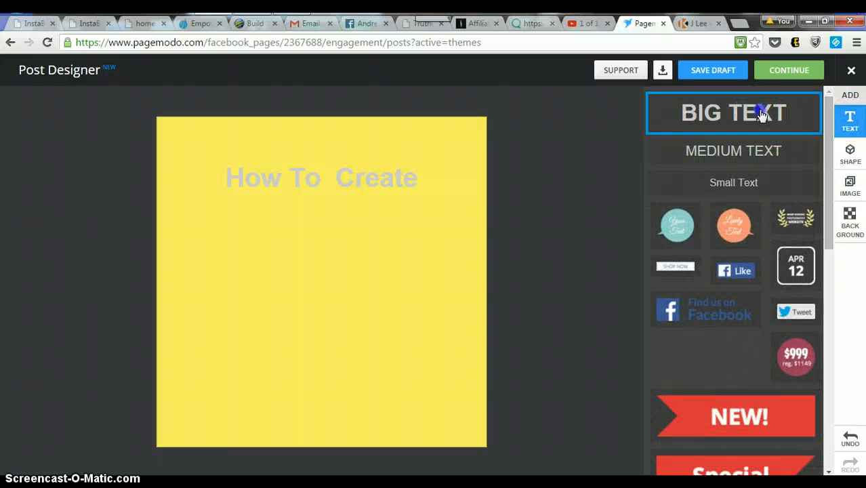
click(733, 113)
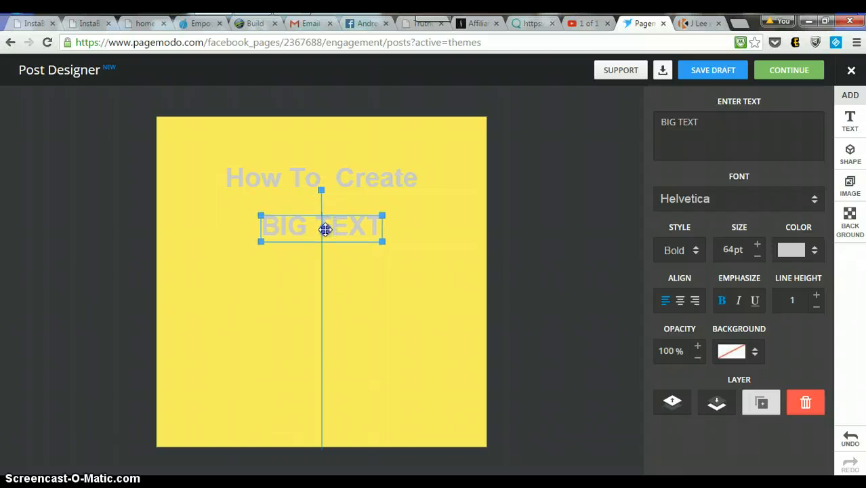
mouse_move(444, 253)
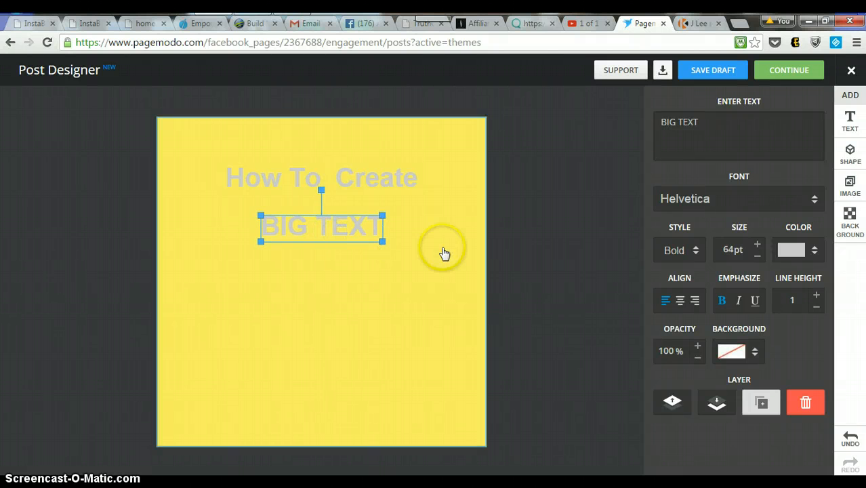
click(702, 122)
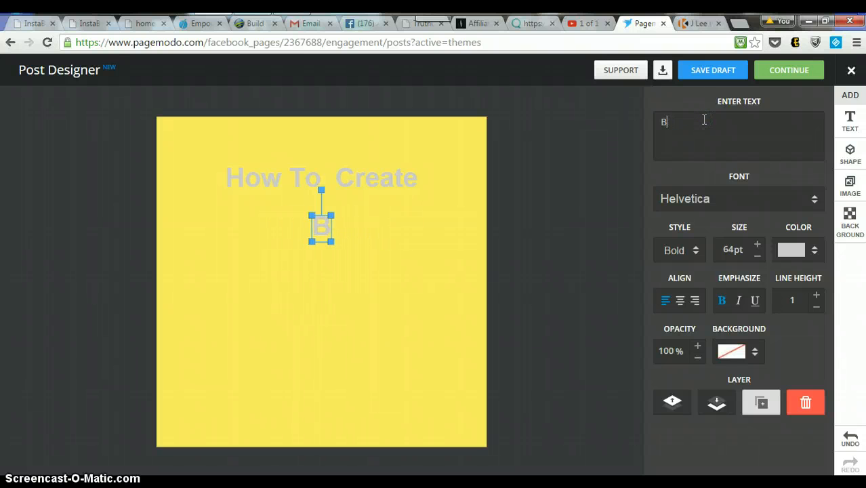
text(A Broa)
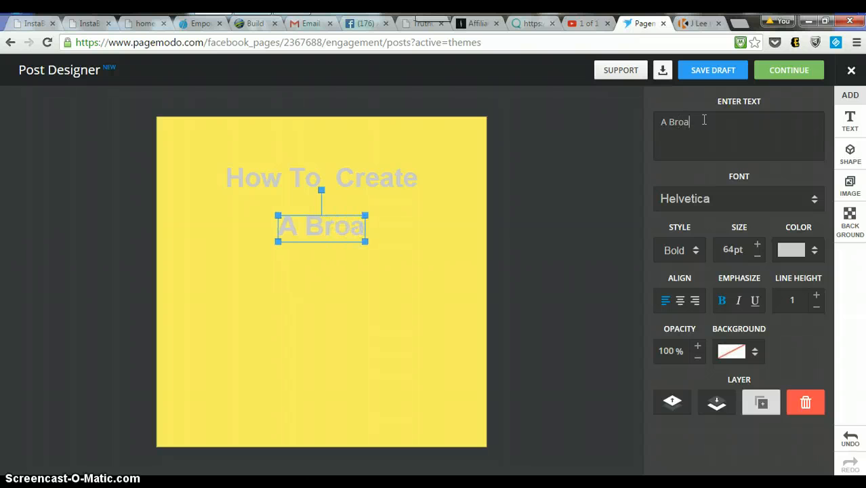
Finish typing the second line so it reads 'A Broadcast Email'
text(dcast)
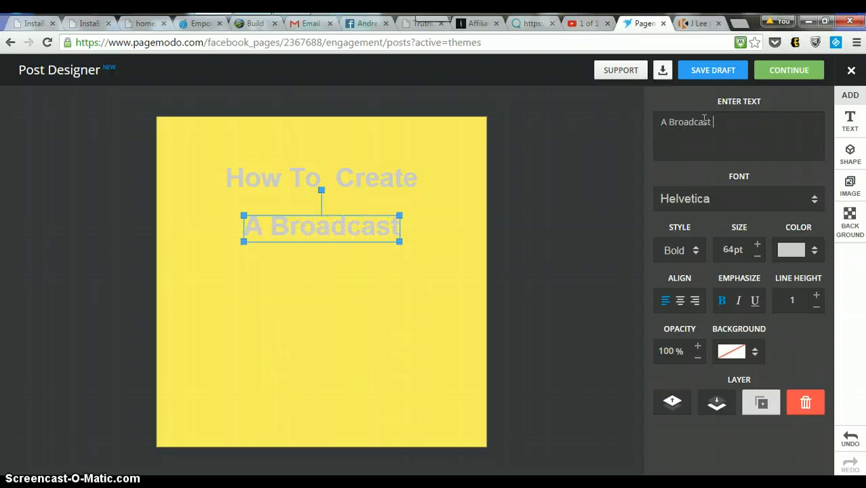
text(Email)
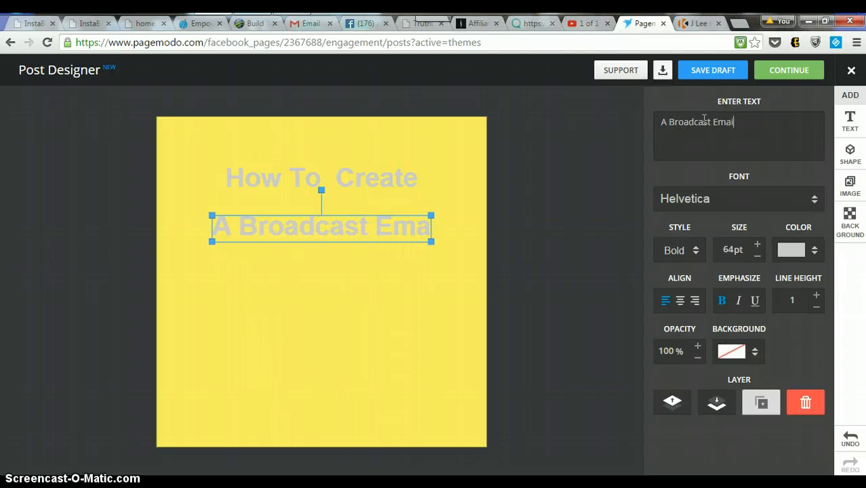
text(il)
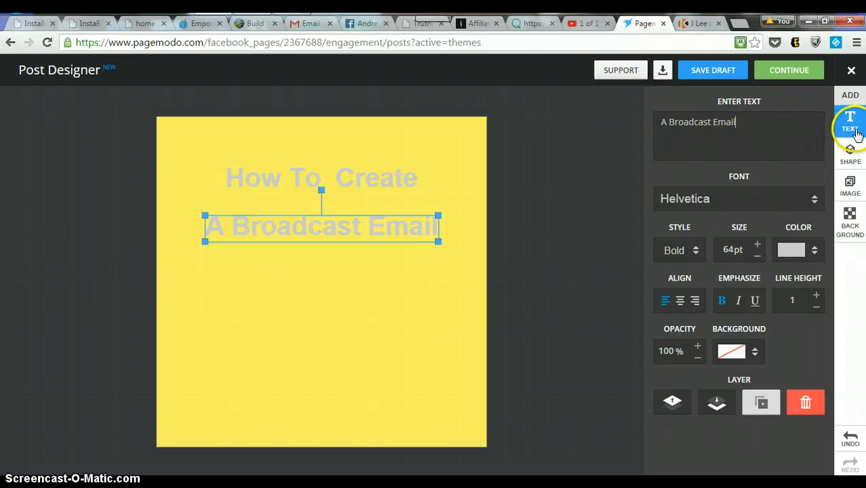
Add a third BIG TEXT line and make it read 'Using Aweber'
click(849, 122)
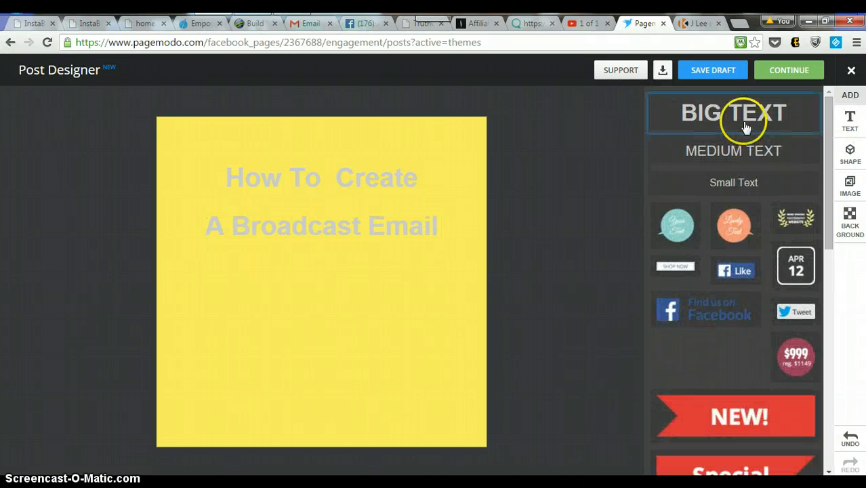
click(733, 112)
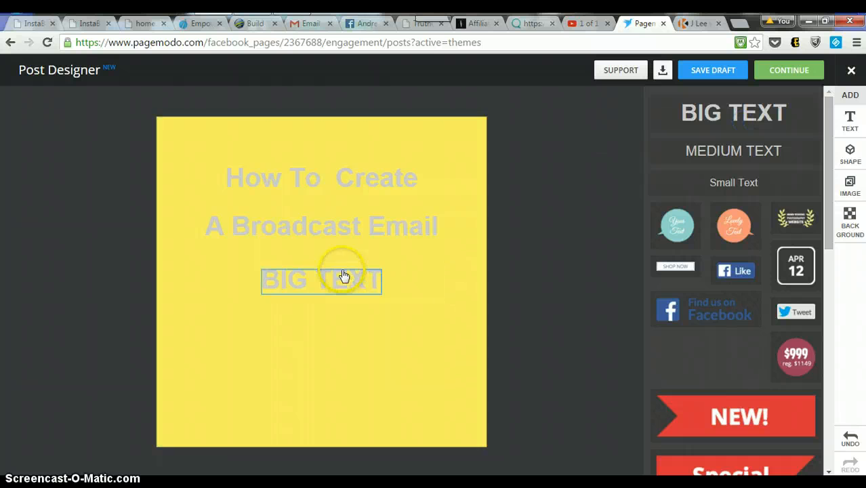
click(321, 279)
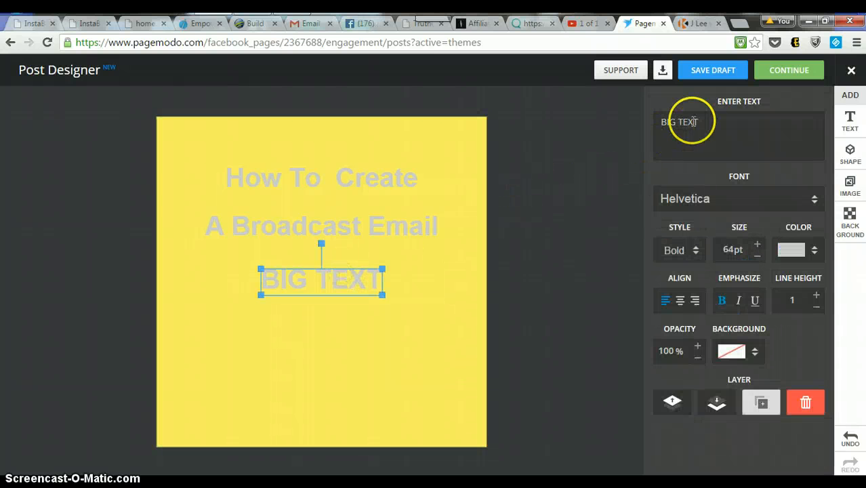
key(BackSpace)
text(U)
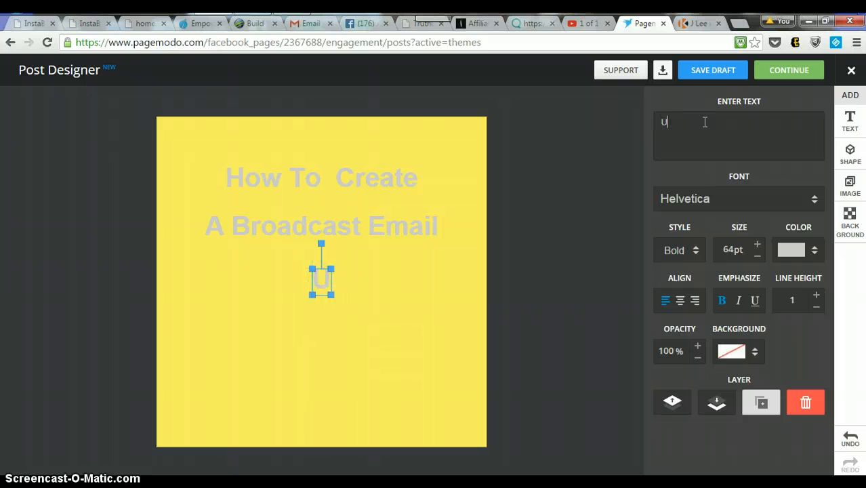
text(sing Awe)
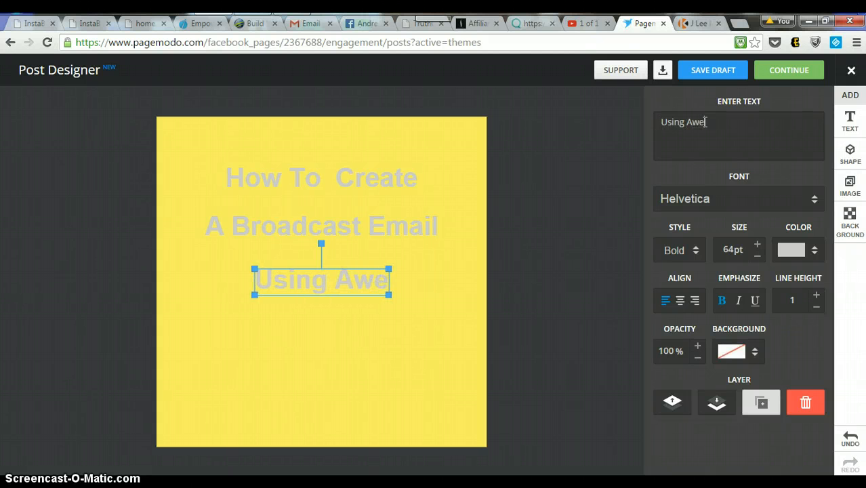
text(ber)
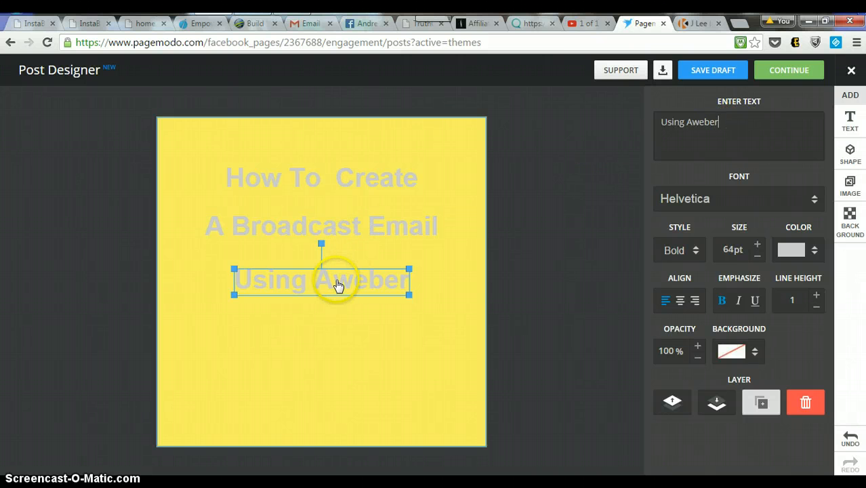
Move 'Using Aweber' lower and reposition 'A Broadcast Email' and 'How To Create' to spread the three lines vertically
drag(321, 279, 325, 344)
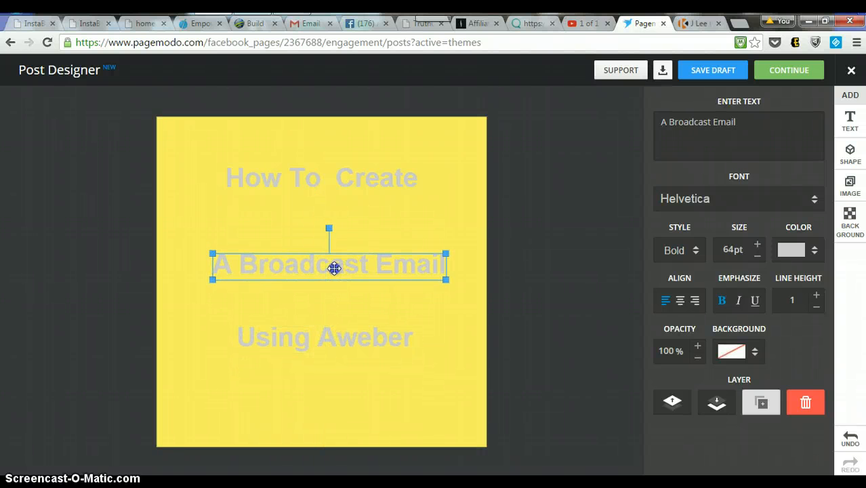
click(321, 192)
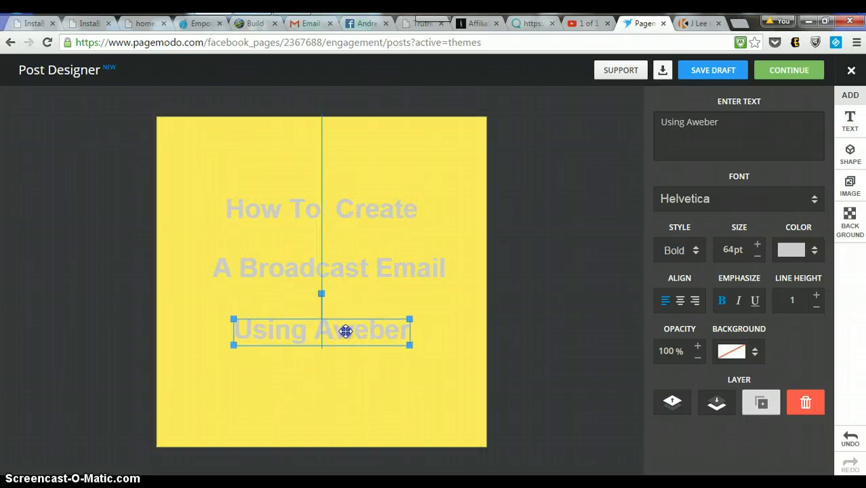
click(329, 268)
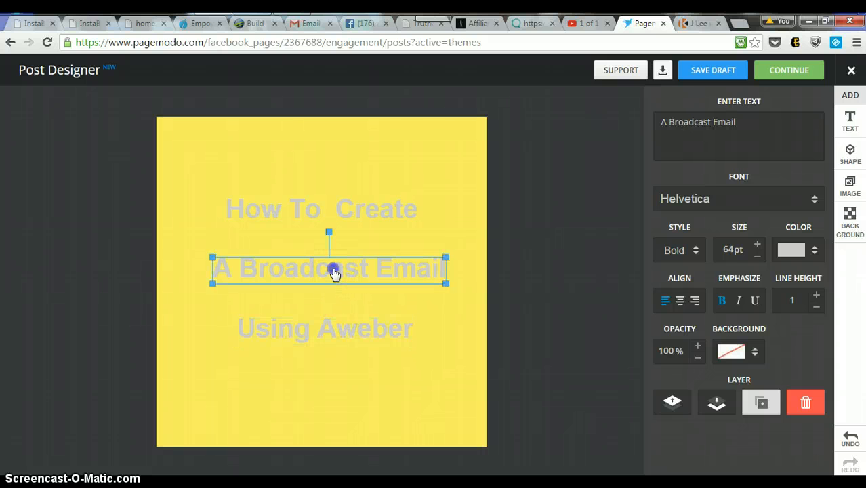
click(342, 209)
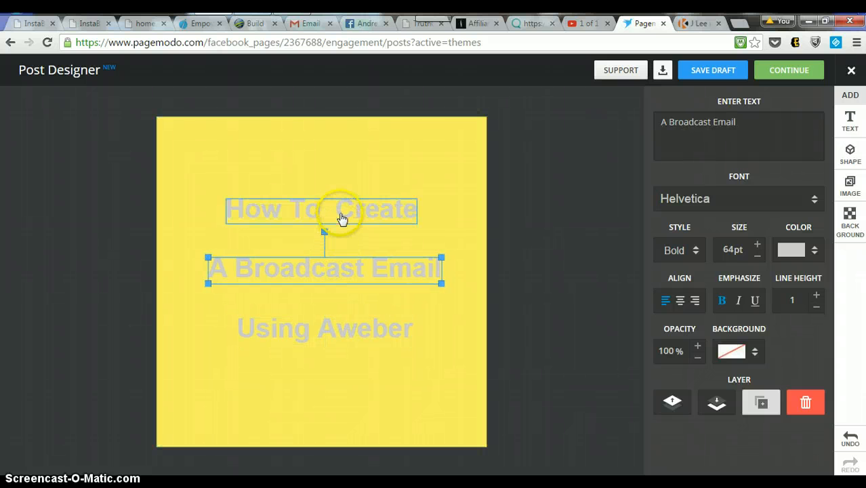
click(346, 211)
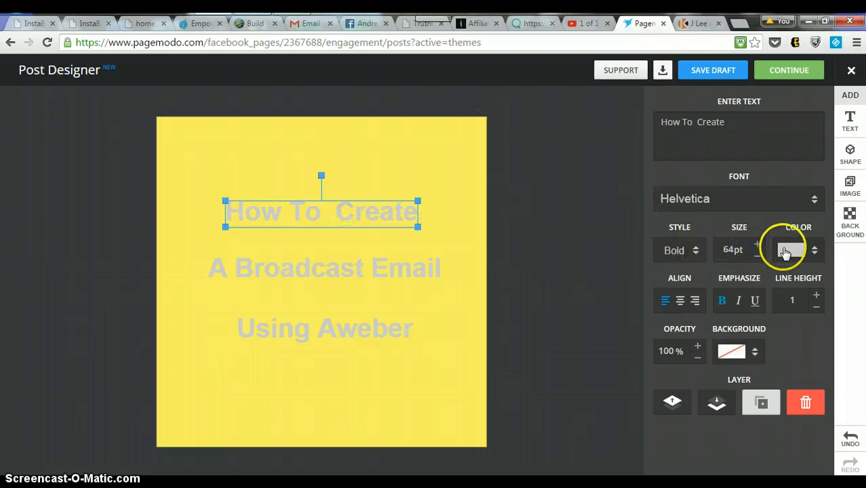
Colour 'A Broadcast Email' and 'Using Aweber' black so all three heading lines match
click(791, 250)
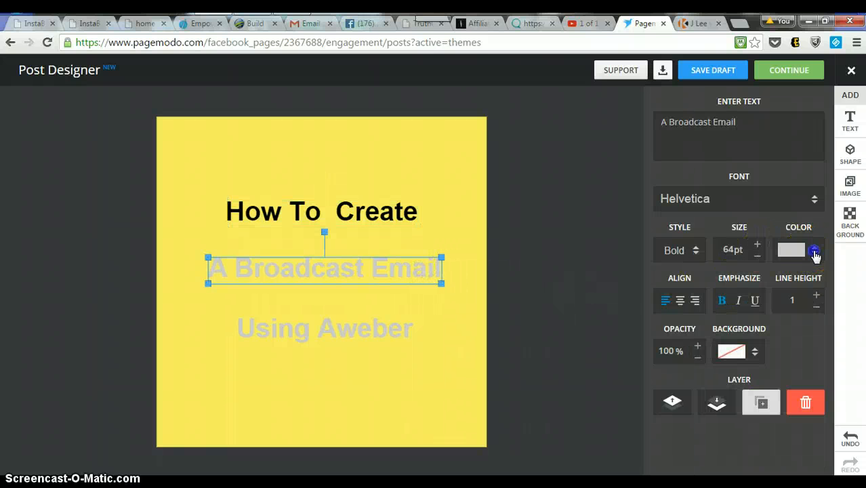
click(814, 250)
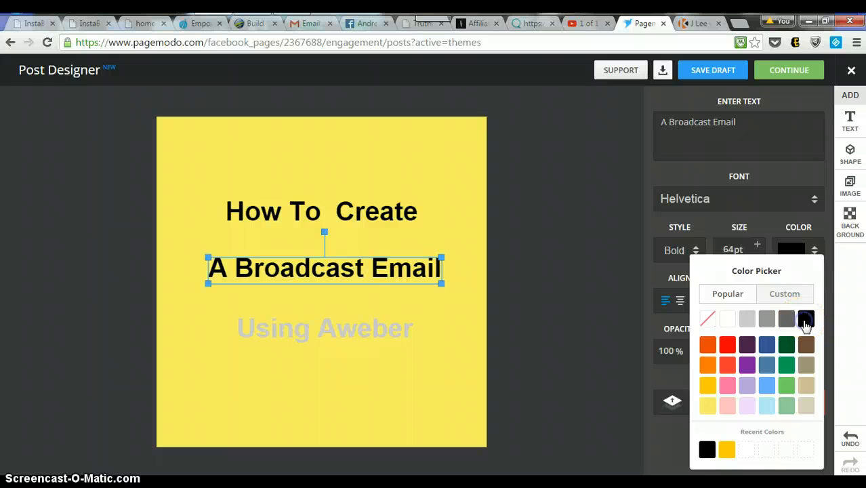
click(325, 327)
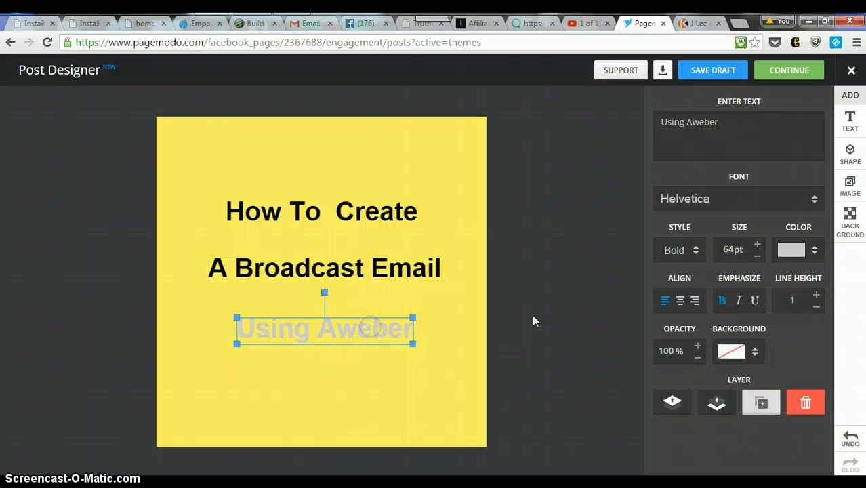
click(814, 249)
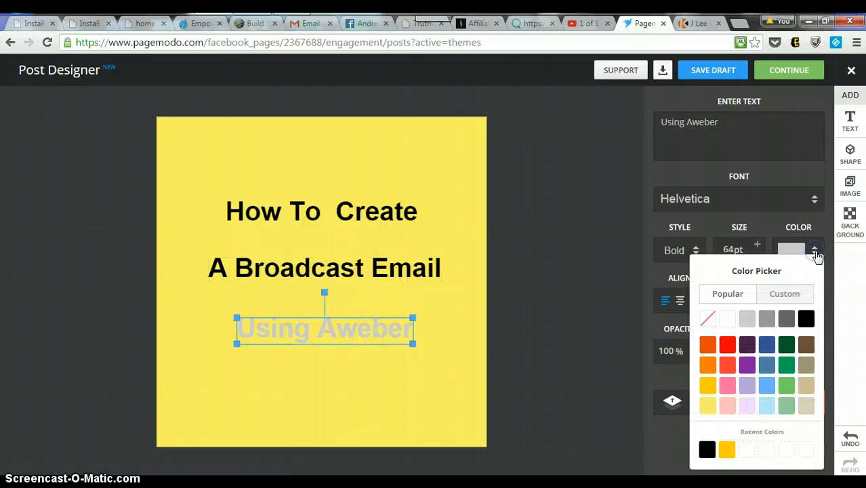
click(806, 319)
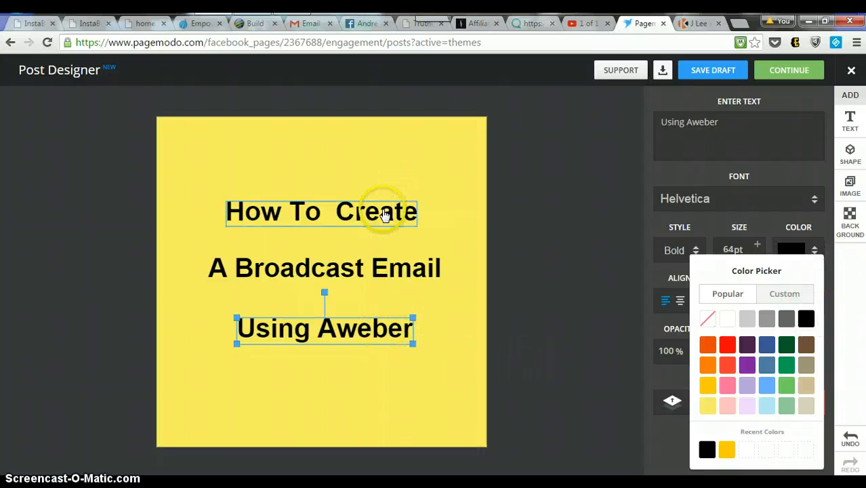
Recolour 'How To Create', 'A Broadcast Email' and 'Using Aweber' to the dark blue Popular swatch
click(320, 211)
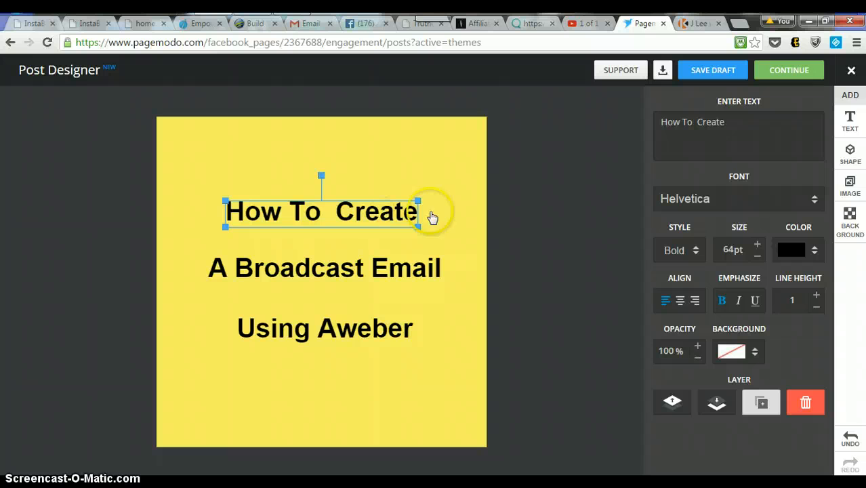
click(790, 250)
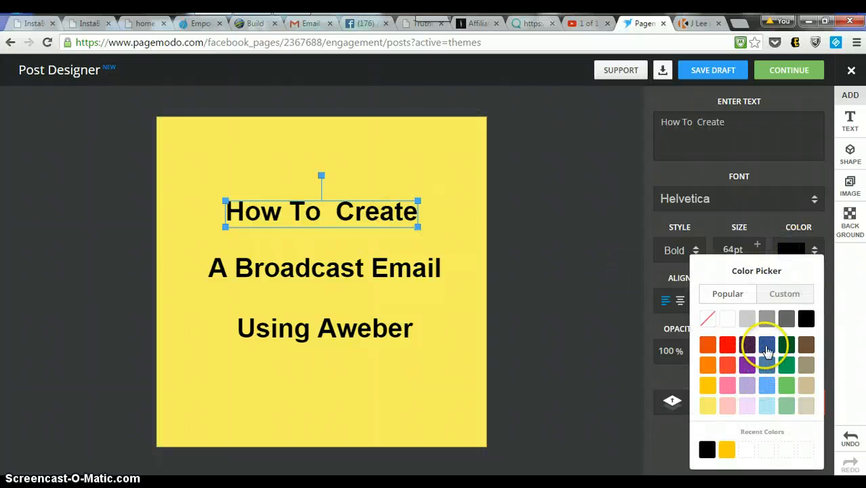
click(766, 345)
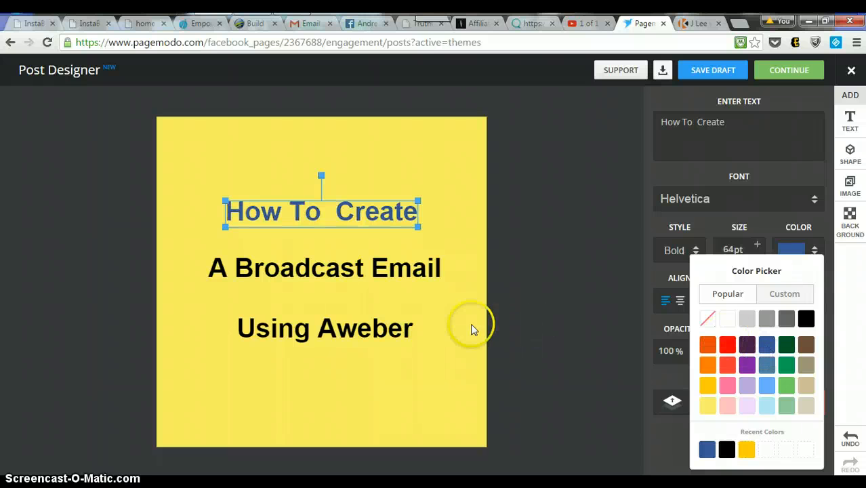
click(324, 268)
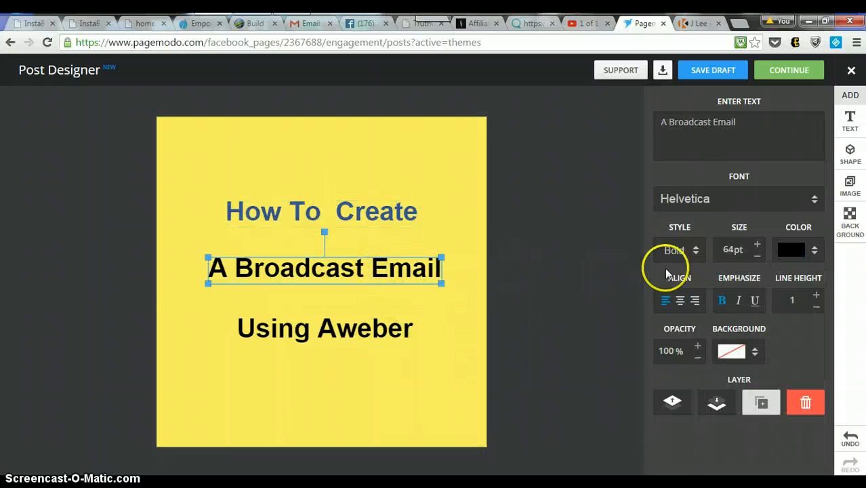
click(791, 249)
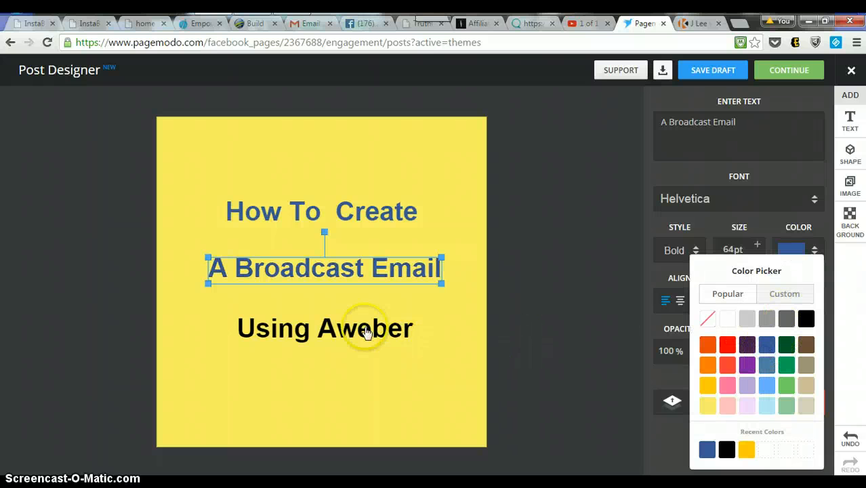
click(325, 328)
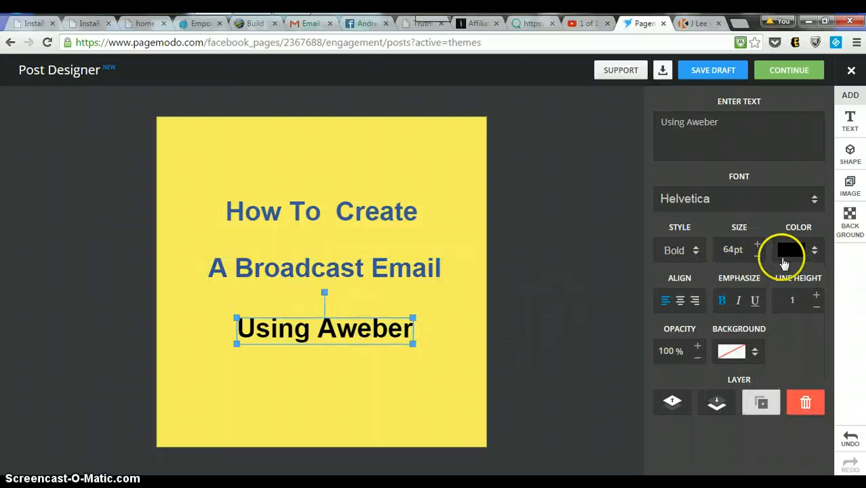
click(788, 249)
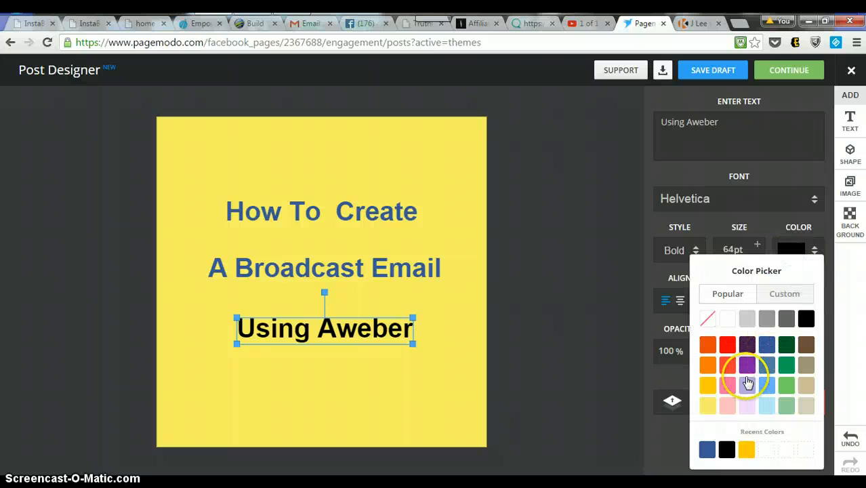
mouse_move(766, 344)
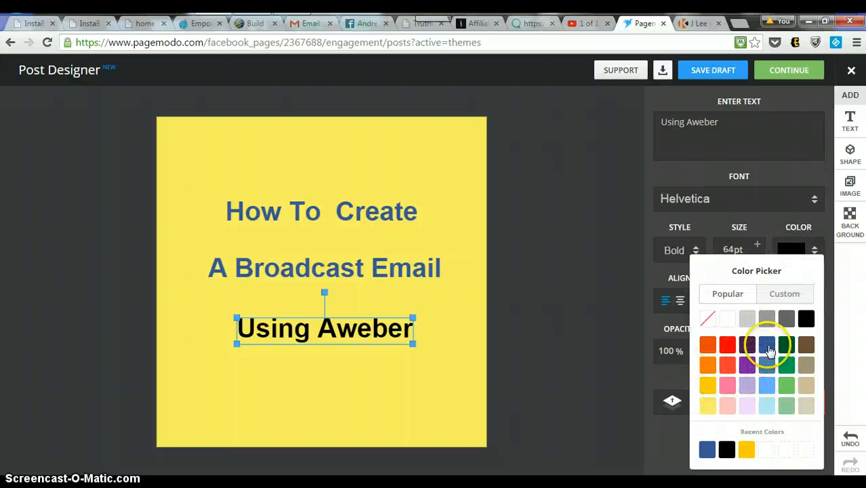
click(766, 345)
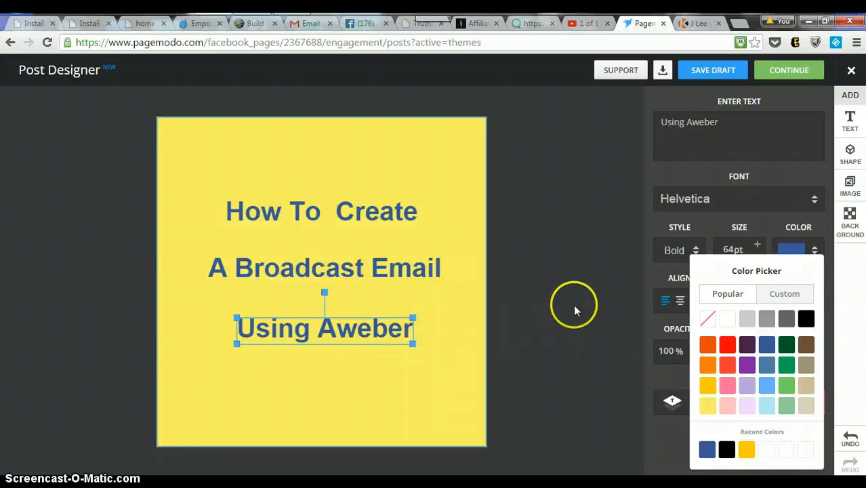
Browse the Suggested backgrounds, trying the cloudy-sky island photo and then the husky photo
click(849, 222)
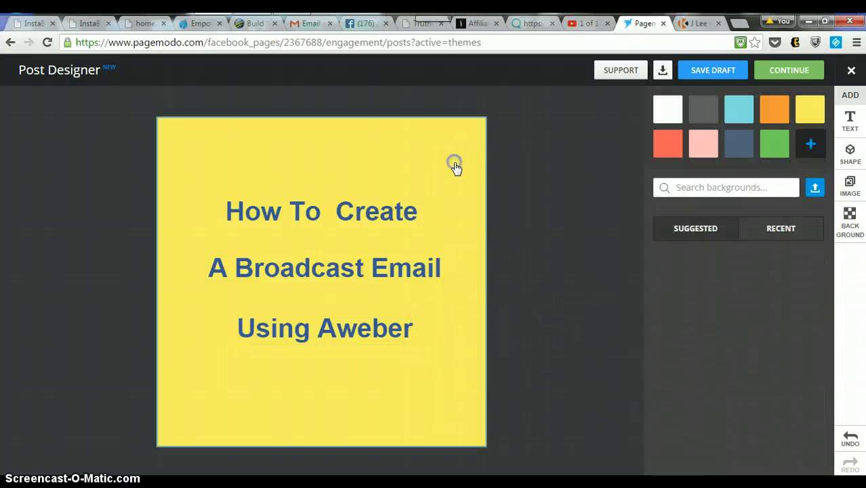
click(695, 227)
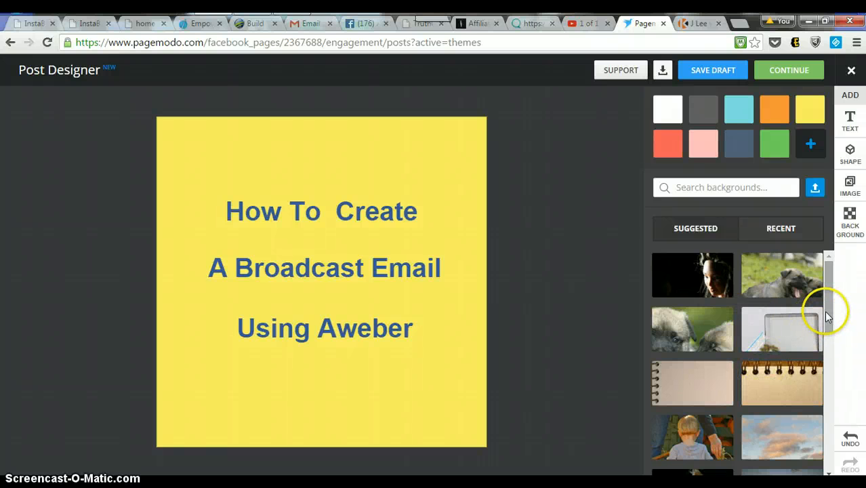
scroll(down, 3)
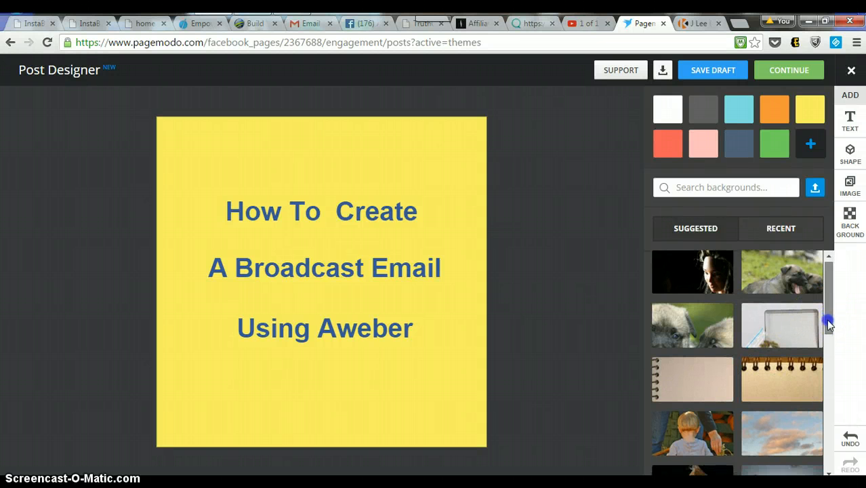
scroll(down, 3)
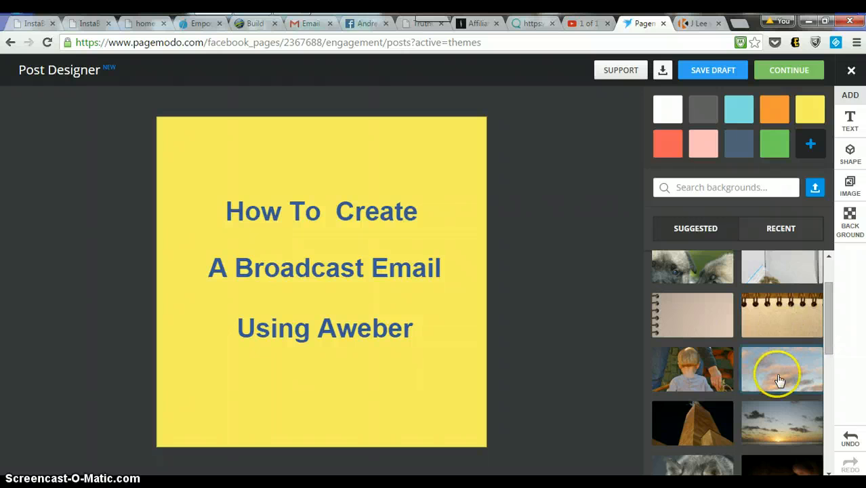
click(781, 369)
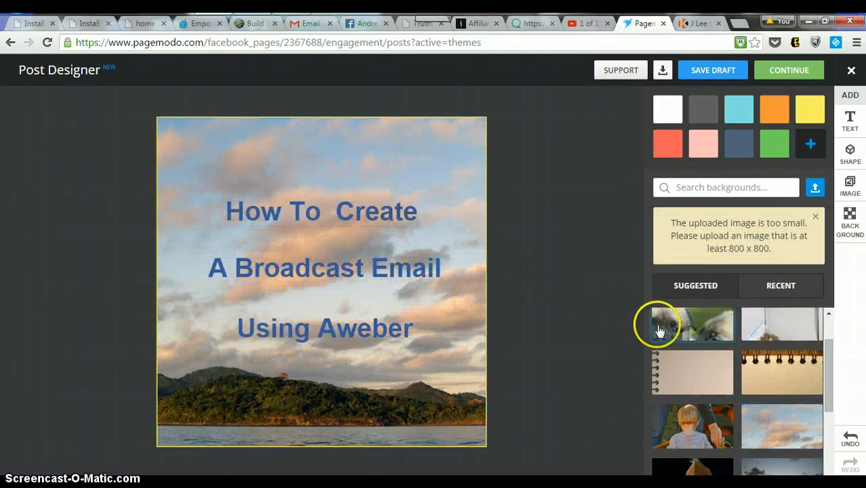
scroll(down, 3)
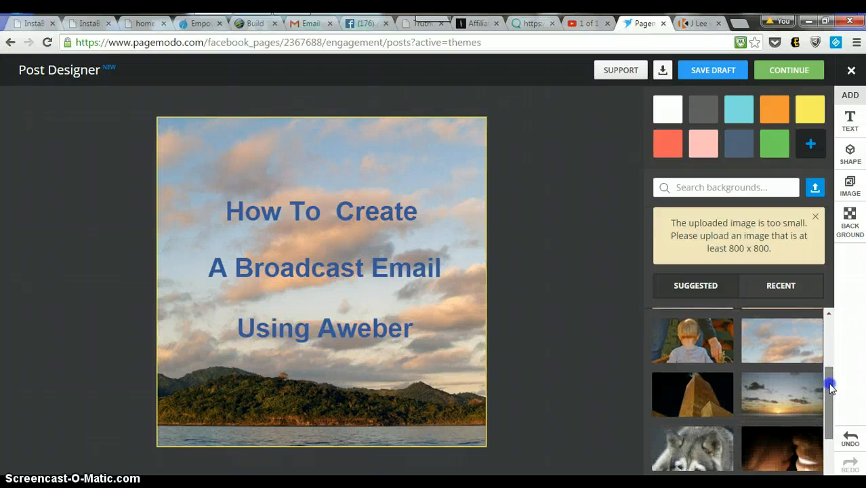
scroll(down, 3)
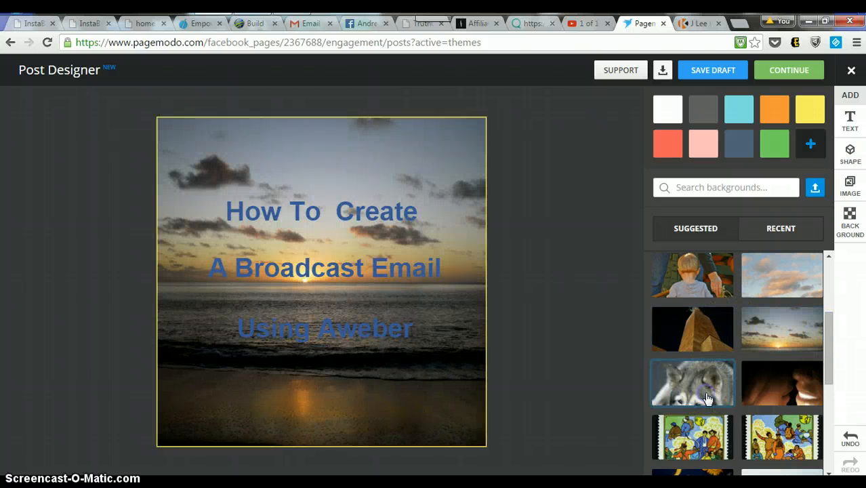
click(691, 383)
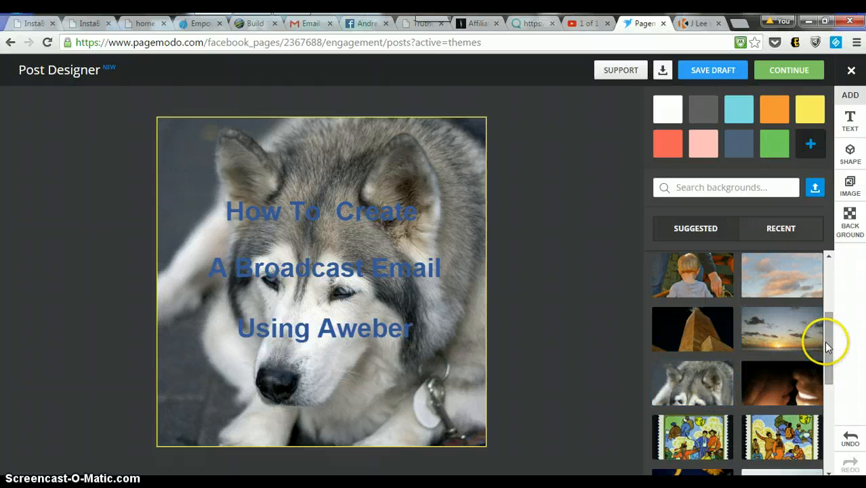
Set the Santa-hat woman photo as the post's background
scroll(down, 3)
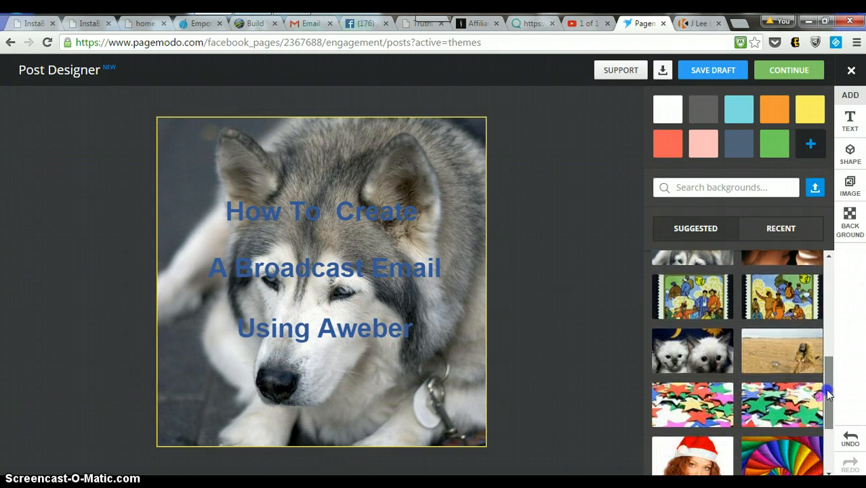
scroll(down, 3)
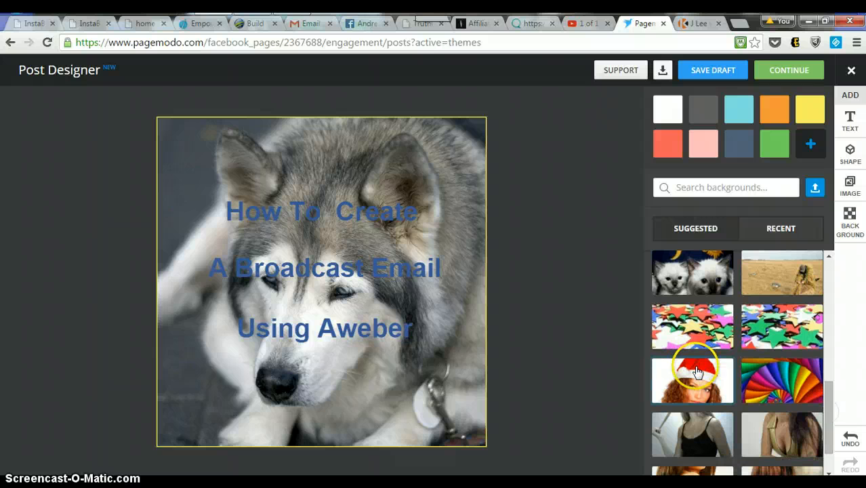
click(691, 380)
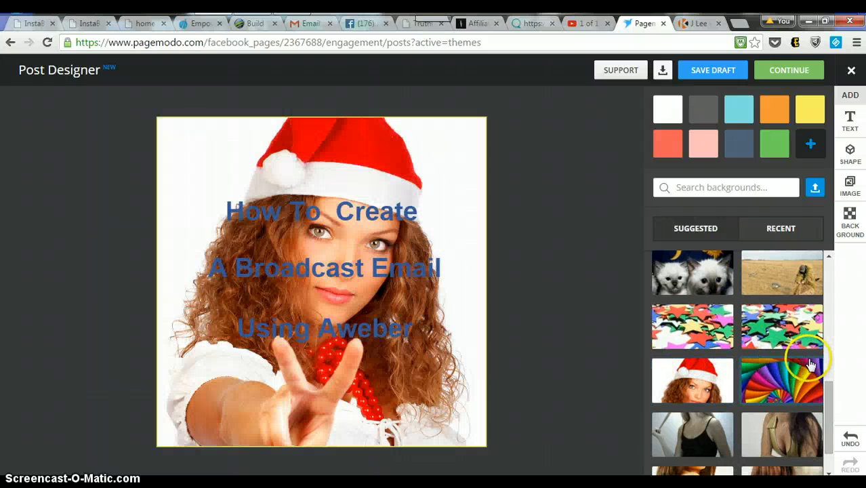
mouse_move(491, 299)
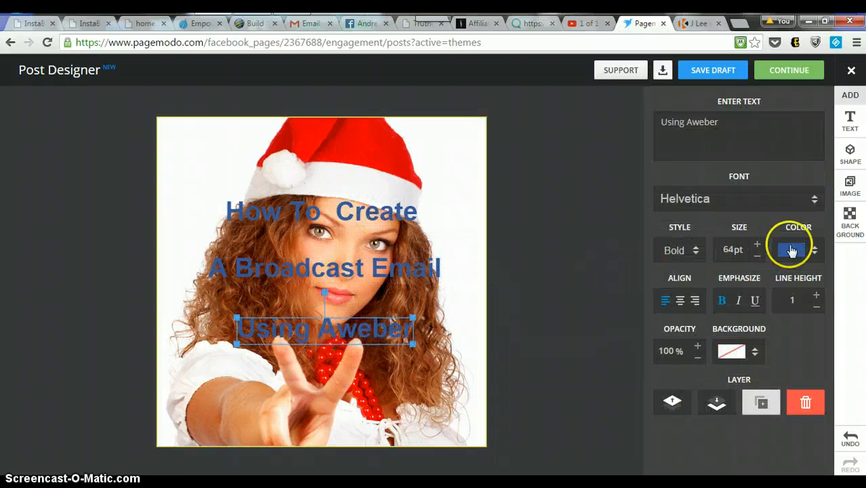
click(791, 249)
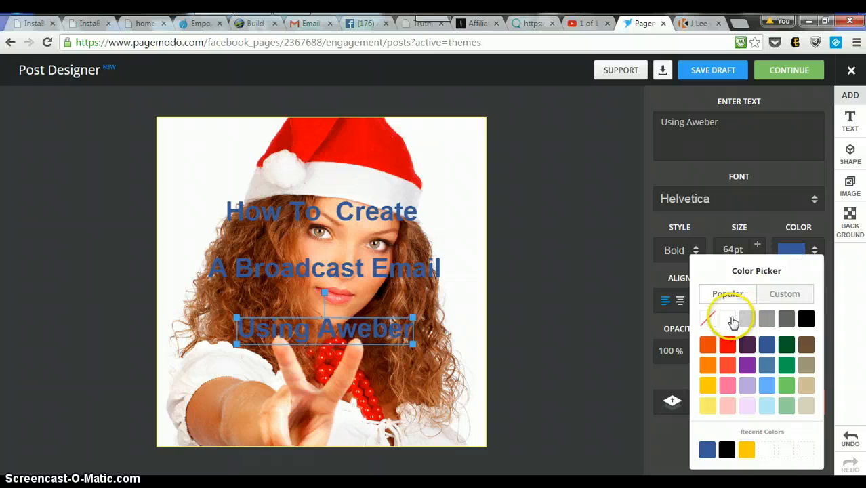
click(707, 318)
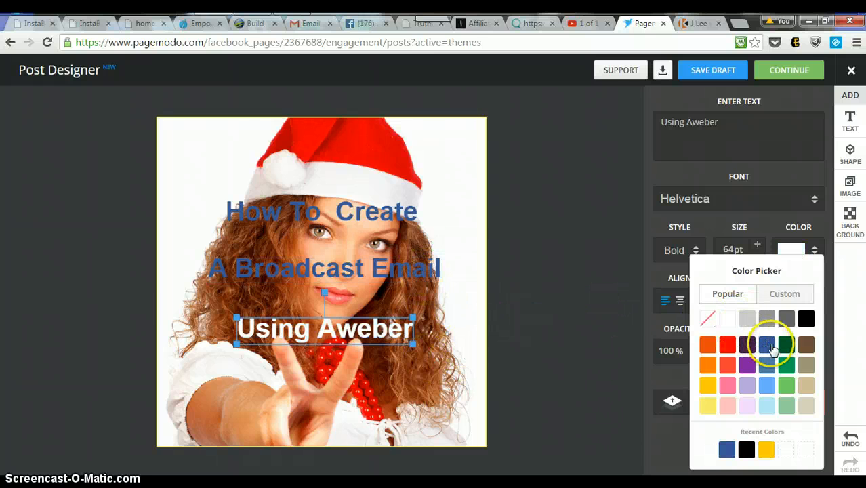
click(766, 344)
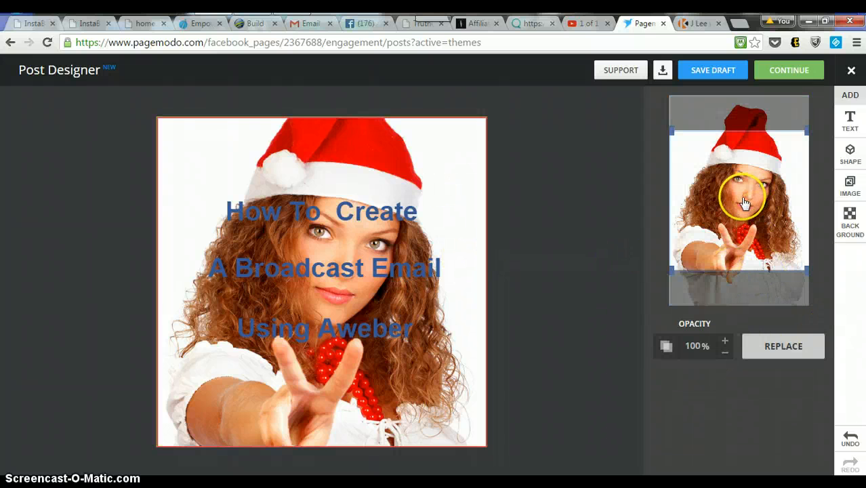
mouse_move(765, 278)
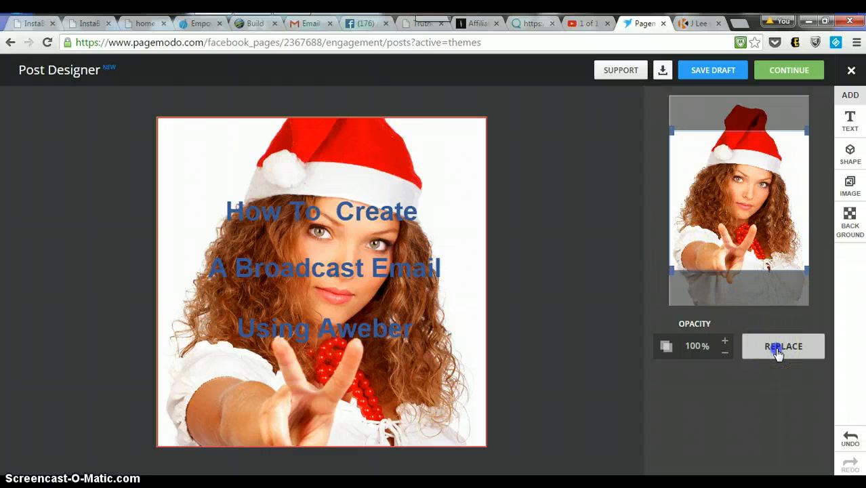
Replace the background photo with the plain yellow swatch and capture the design
click(783, 346)
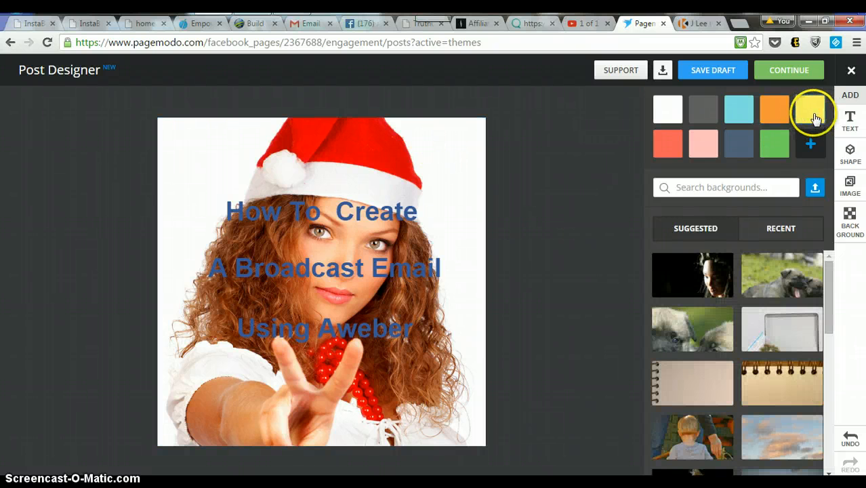
click(809, 109)
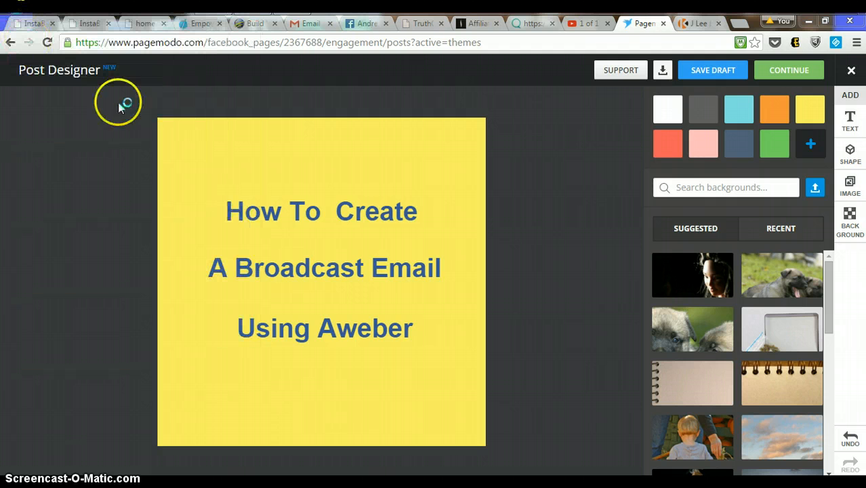
mouse_move(155, 121)
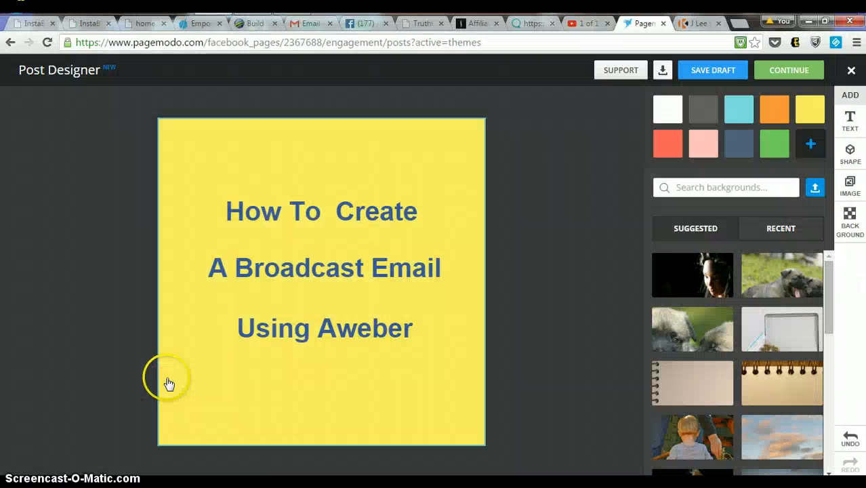
click(323, 324)
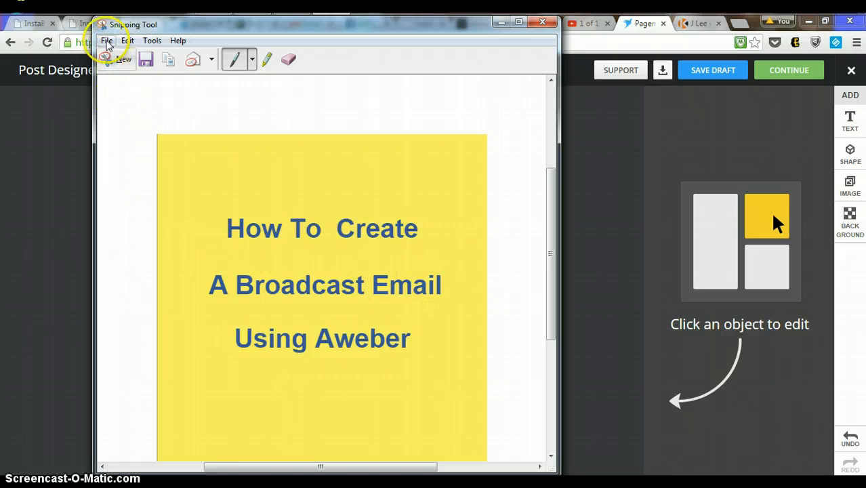
Save the snip as Capture.PNG in Kalatu Pics and close Snipping Tool
click(106, 40)
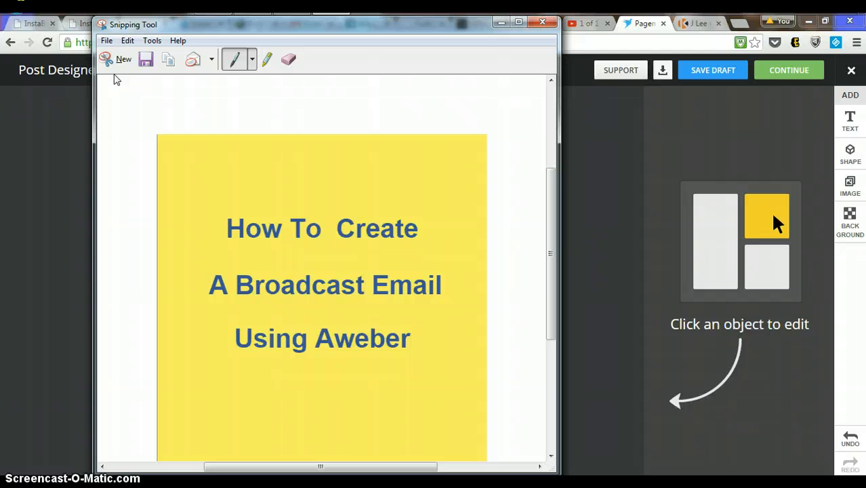
mouse_move(408, 229)
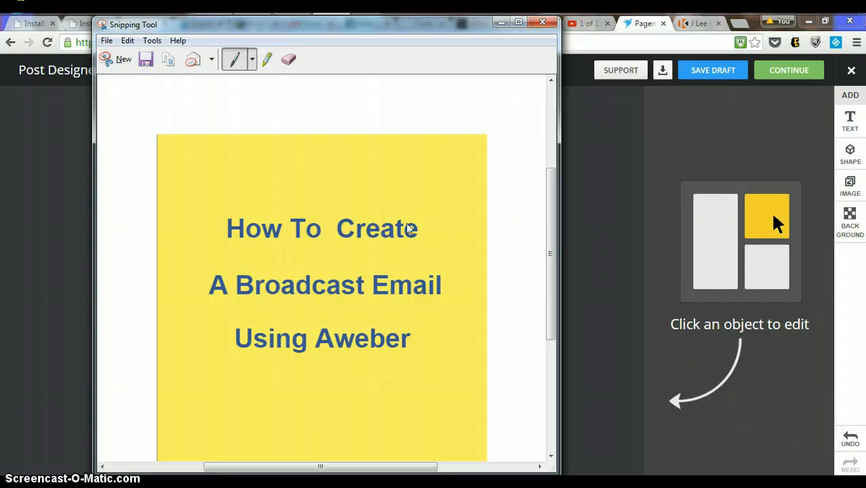
click(145, 59)
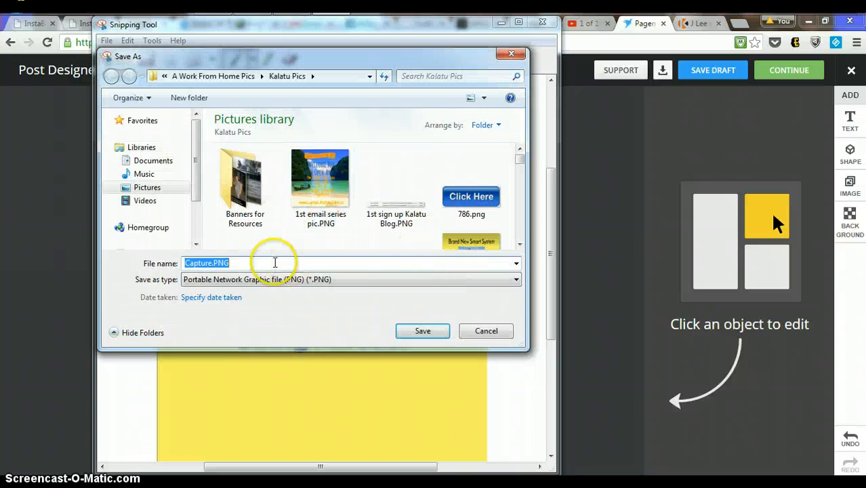
mouse_move(422, 330)
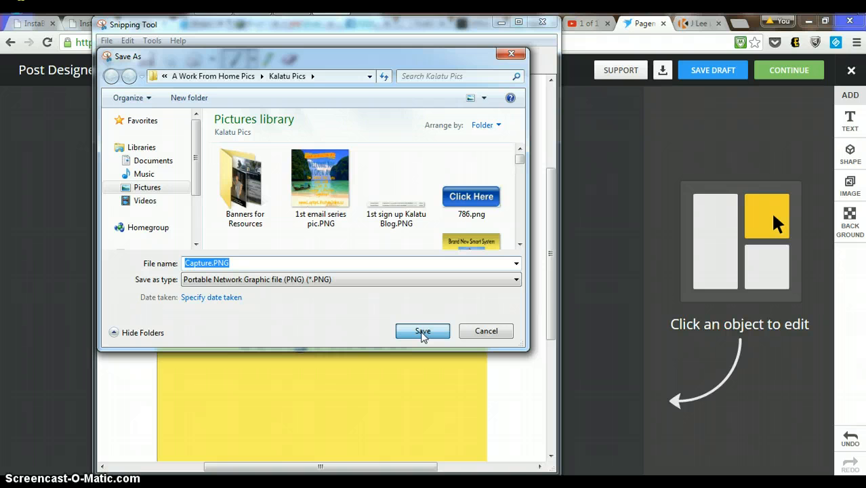
click(422, 331)
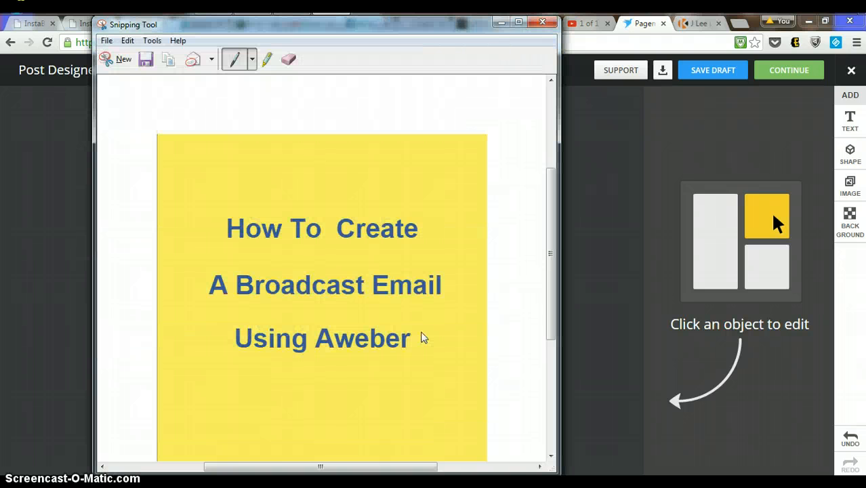
mouse_move(535, 24)
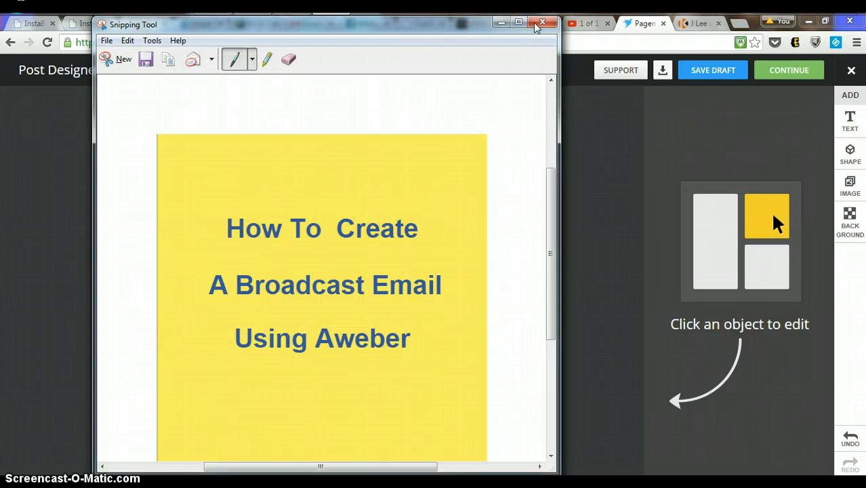
click(542, 23)
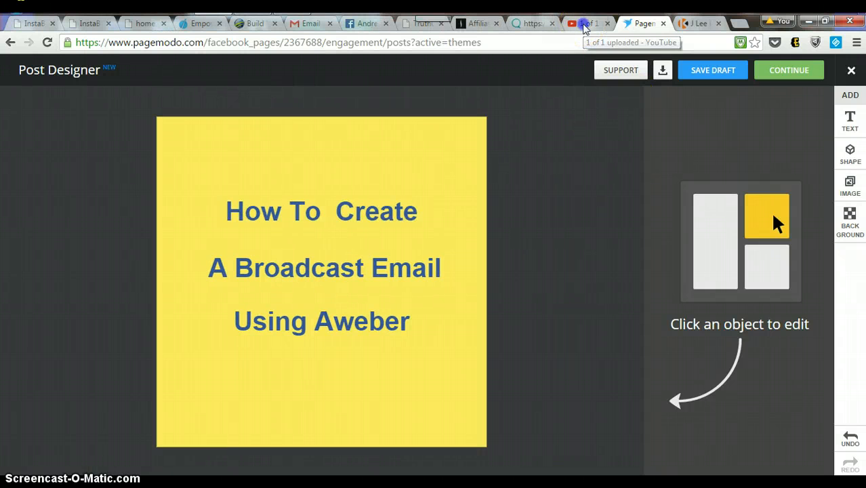
Switch to the YouTube upload tab showing the Aweber video's Basic info page
click(587, 23)
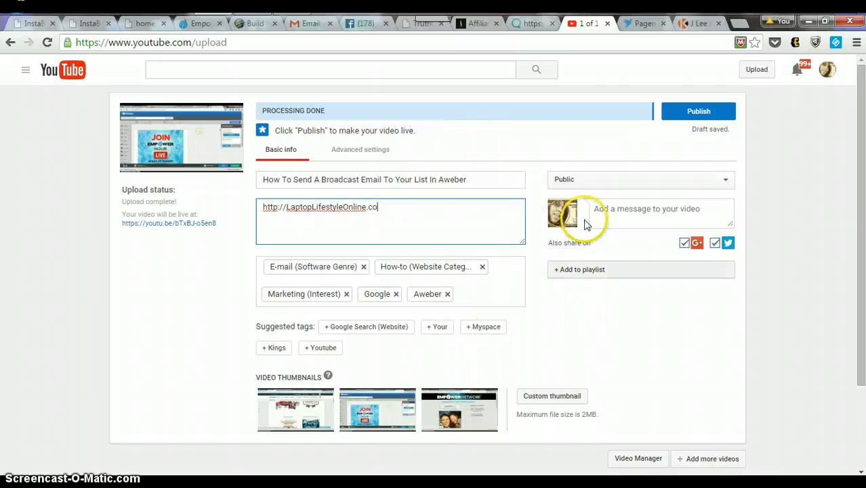
mouse_move(430, 376)
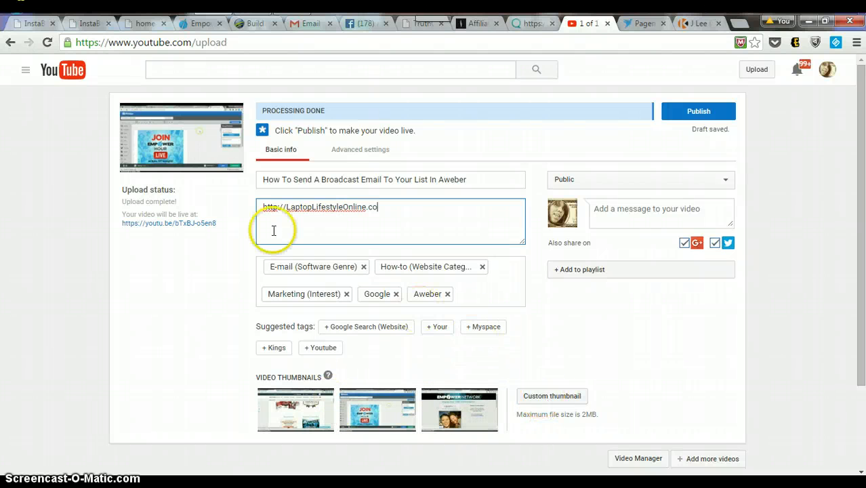
mouse_move(187, 164)
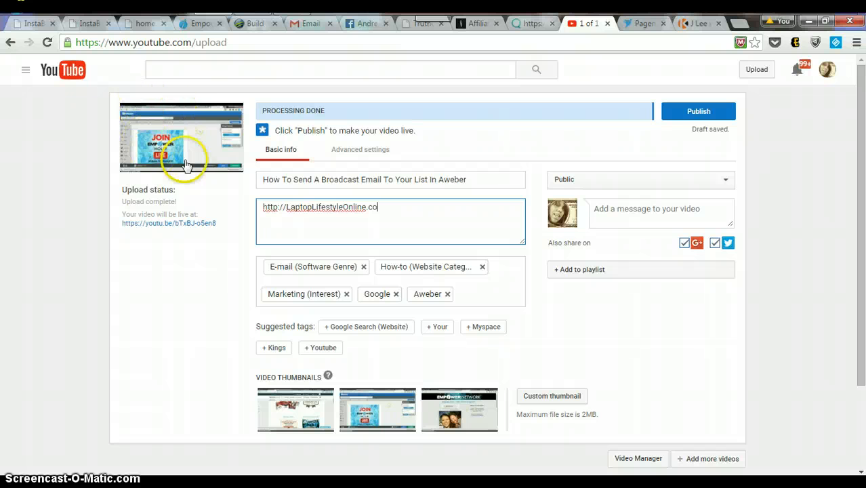
mouse_move(185, 125)
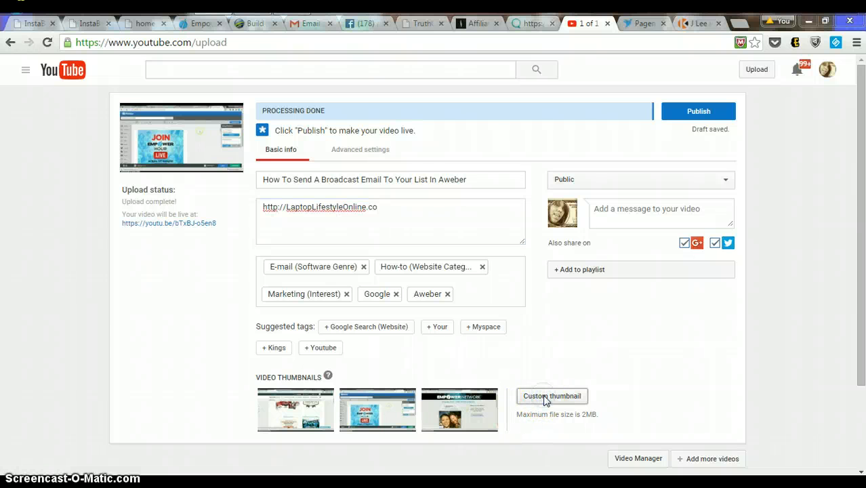
Choose Capture.PNG from Pictures > A Work From Home Pics > Kalatu Pics as the custom thumbnail
click(551, 395)
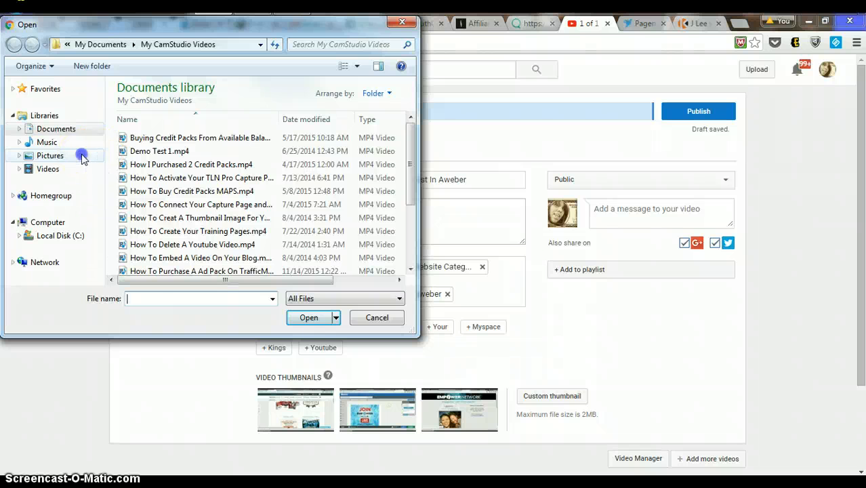
click(50, 155)
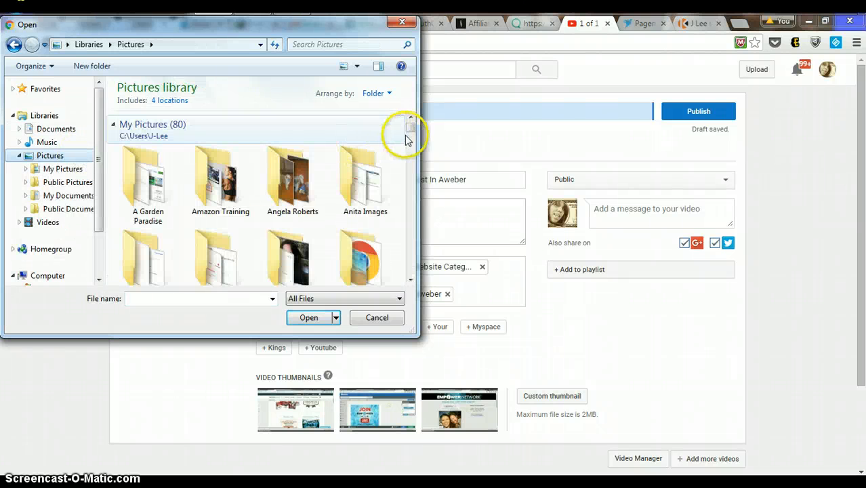
click(220, 177)
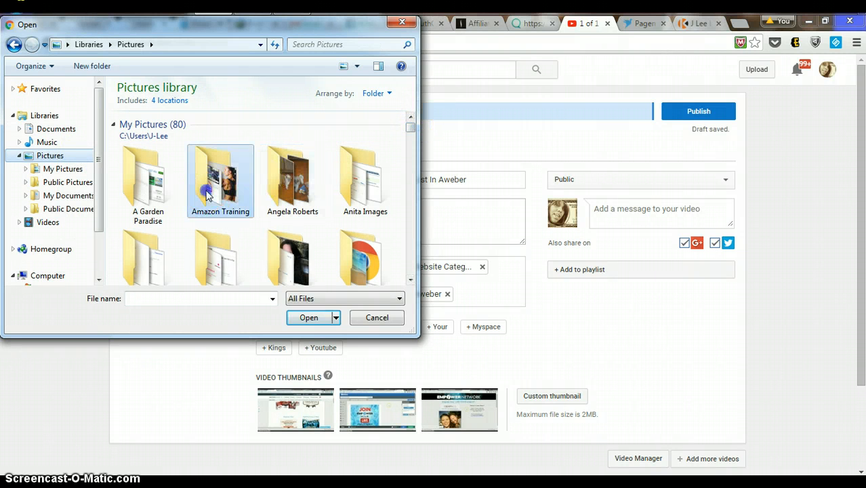
double_click(220, 180)
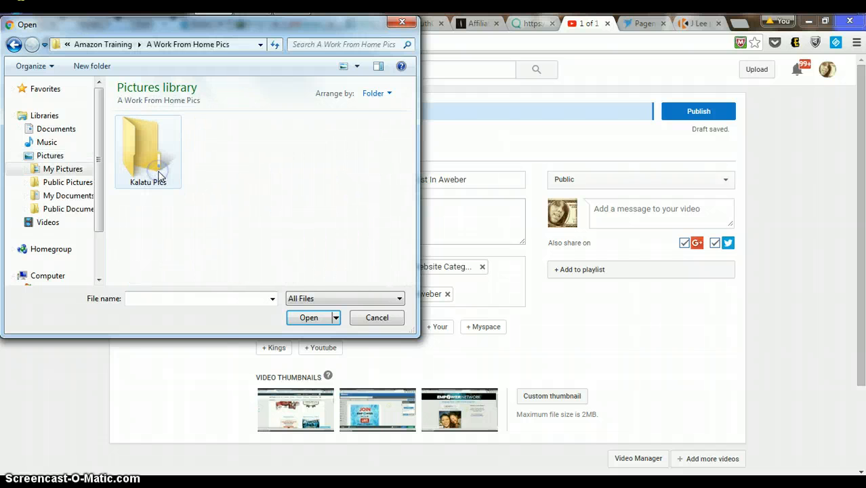
double_click(148, 147)
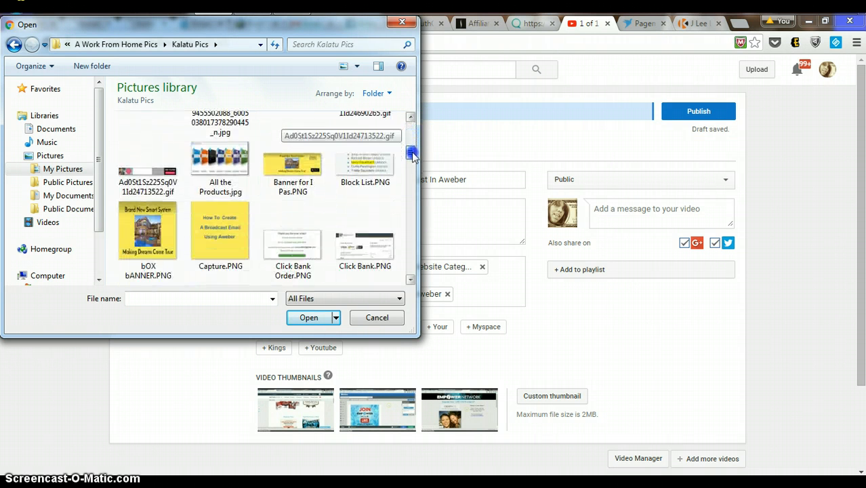
click(220, 234)
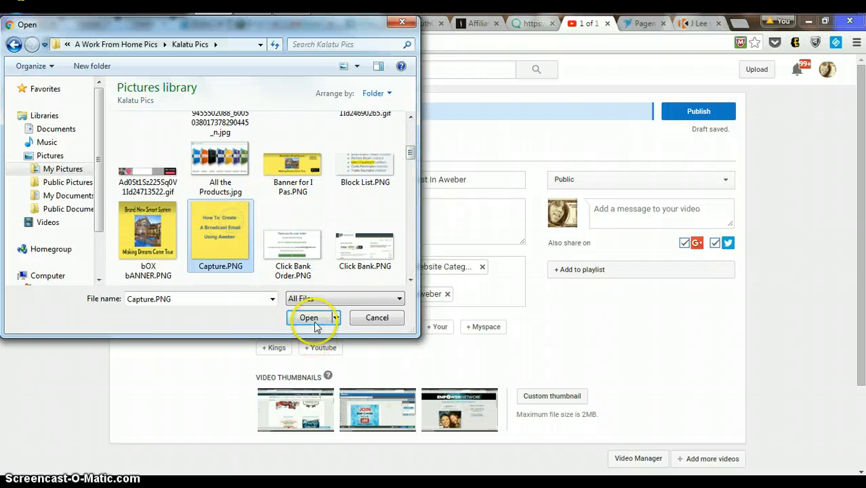
click(309, 316)
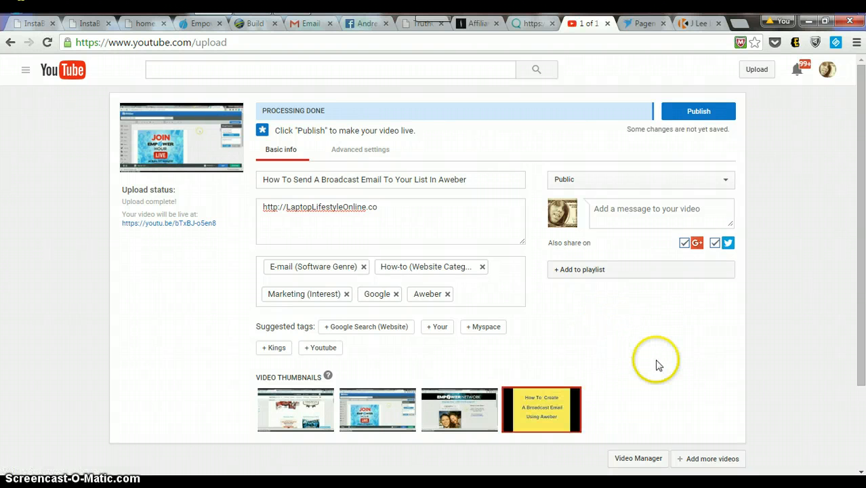
mouse_move(540, 408)
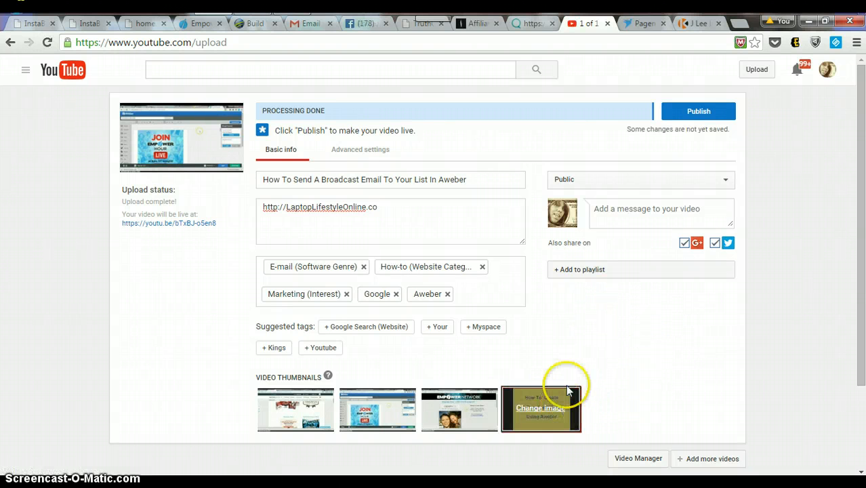
Select the yellow custom thumbnail, publish the video and confirm Done
click(541, 409)
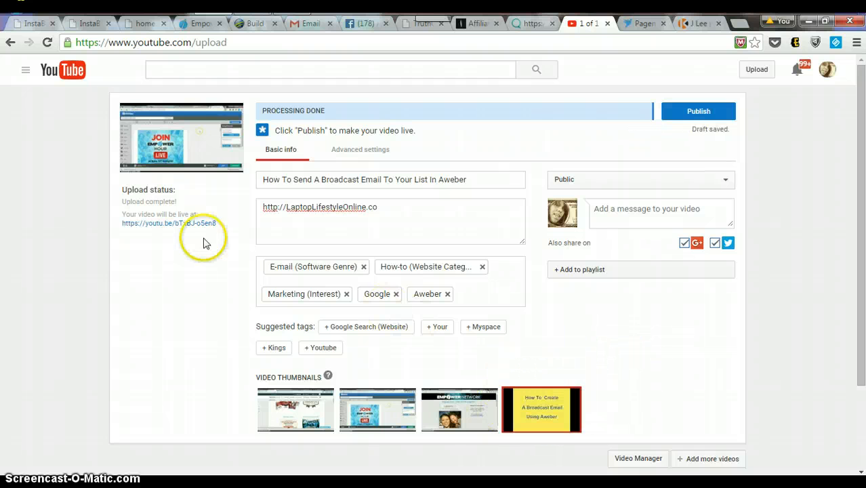
click(540, 409)
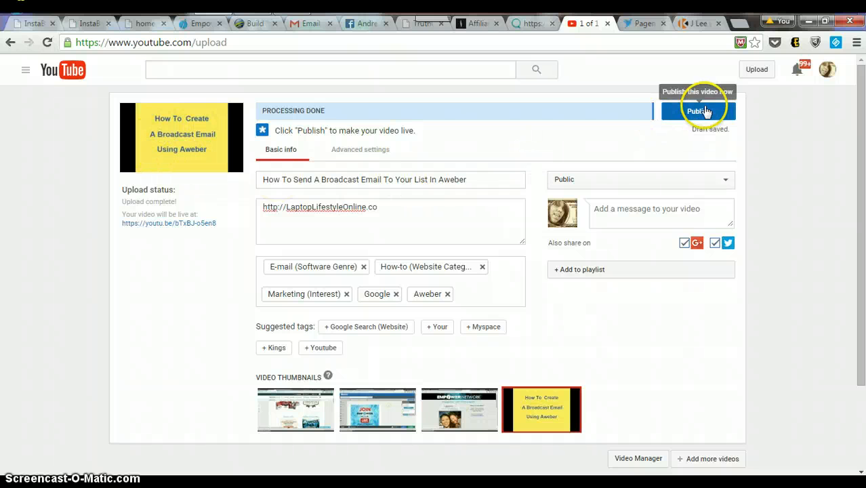
click(698, 111)
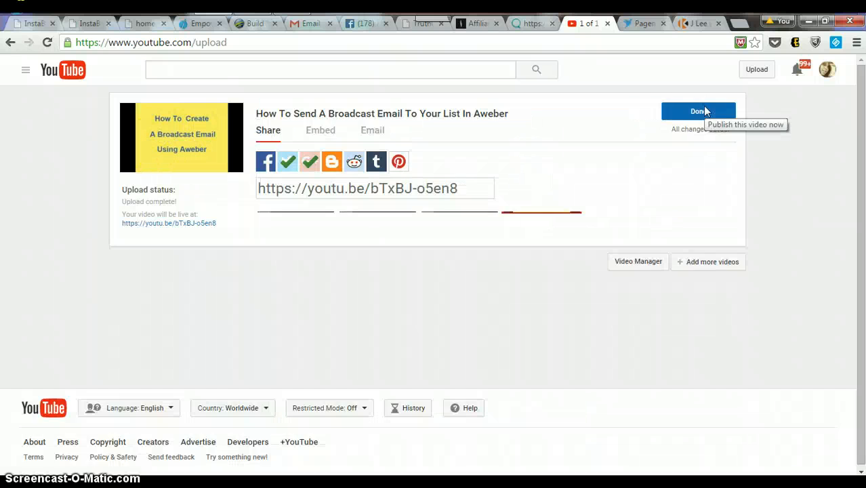
click(698, 111)
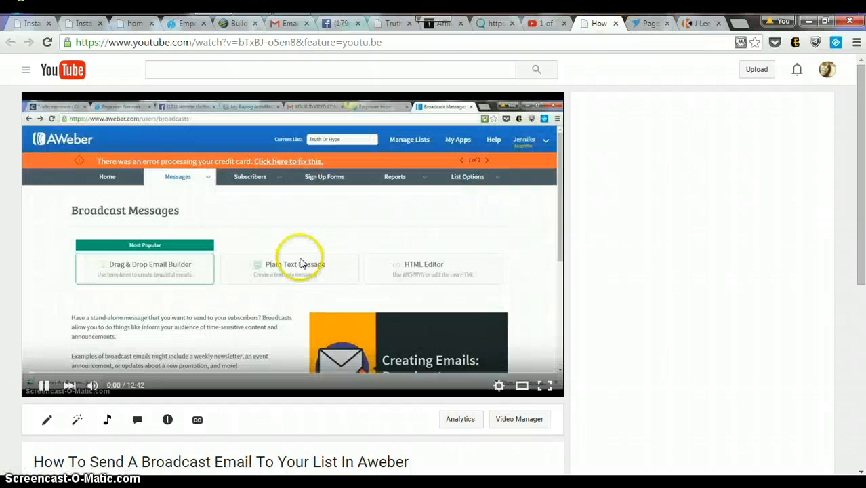
mouse_move(111, 345)
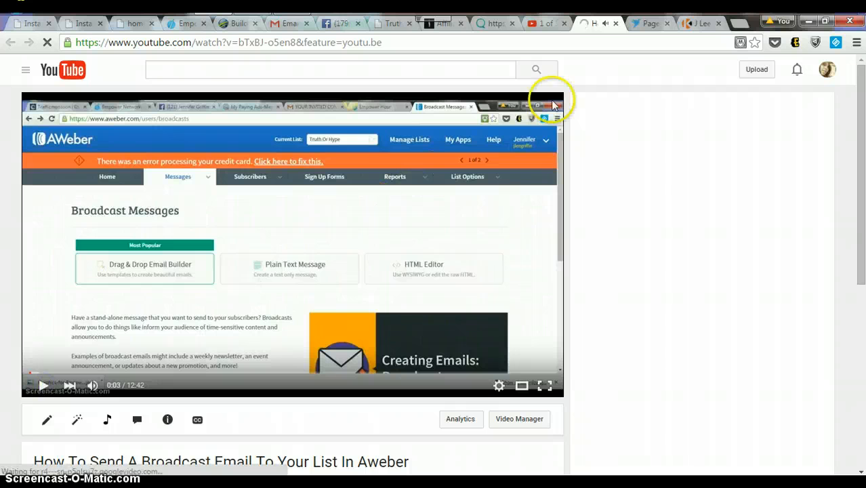
Switch tabs from the video's watch page back toward Pagemodo's designer
click(650, 23)
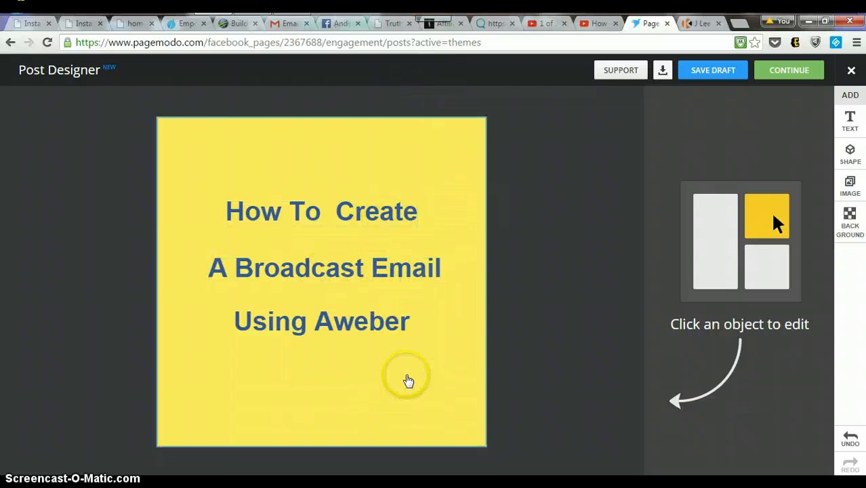
mouse_move(422, 210)
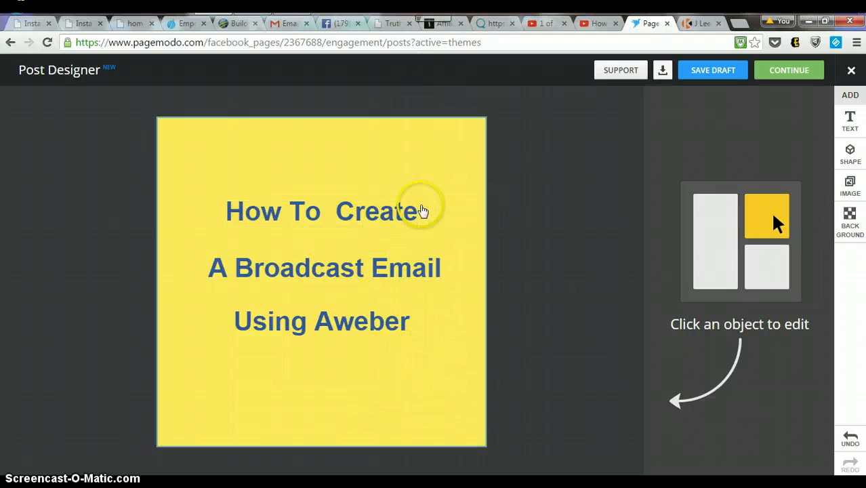
mouse_move(344, 147)
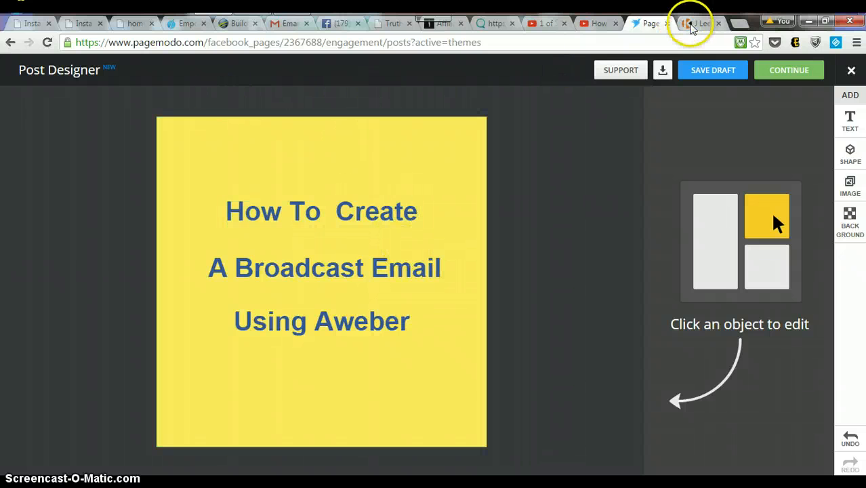
Switch from the Pagemodo designer to the laptoplifestyleonline.co website
click(691, 23)
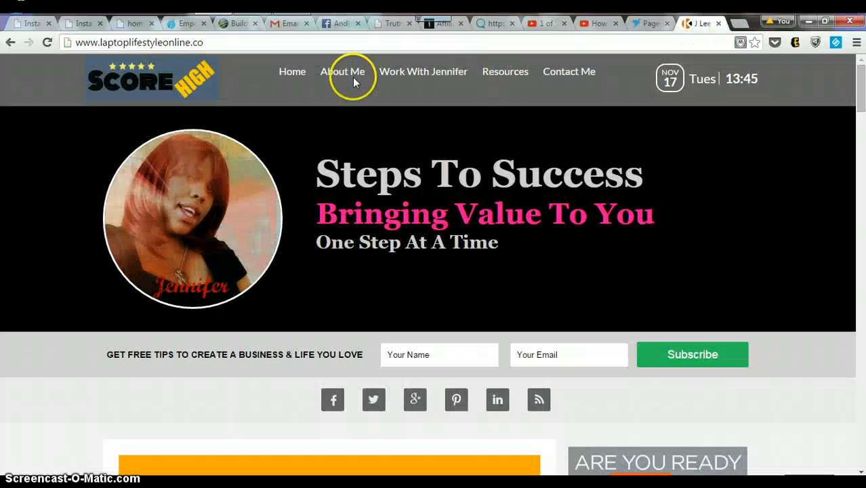
mouse_move(263, 70)
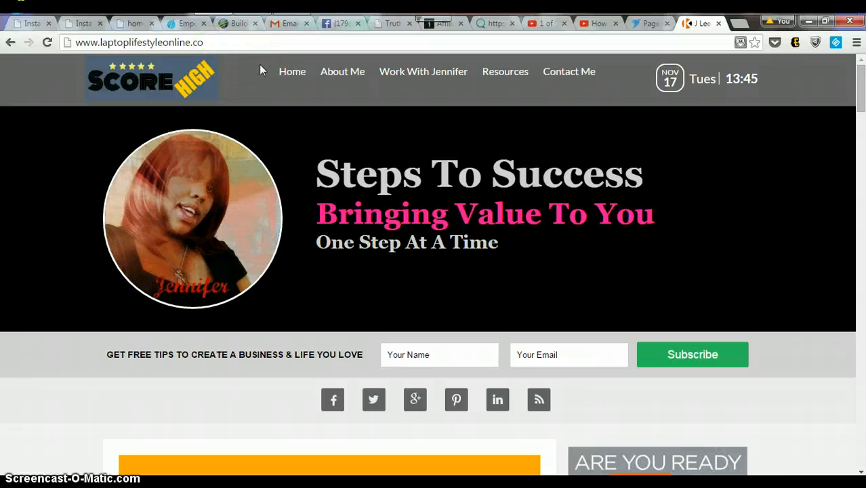